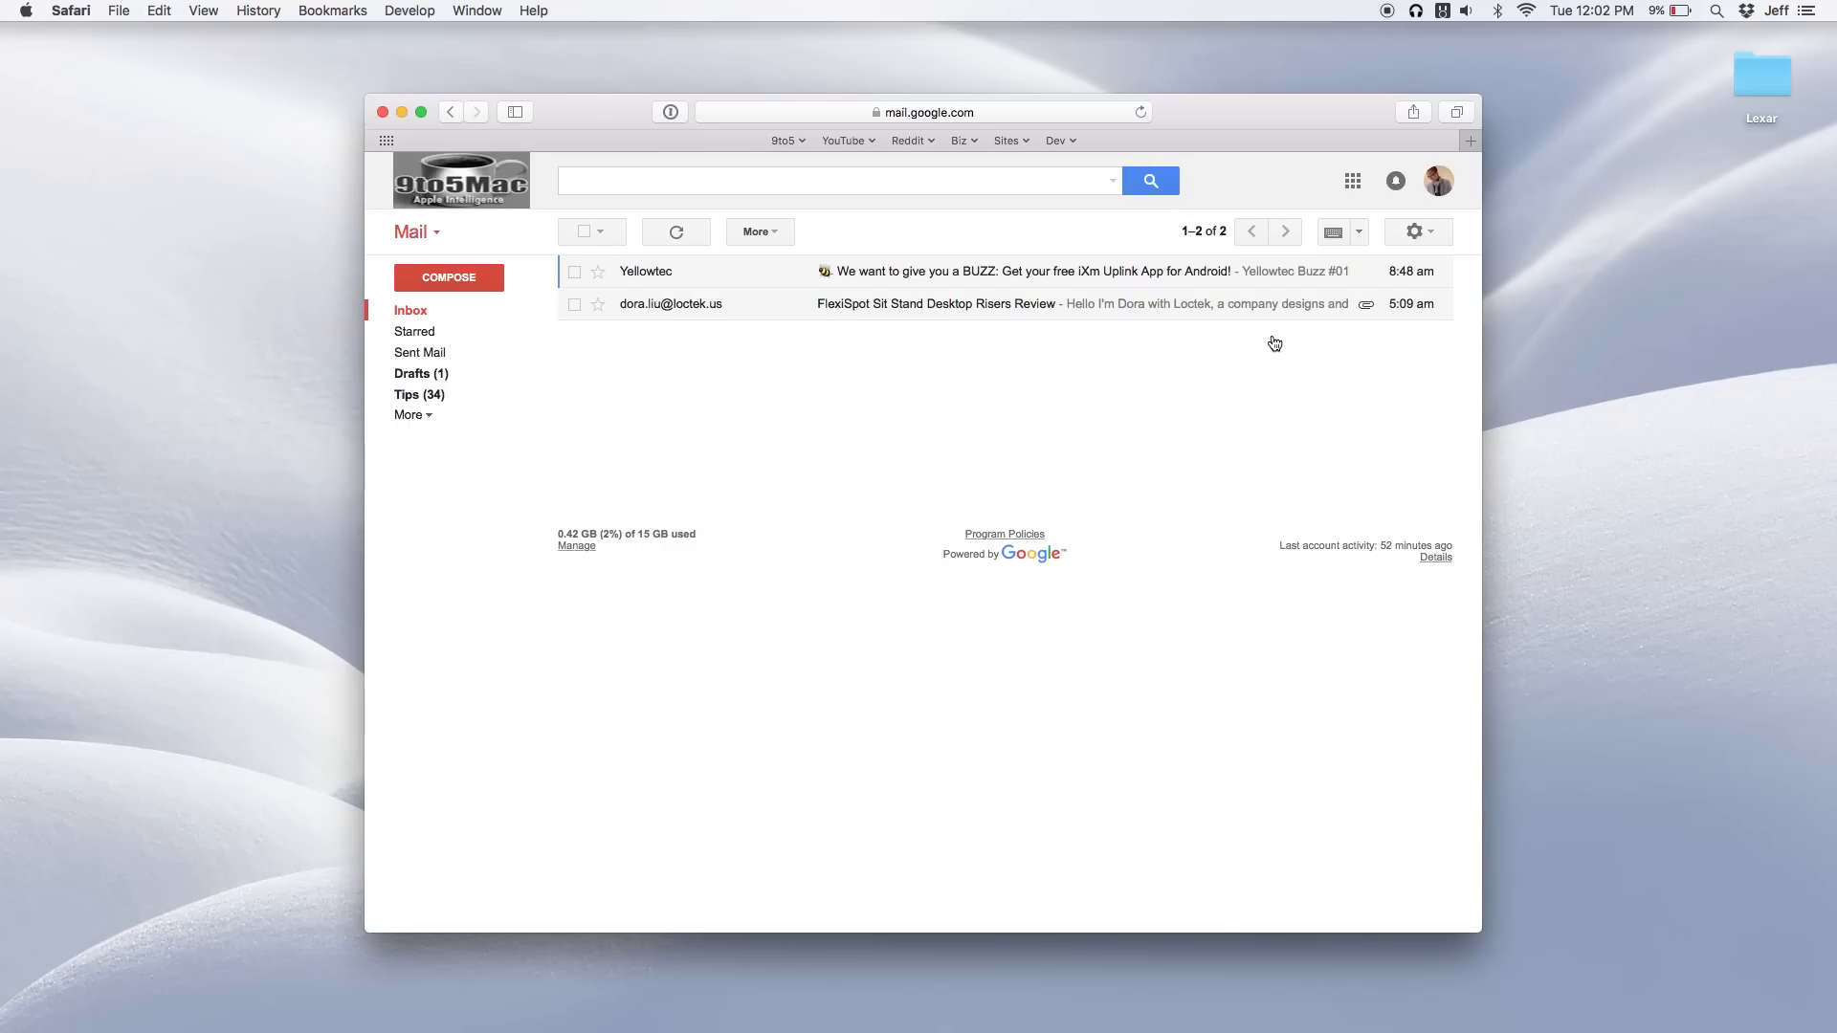
Step: Check the Gmail account menu to see which accounts are signed in
click(1440, 180)
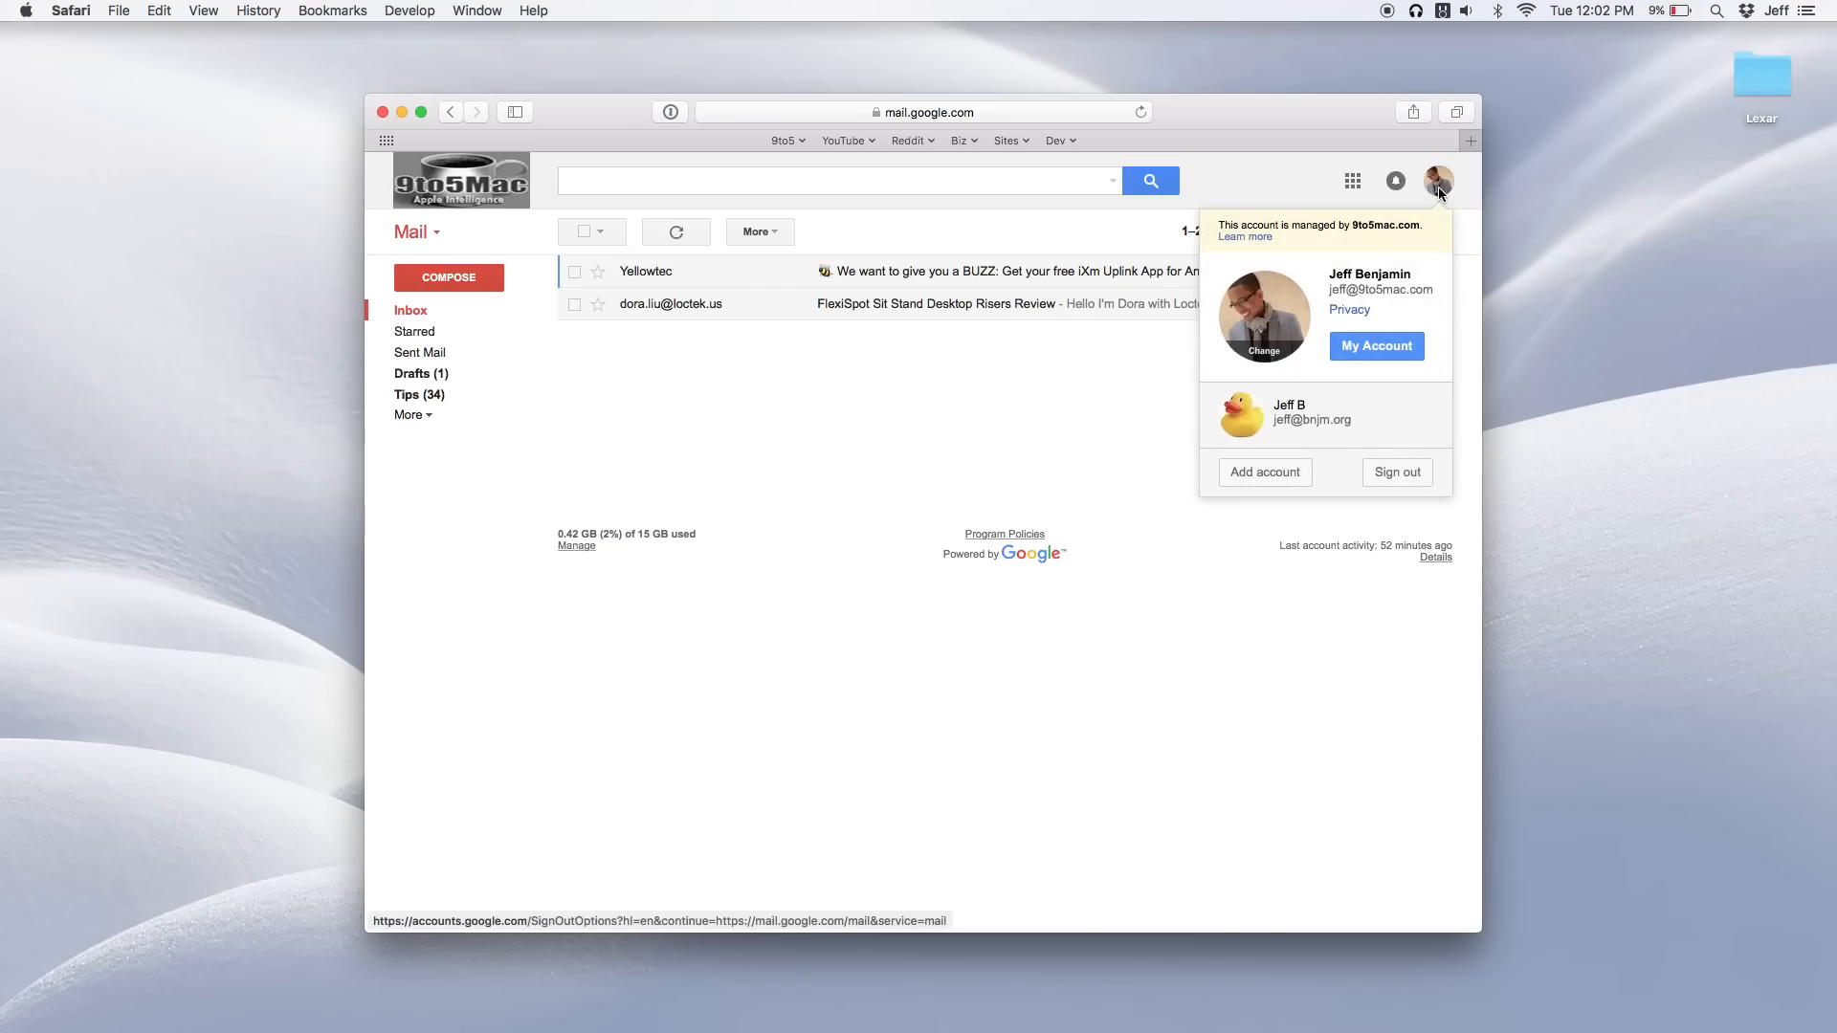
mouse_move(1395, 310)
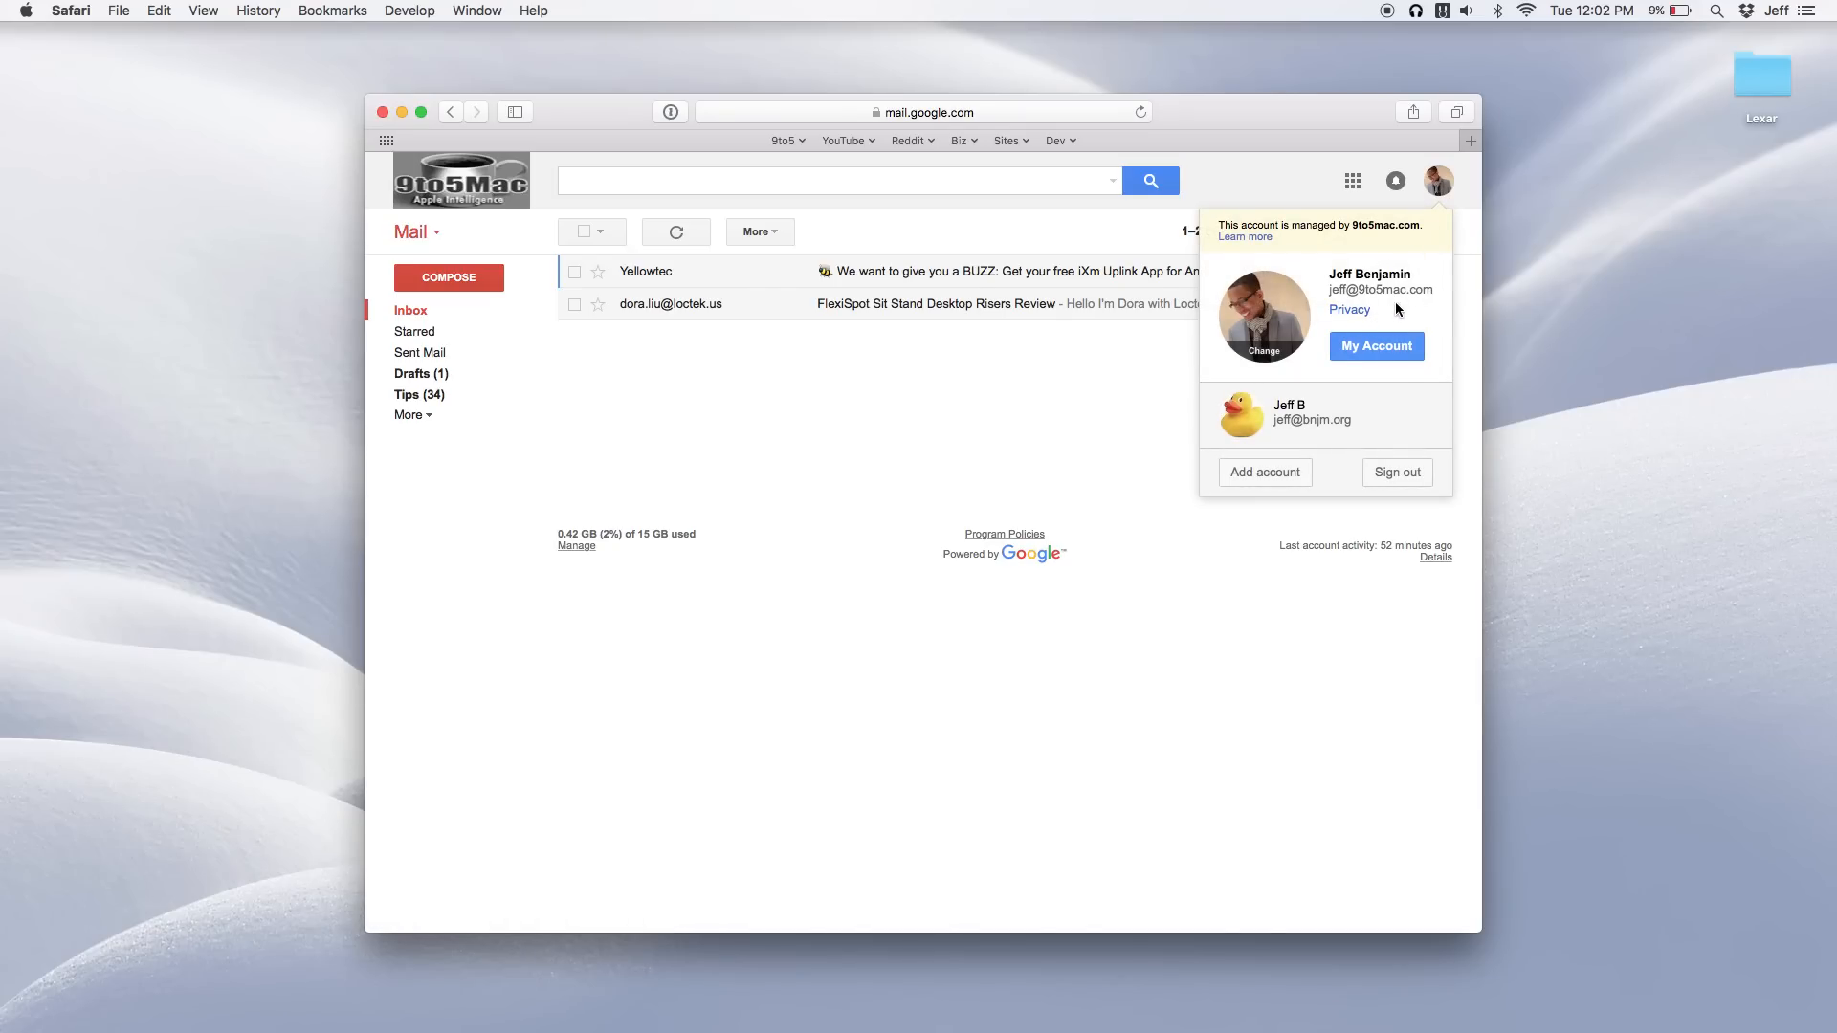
mouse_move(1000, 423)
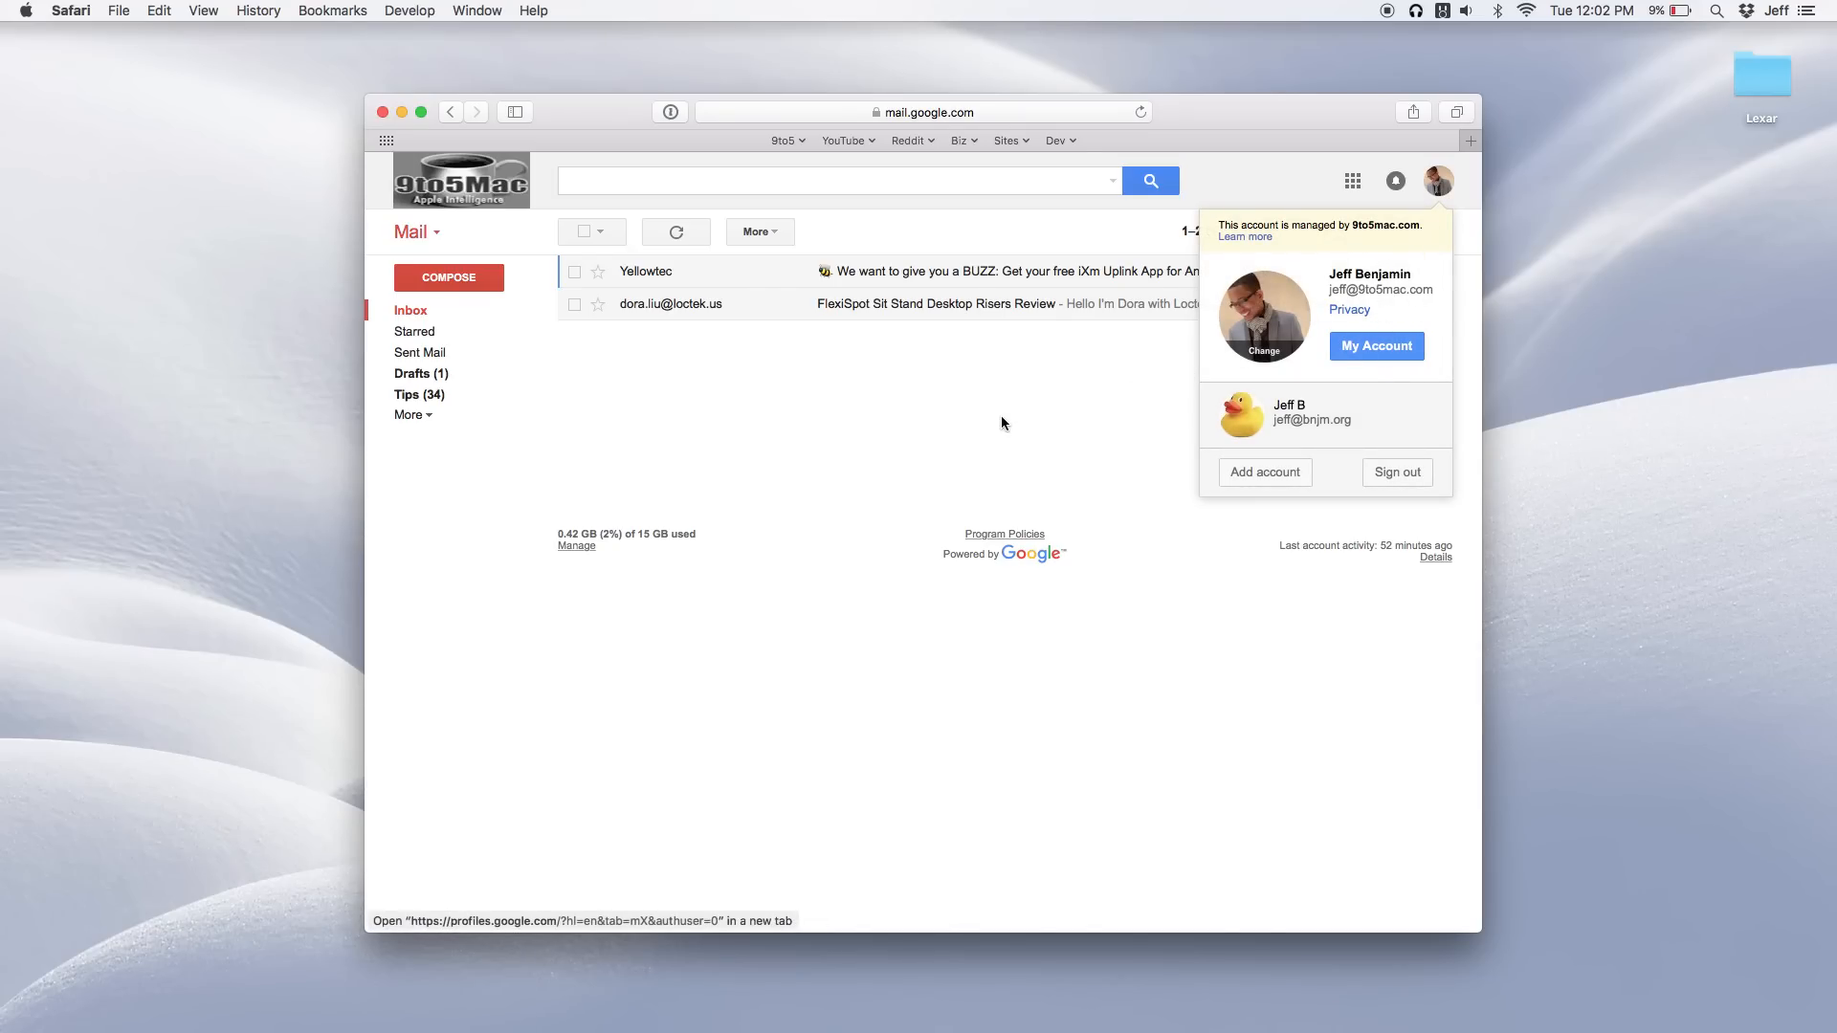
click(1000, 423)
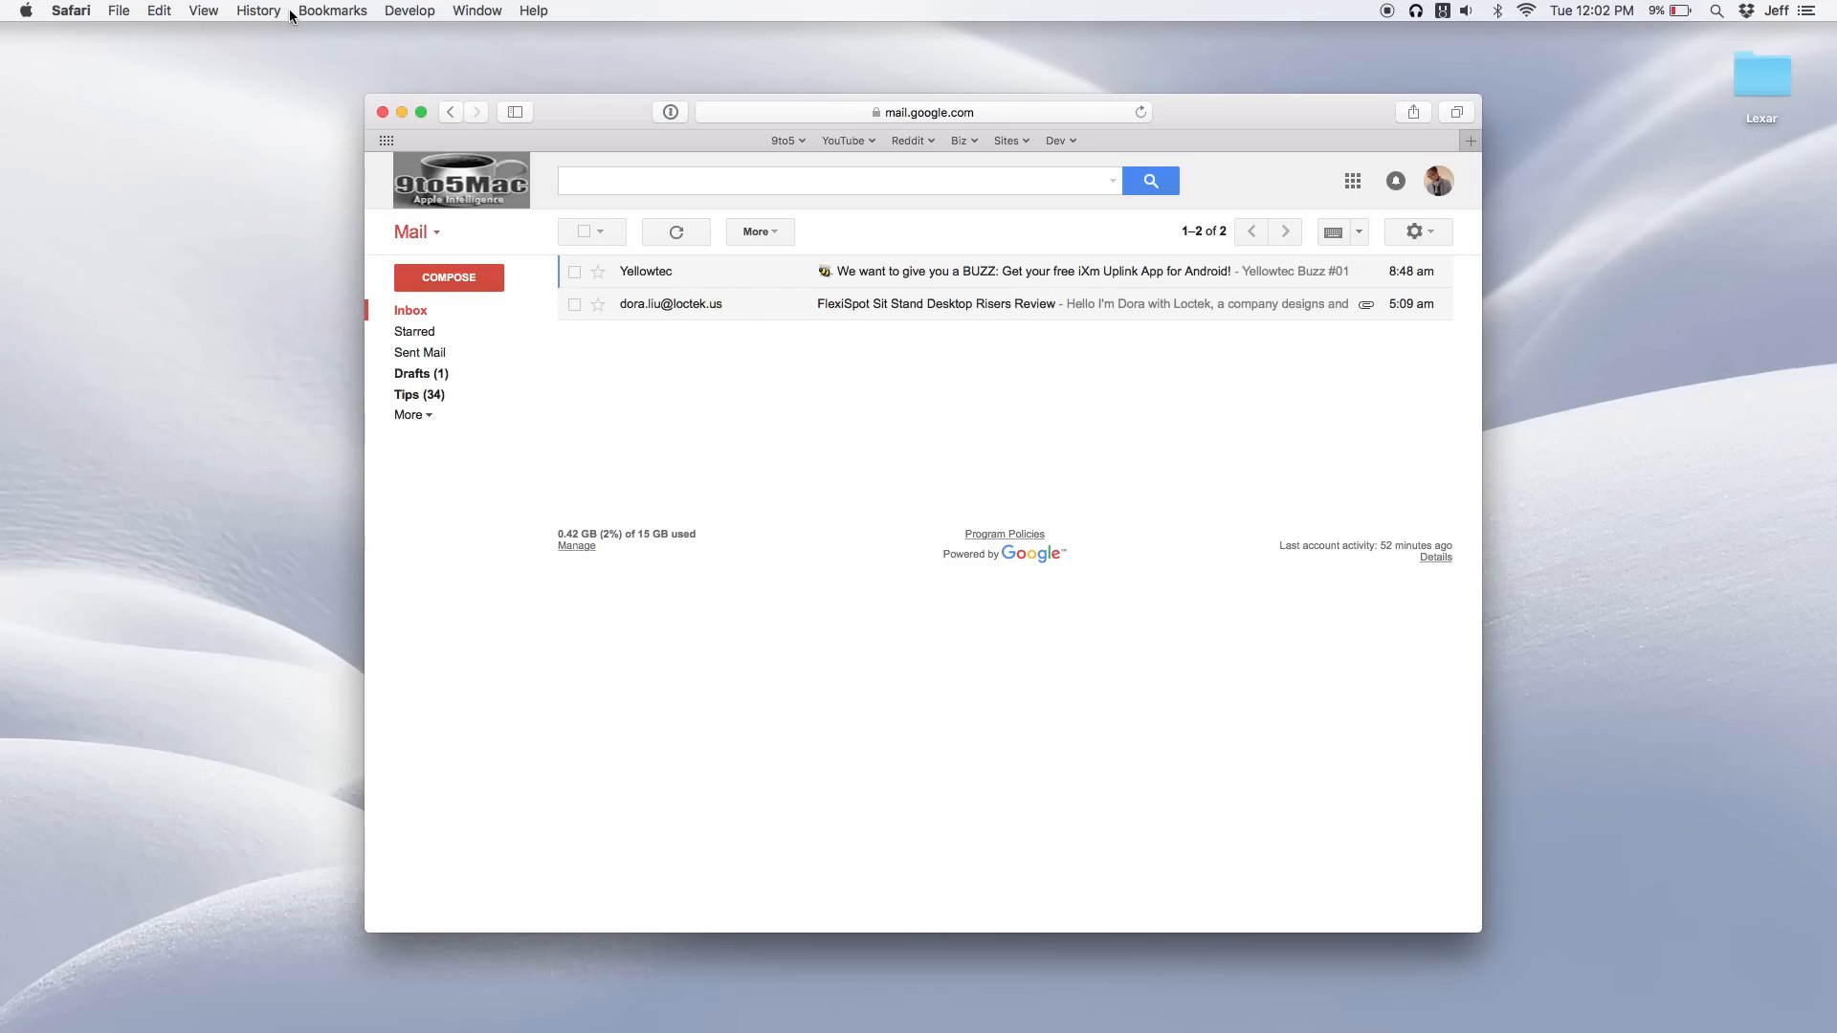
Step: Bookmark the Gmail inbox into Favorites, named after the first account's address
click(333, 9)
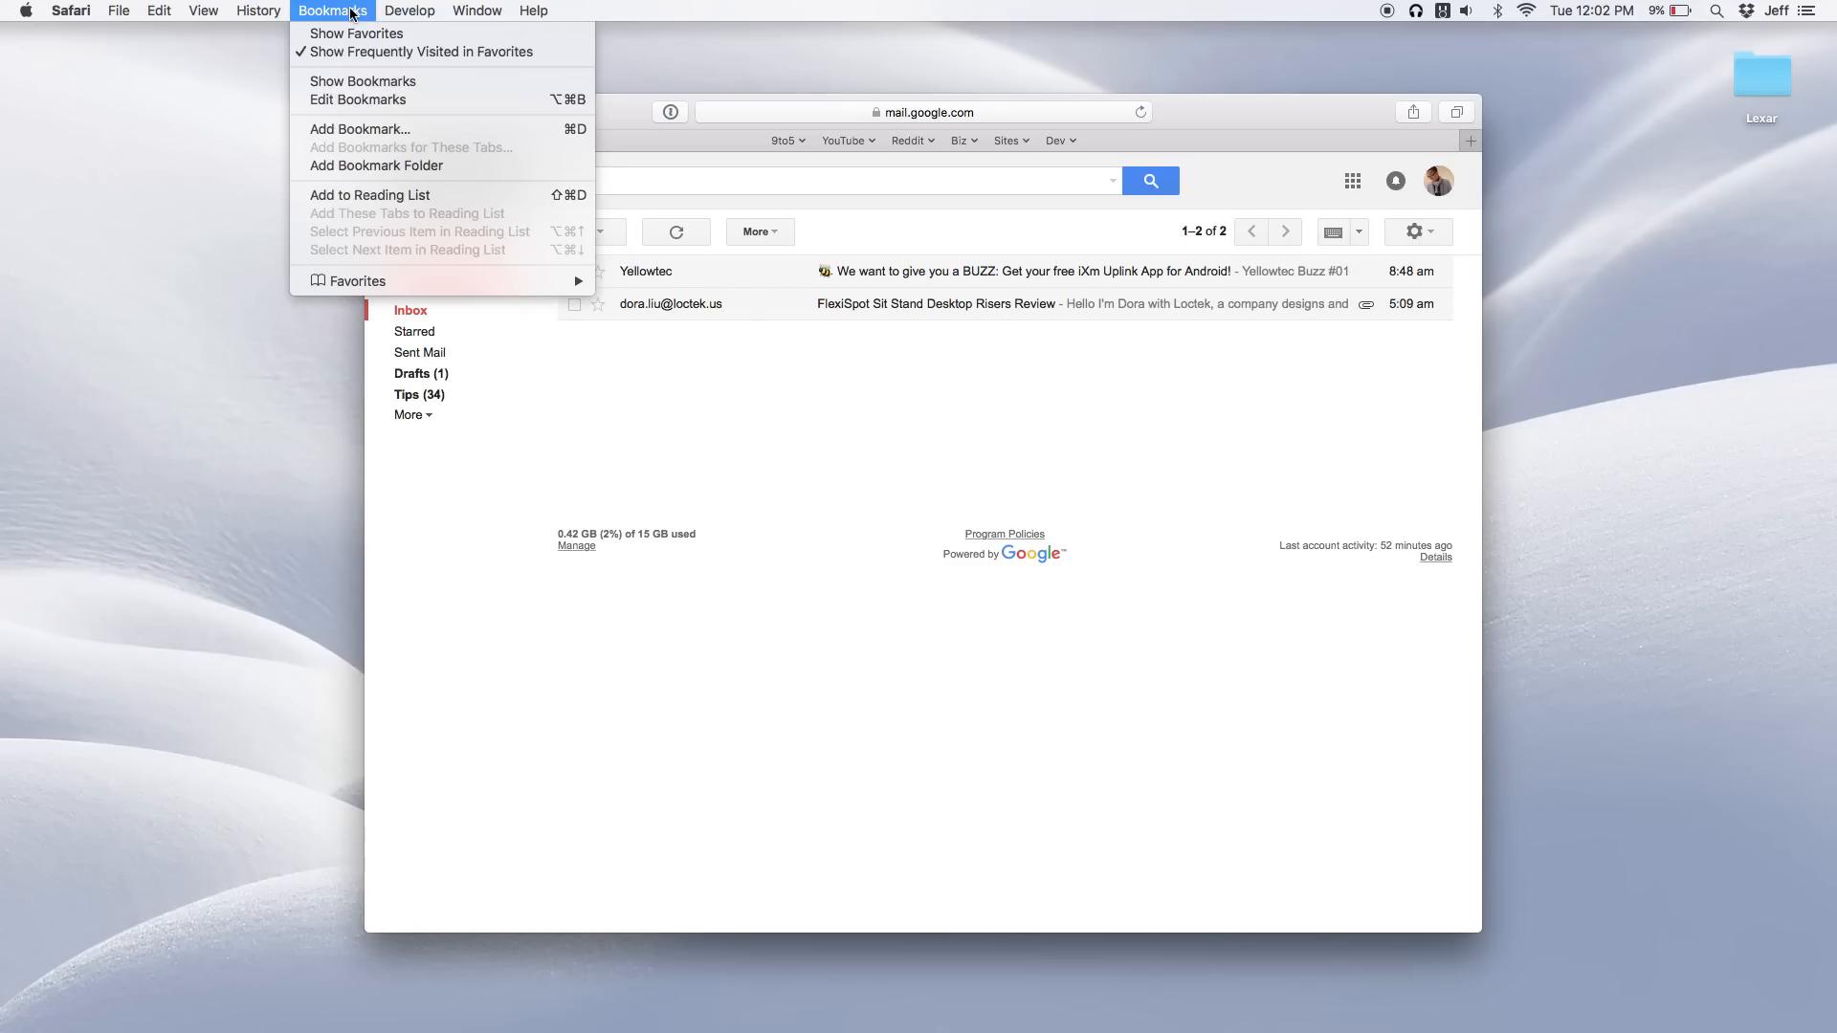
click(360, 128)
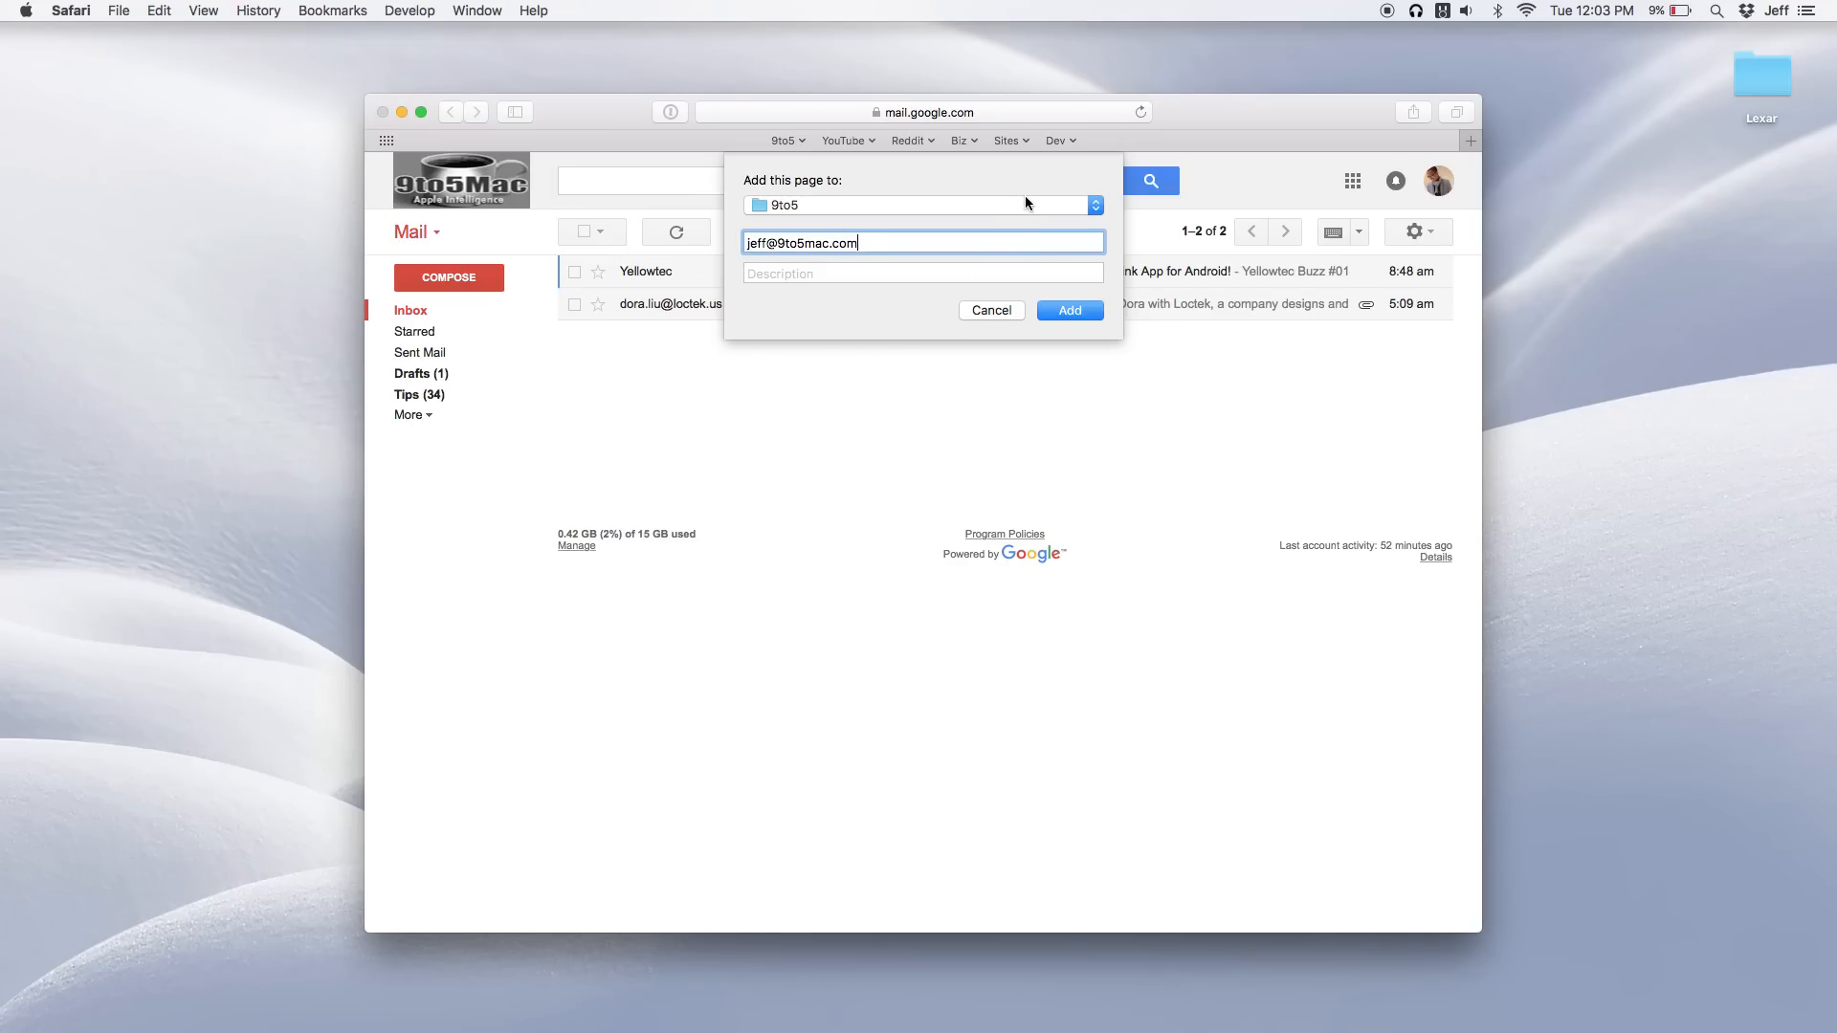
click(1093, 205)
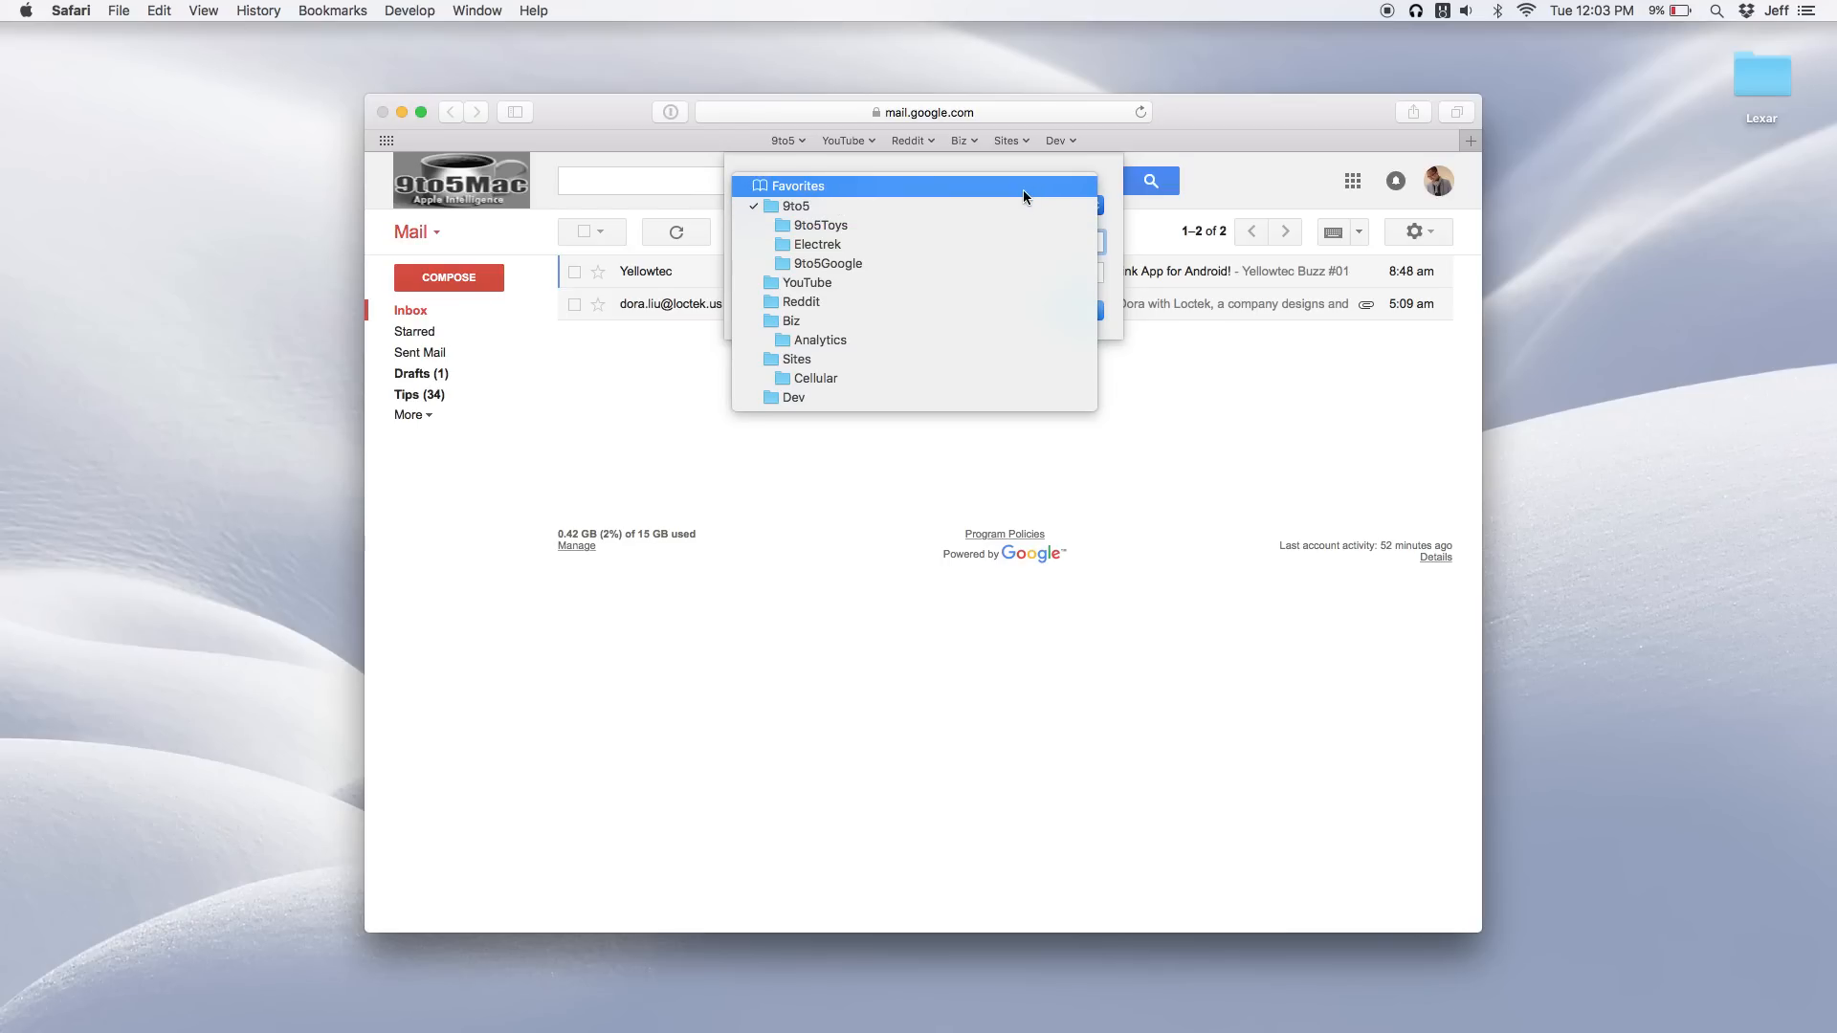
click(798, 186)
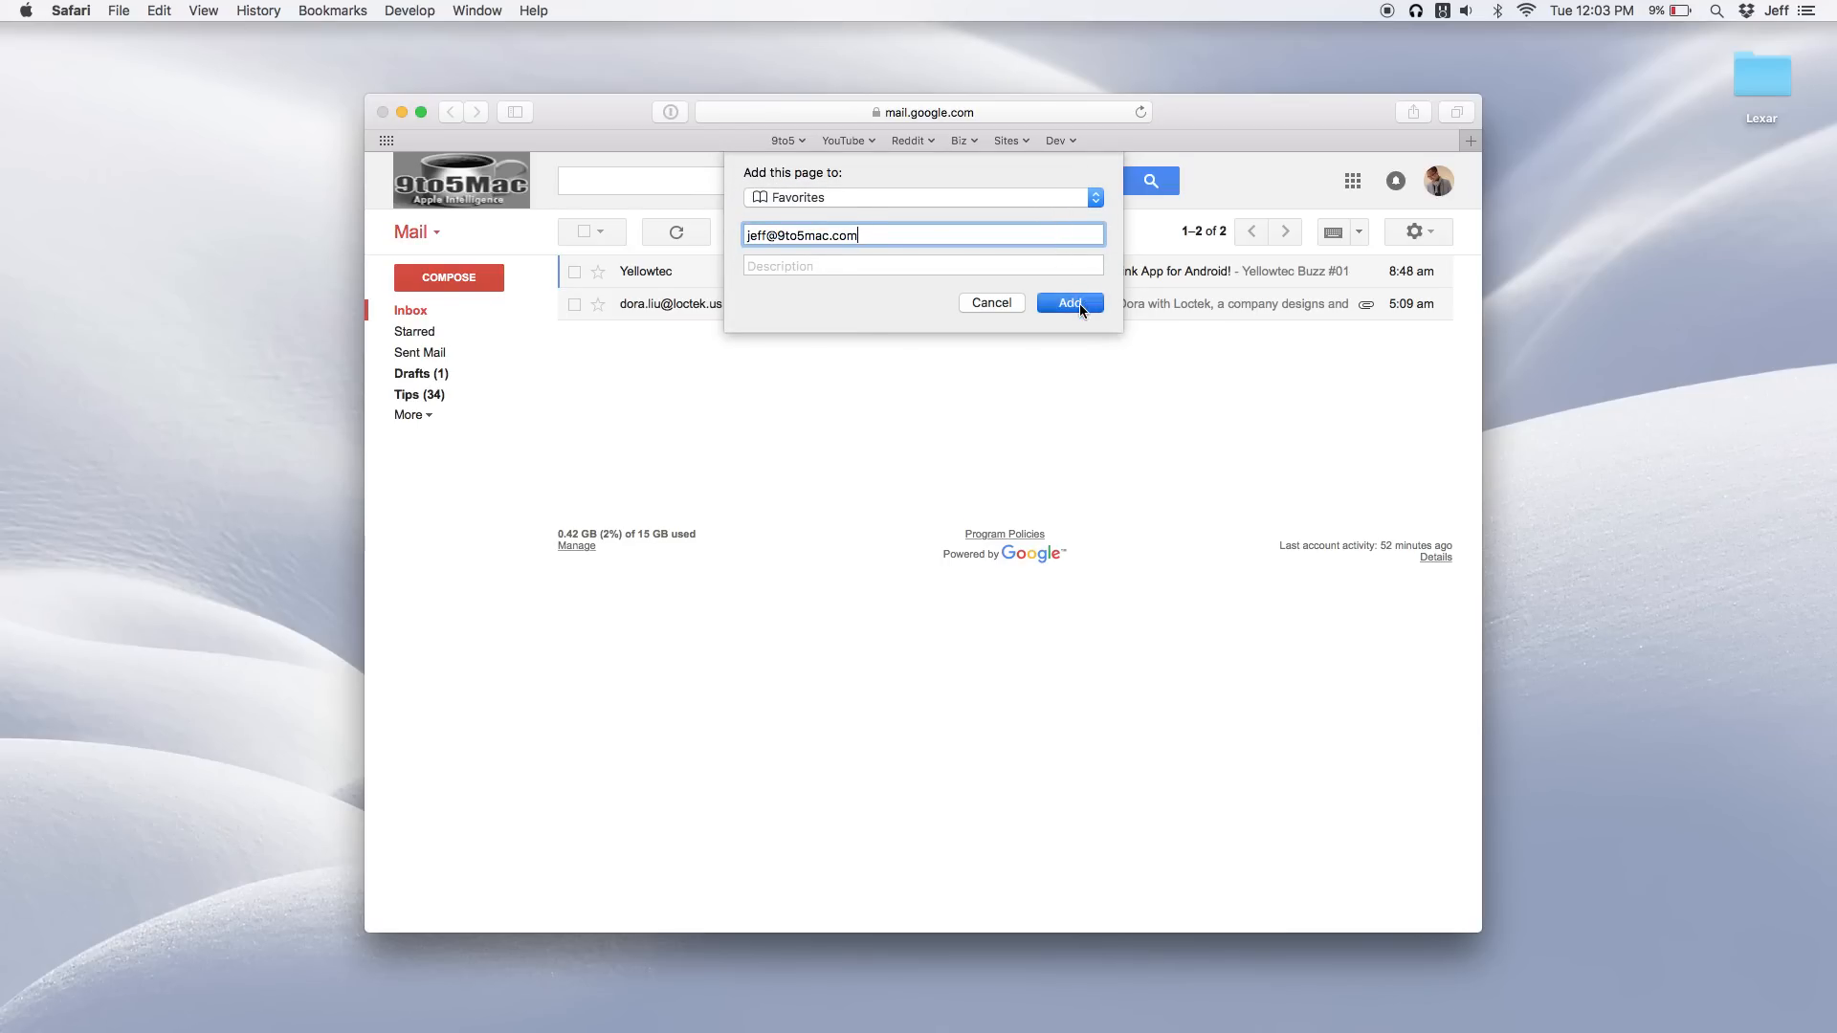
click(1068, 302)
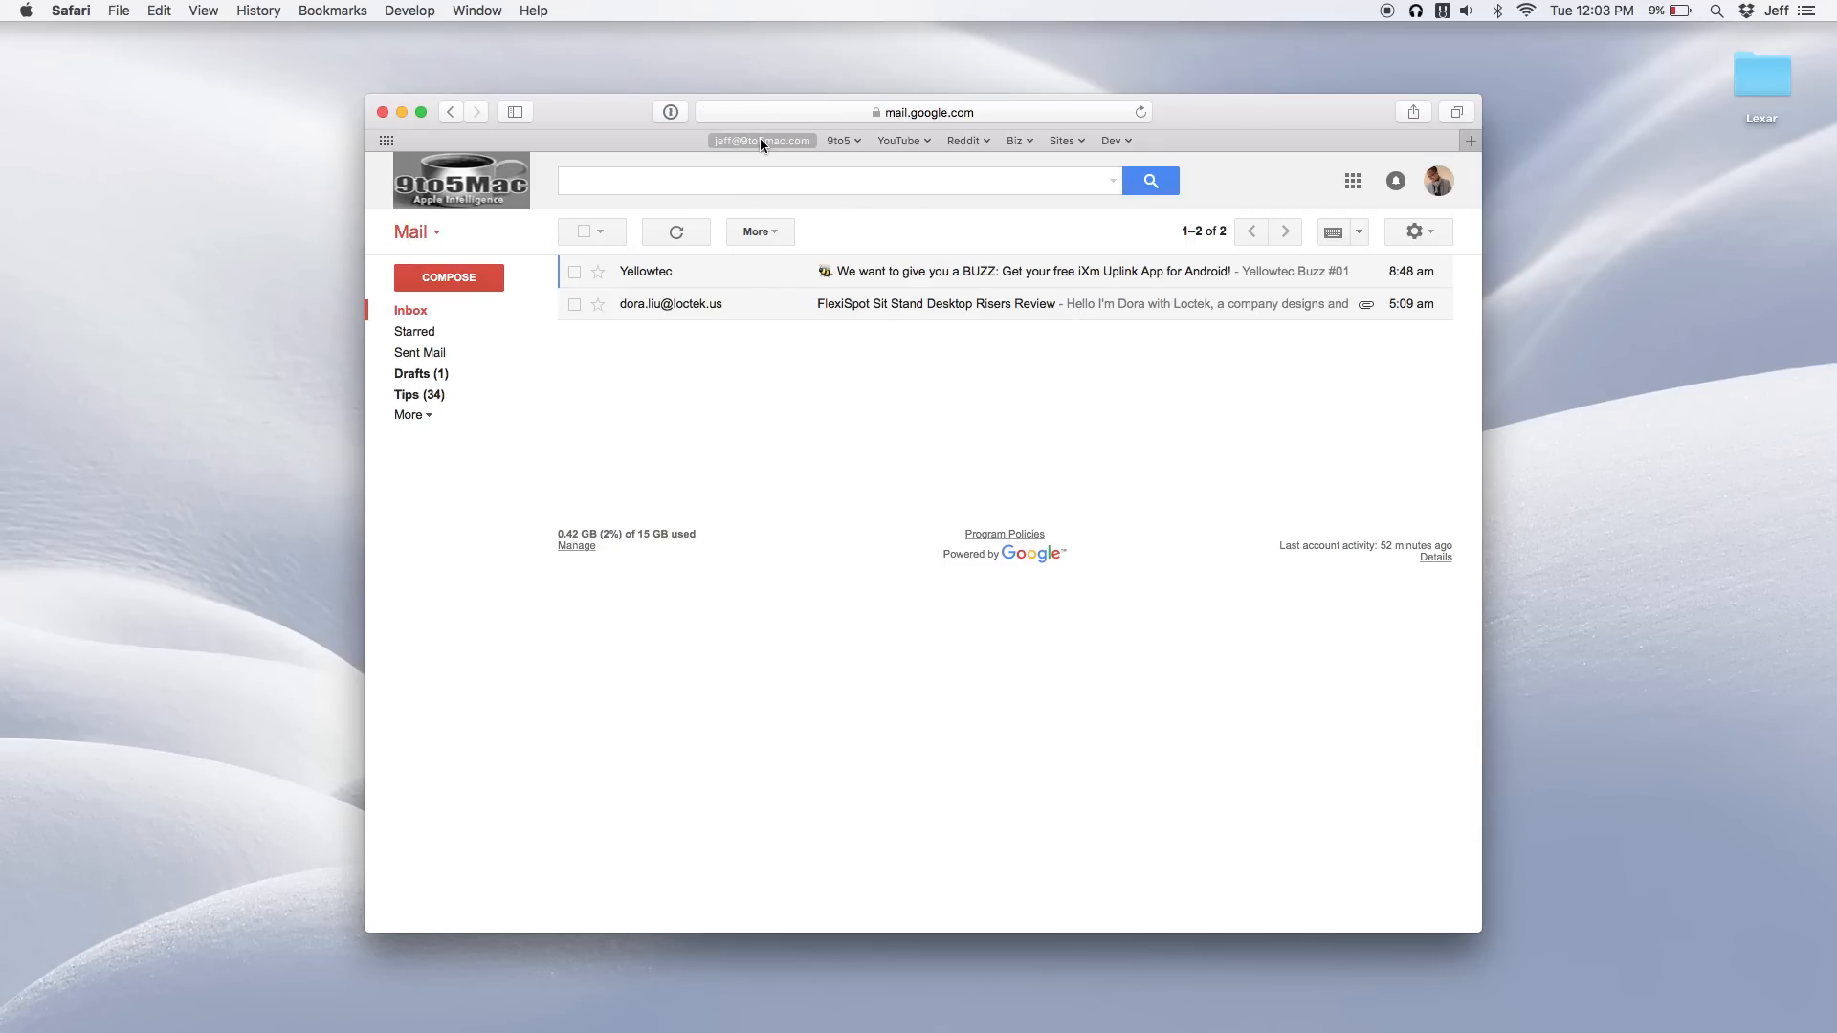
Step: Edit the new favorite's address from u/0 to mail.google.com/mail/u/1/#inbox
right_click(762, 140)
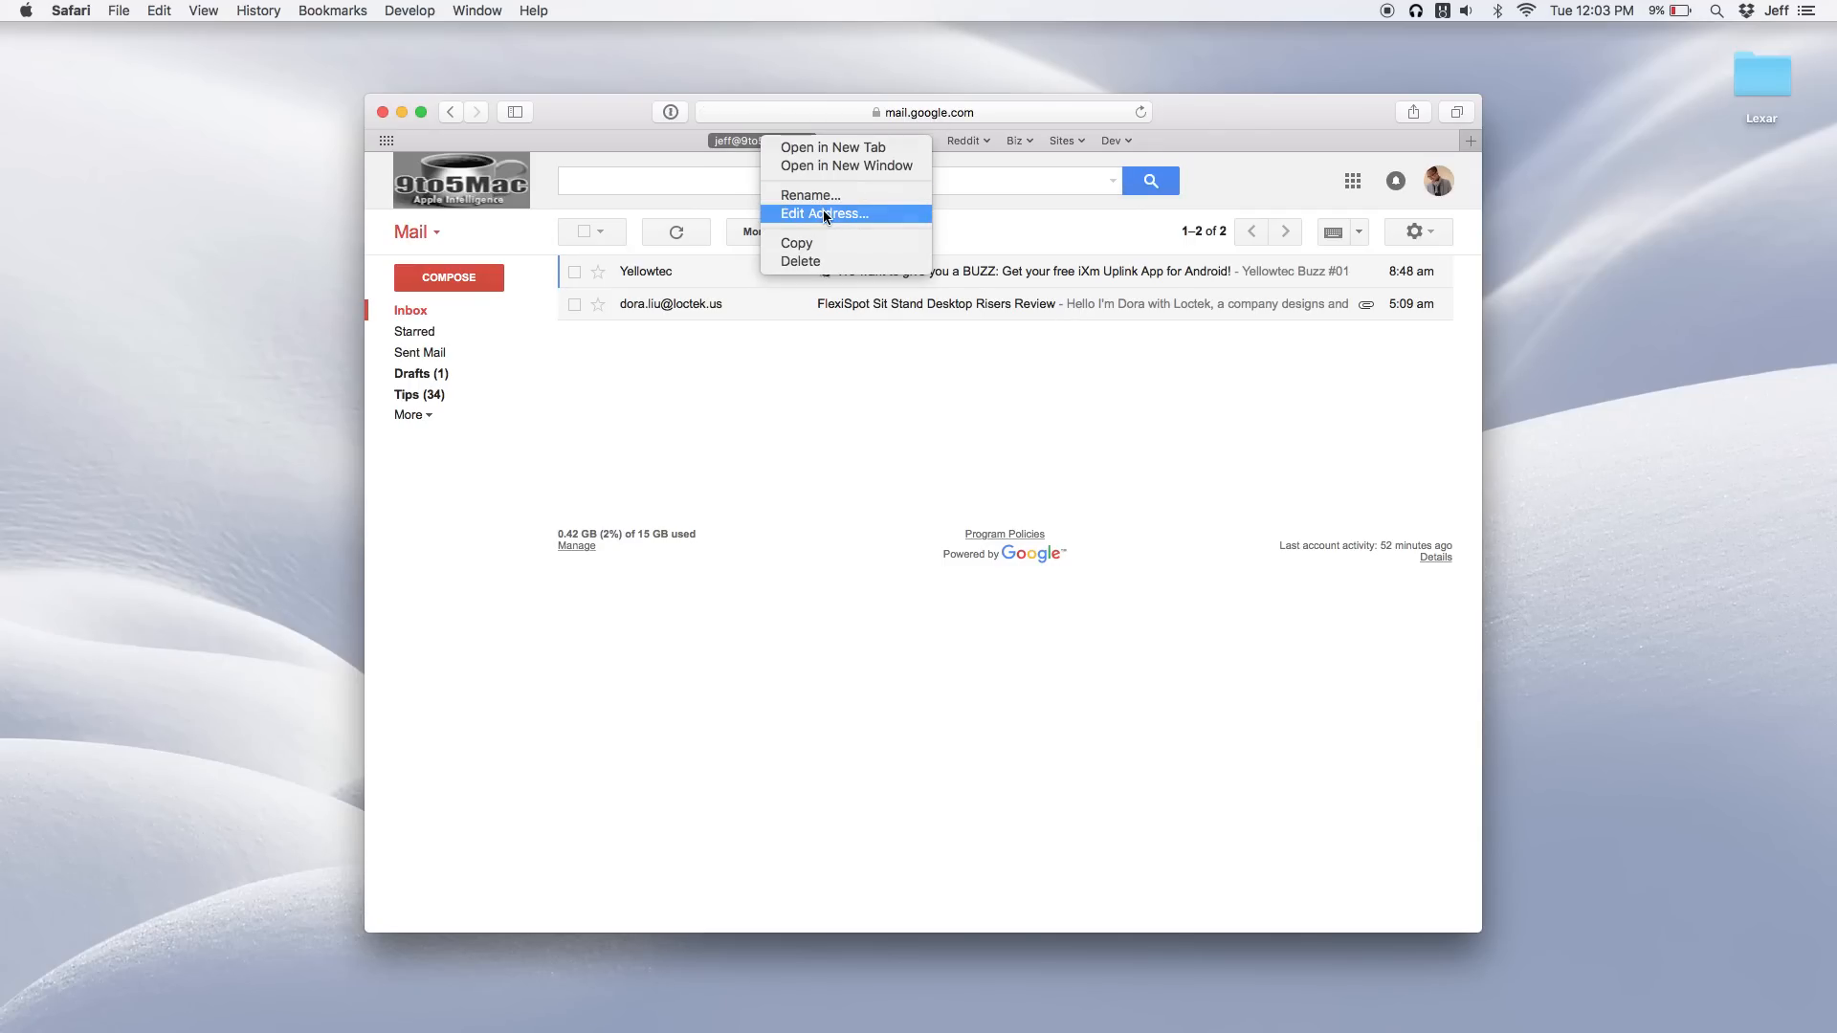
click(823, 212)
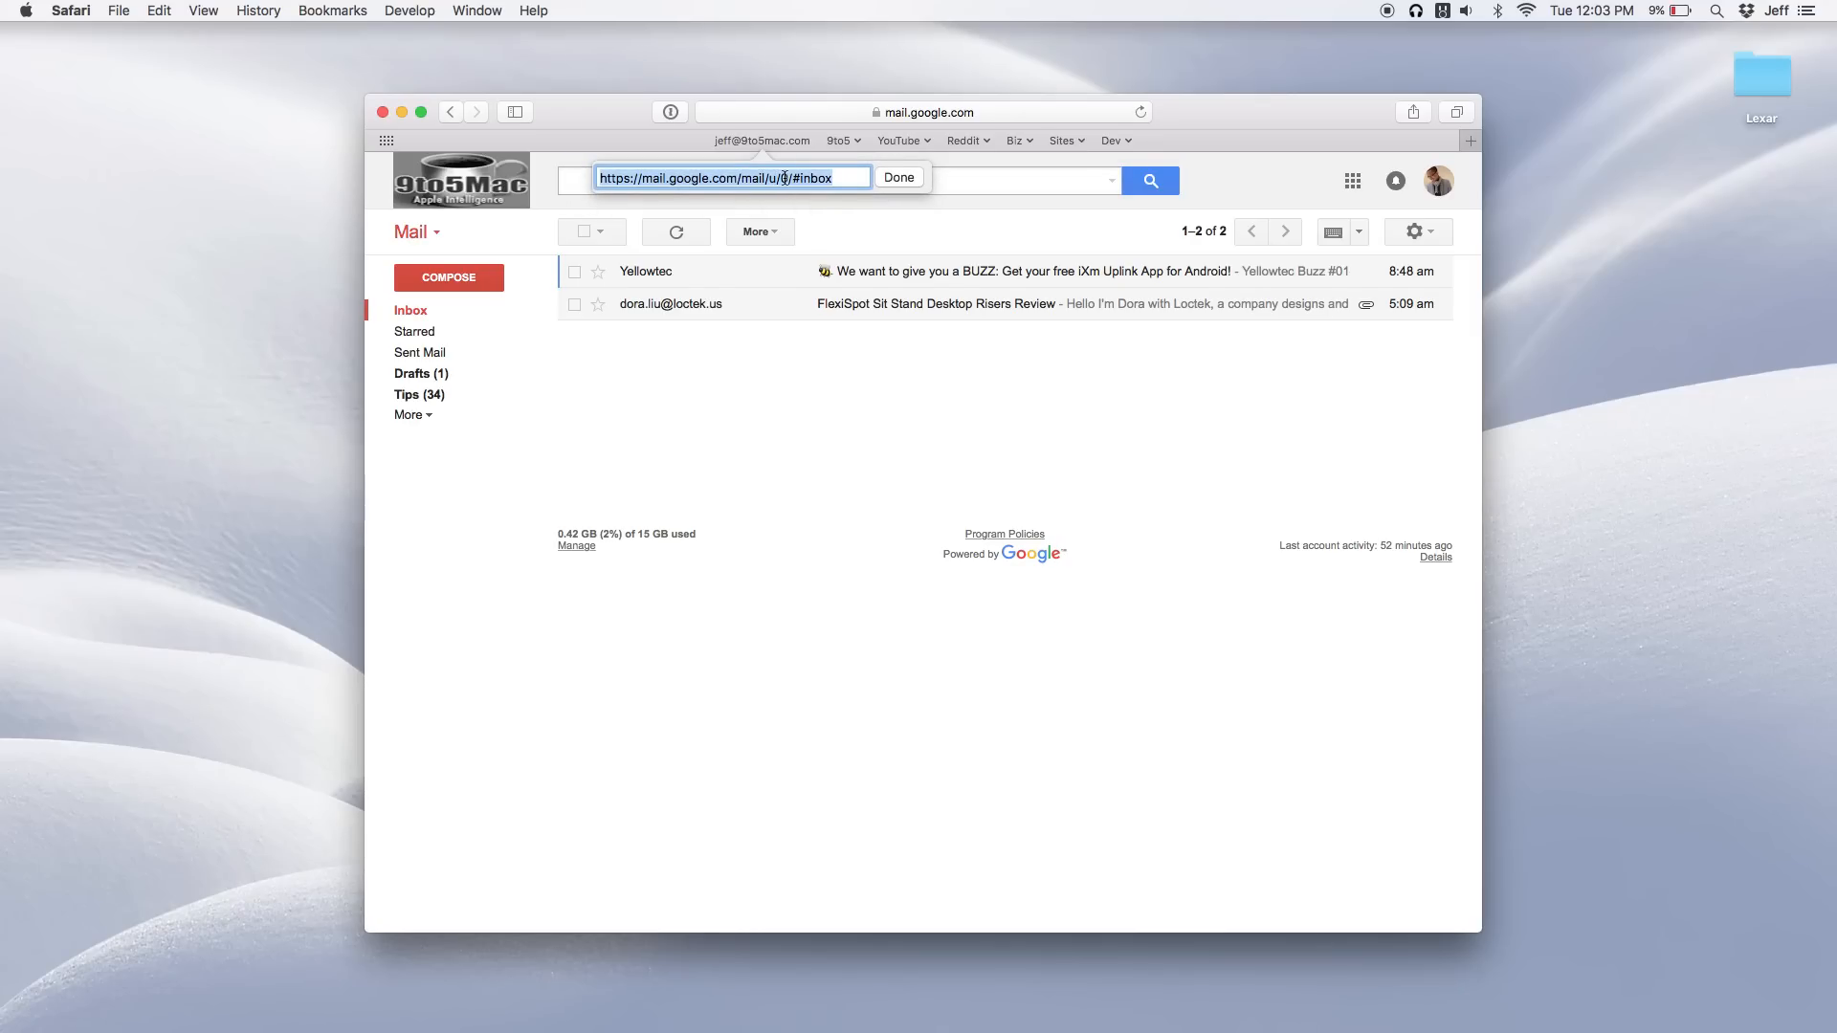
click(733, 176)
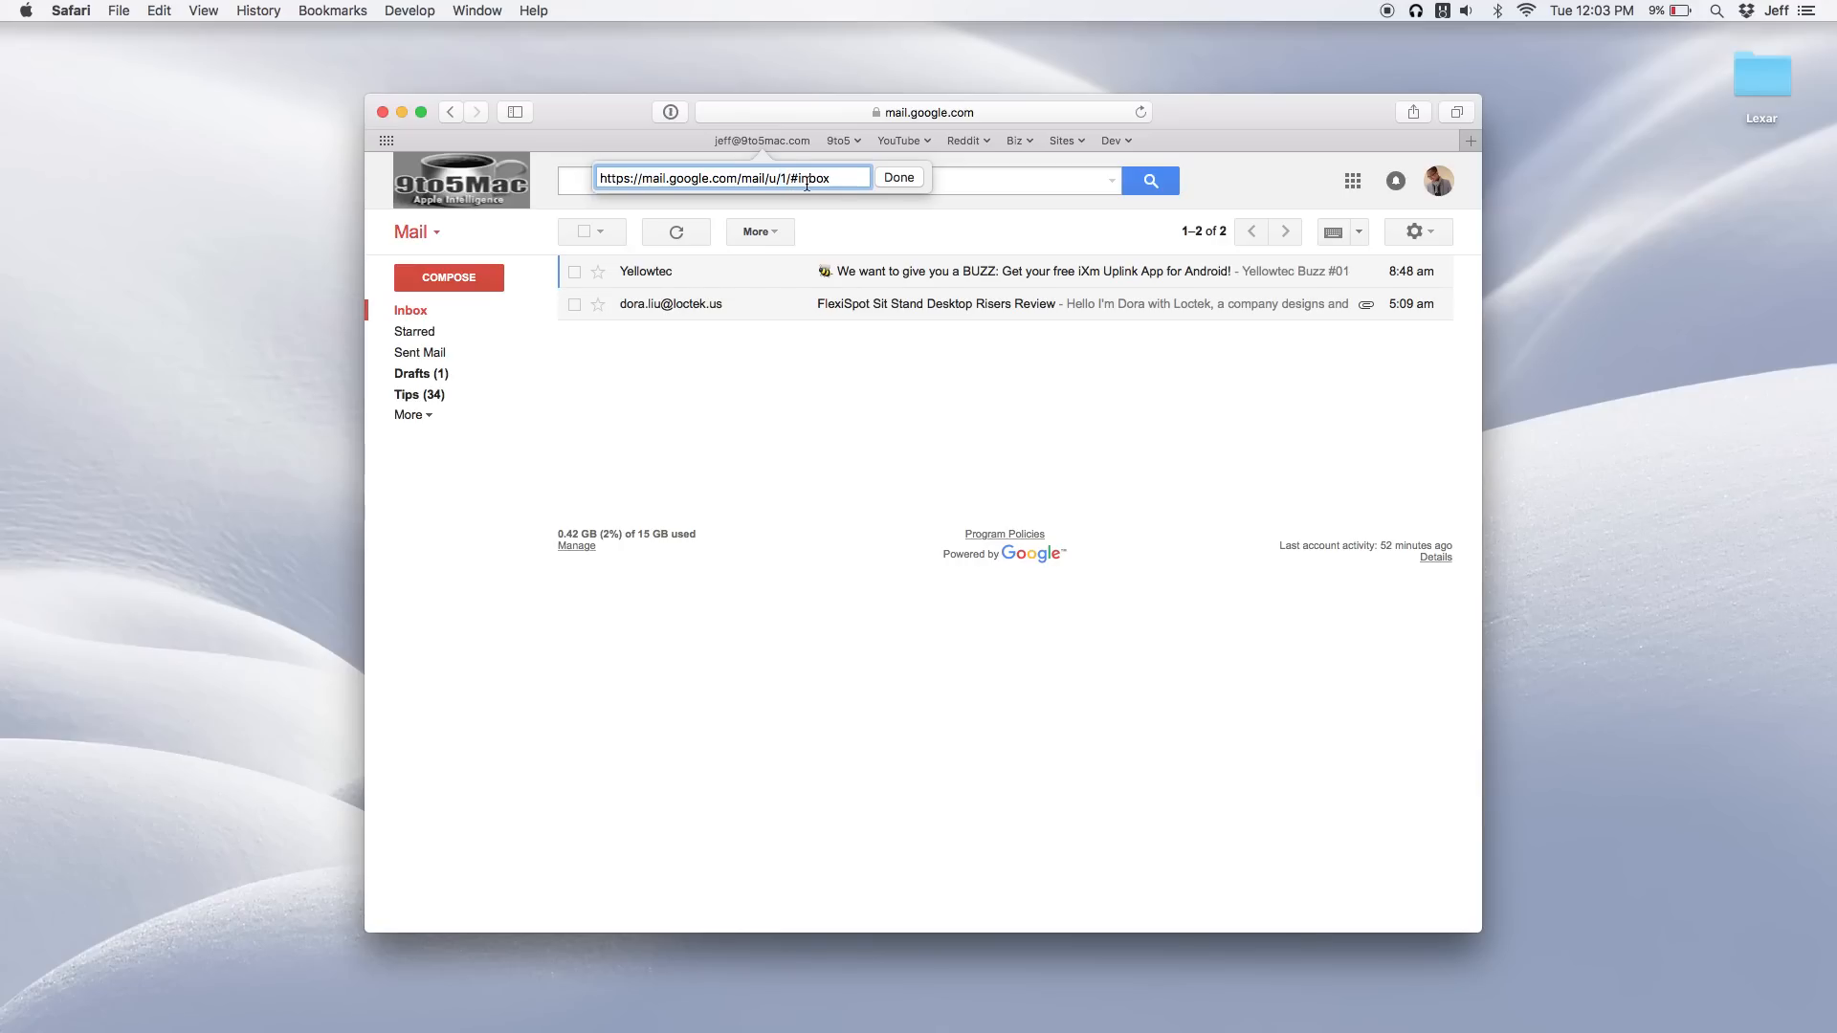
click(898, 176)
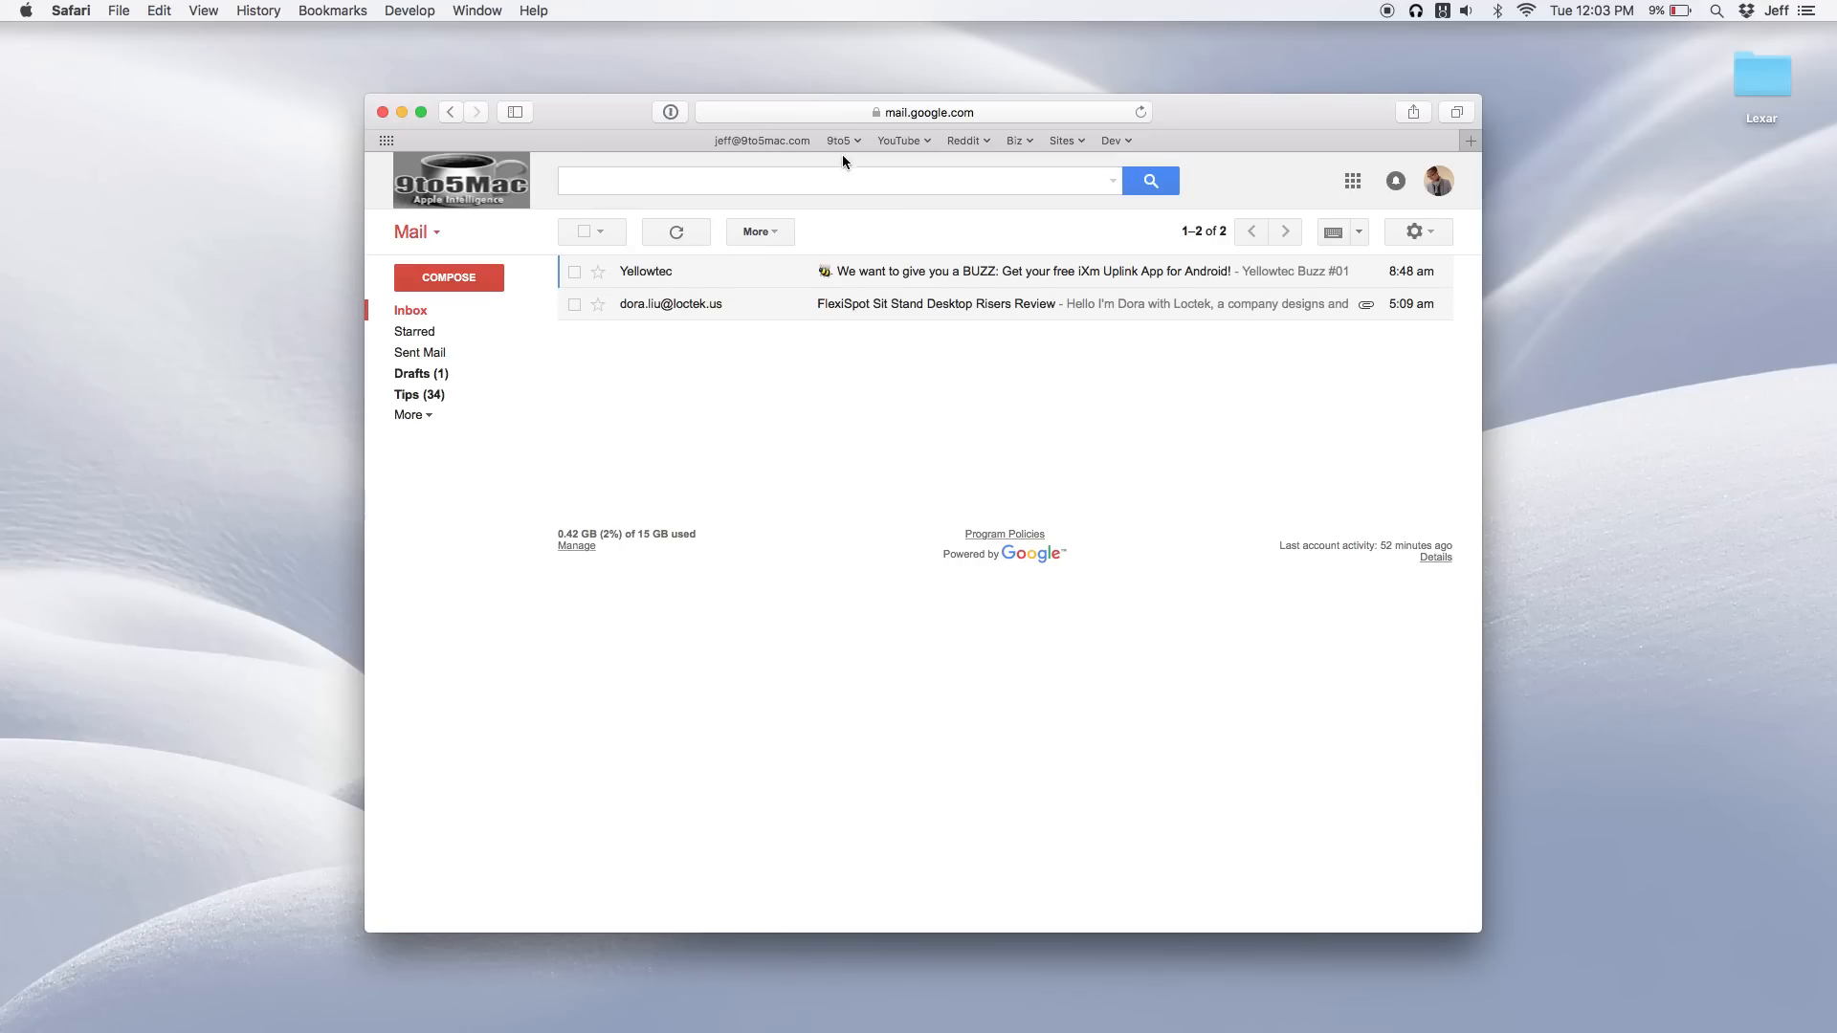
mouse_move(763, 140)
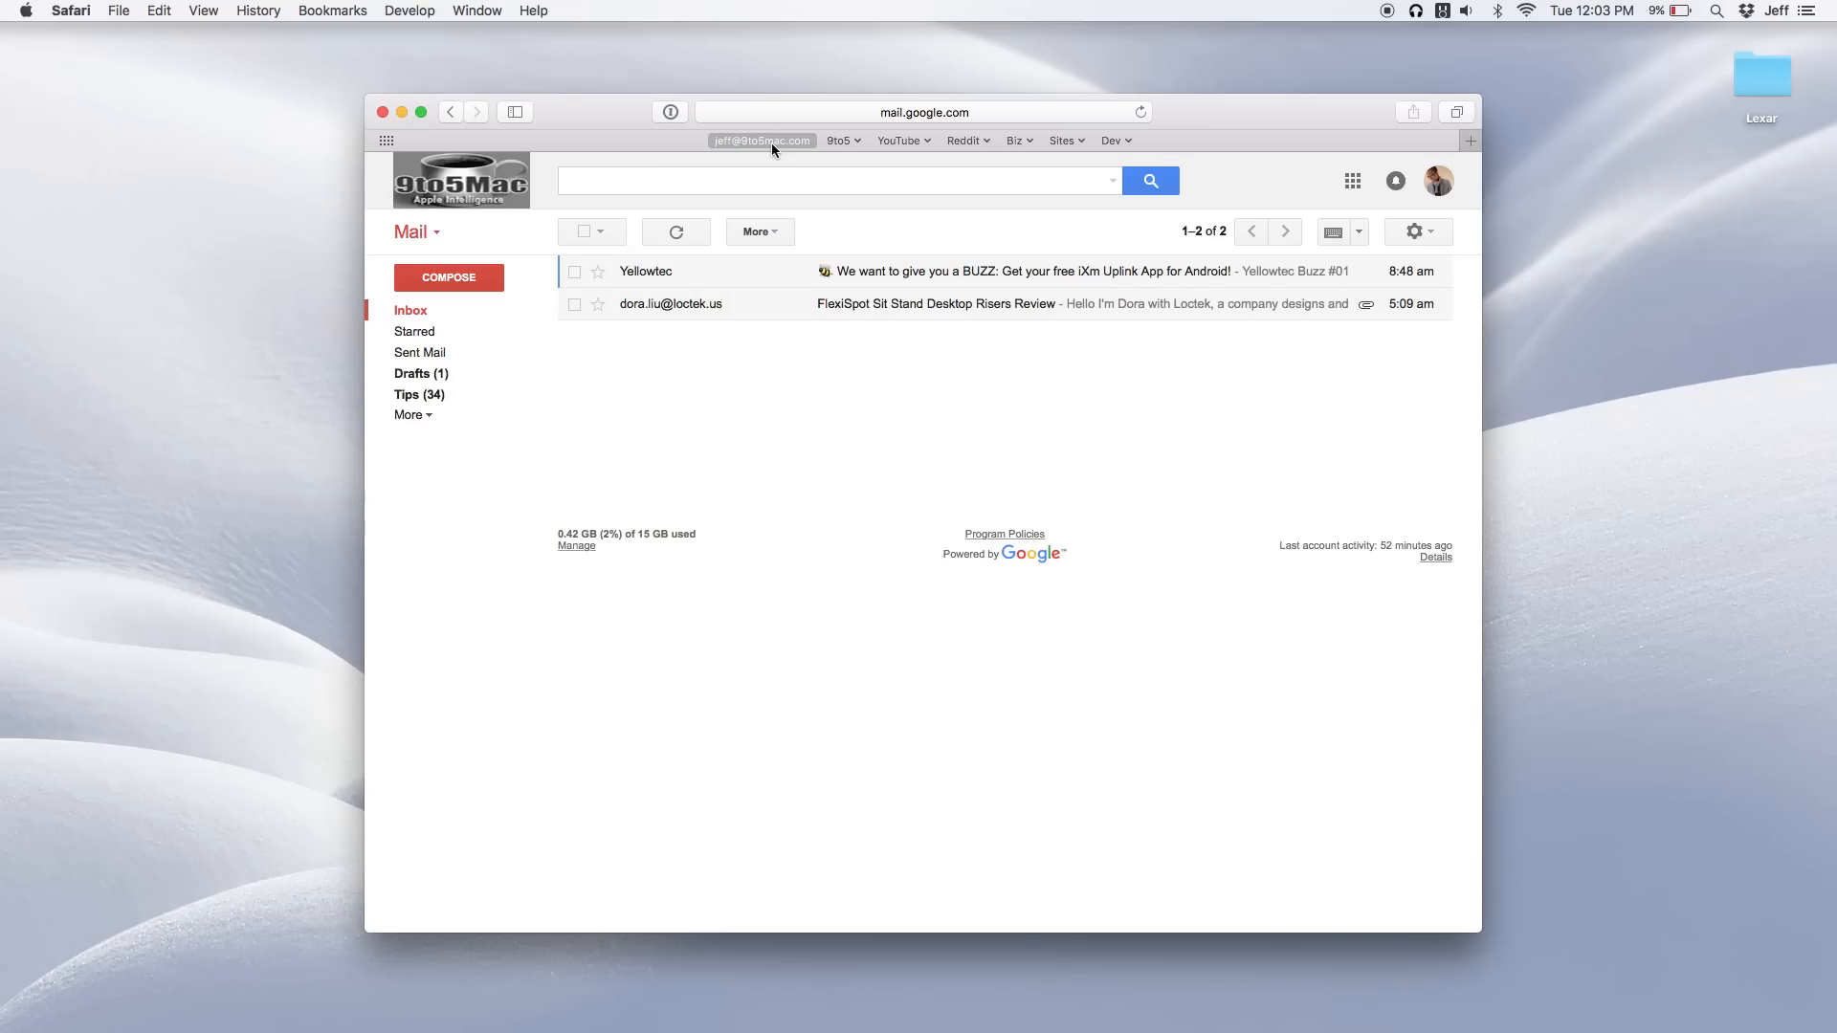
Step: Load the edited favorite and verify via the account menu that the second account's inbox shows
click(1139, 111)
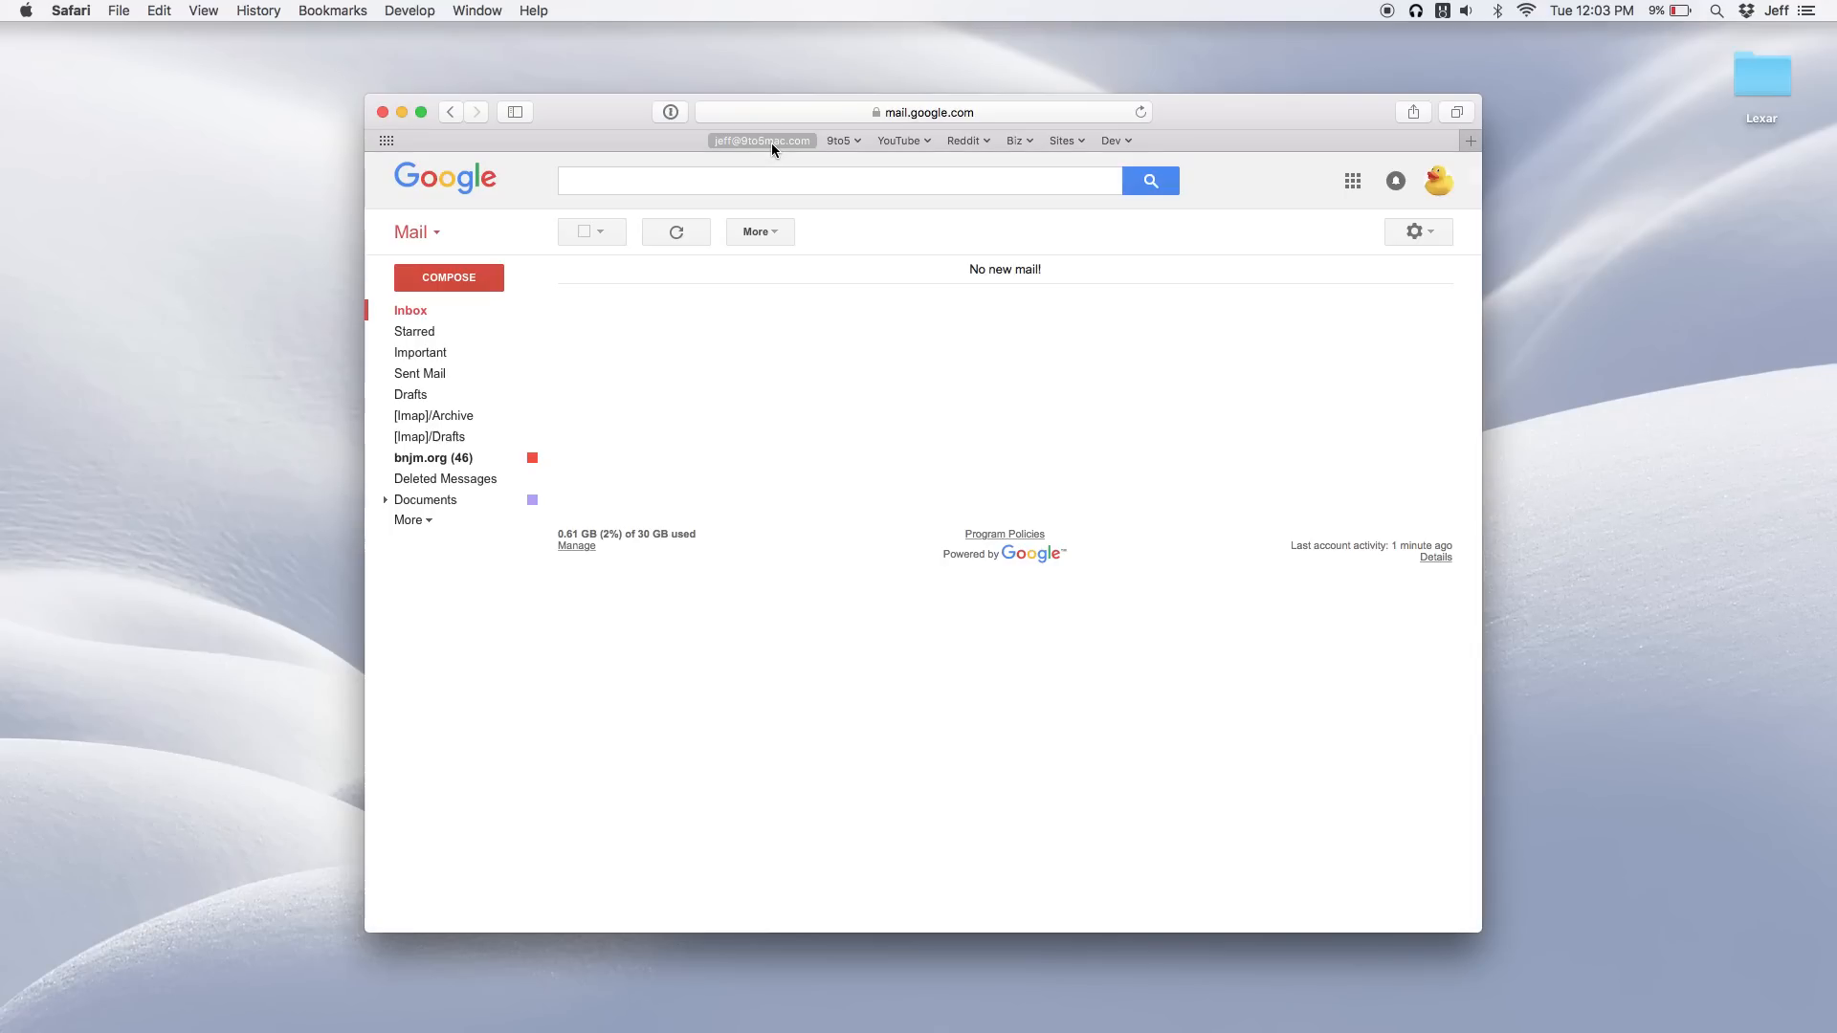
mouse_move(1005, 259)
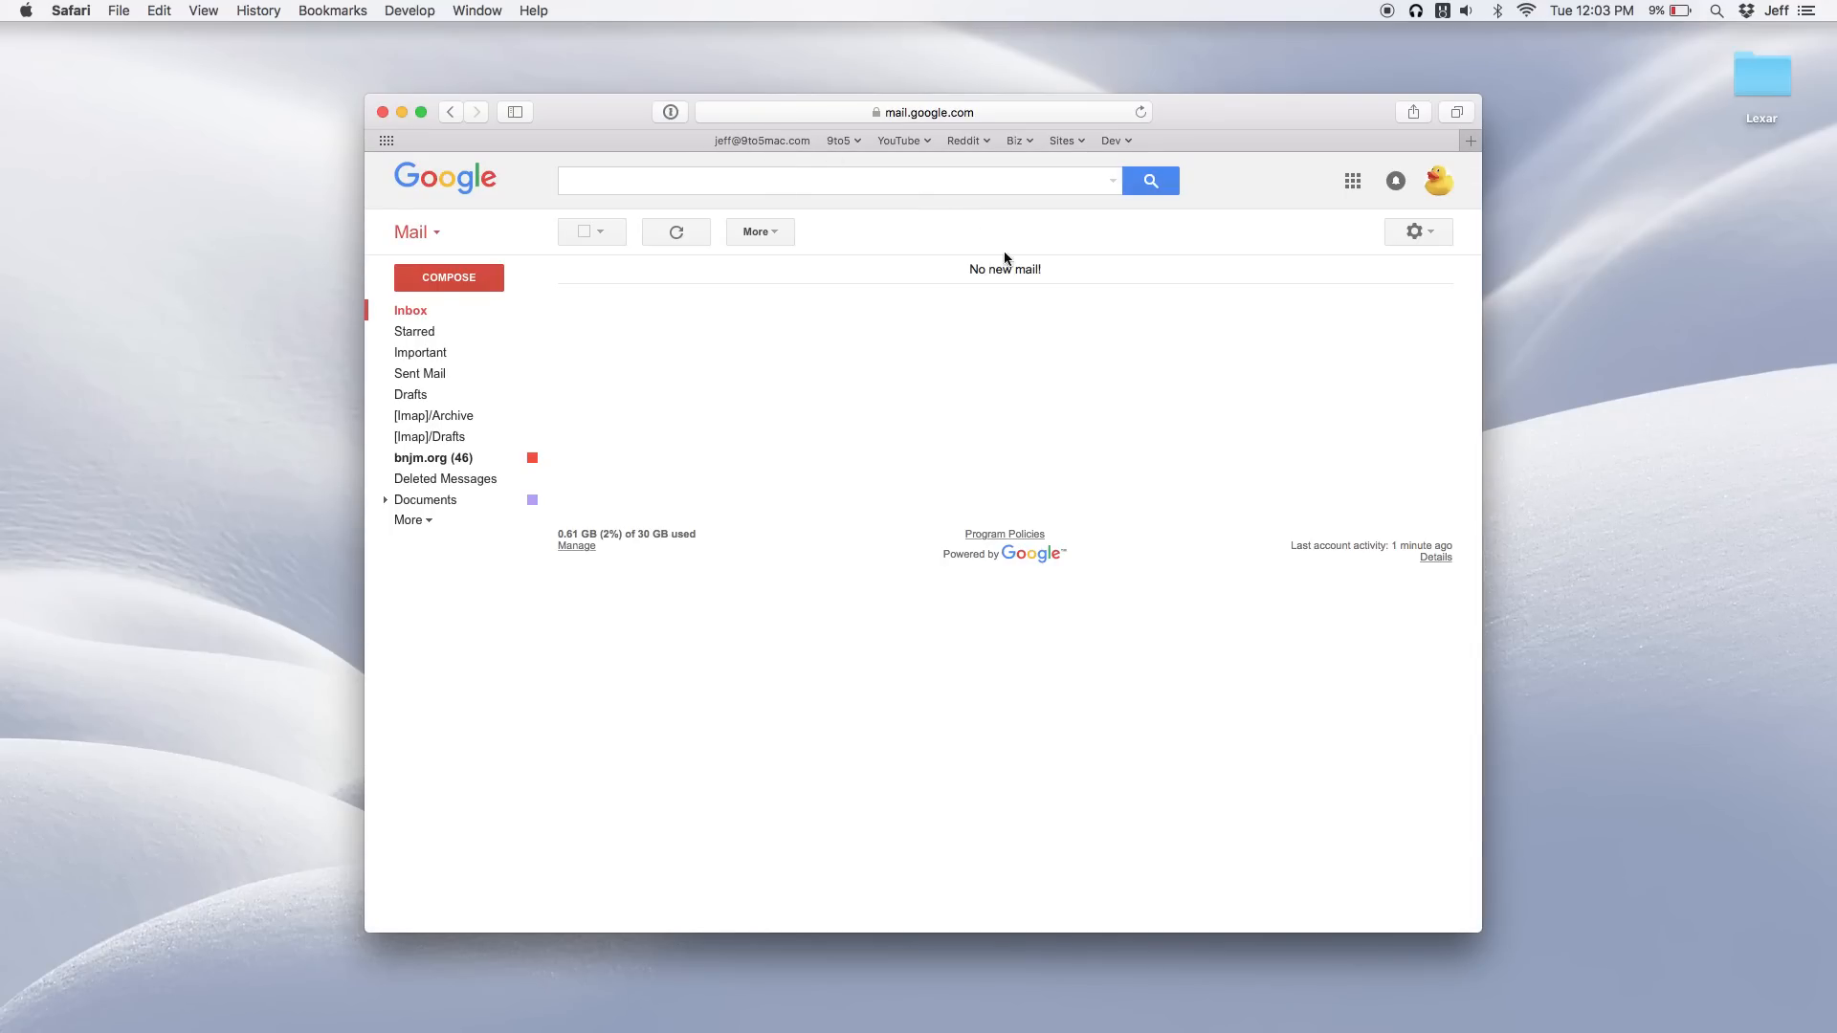
mouse_move(1439, 181)
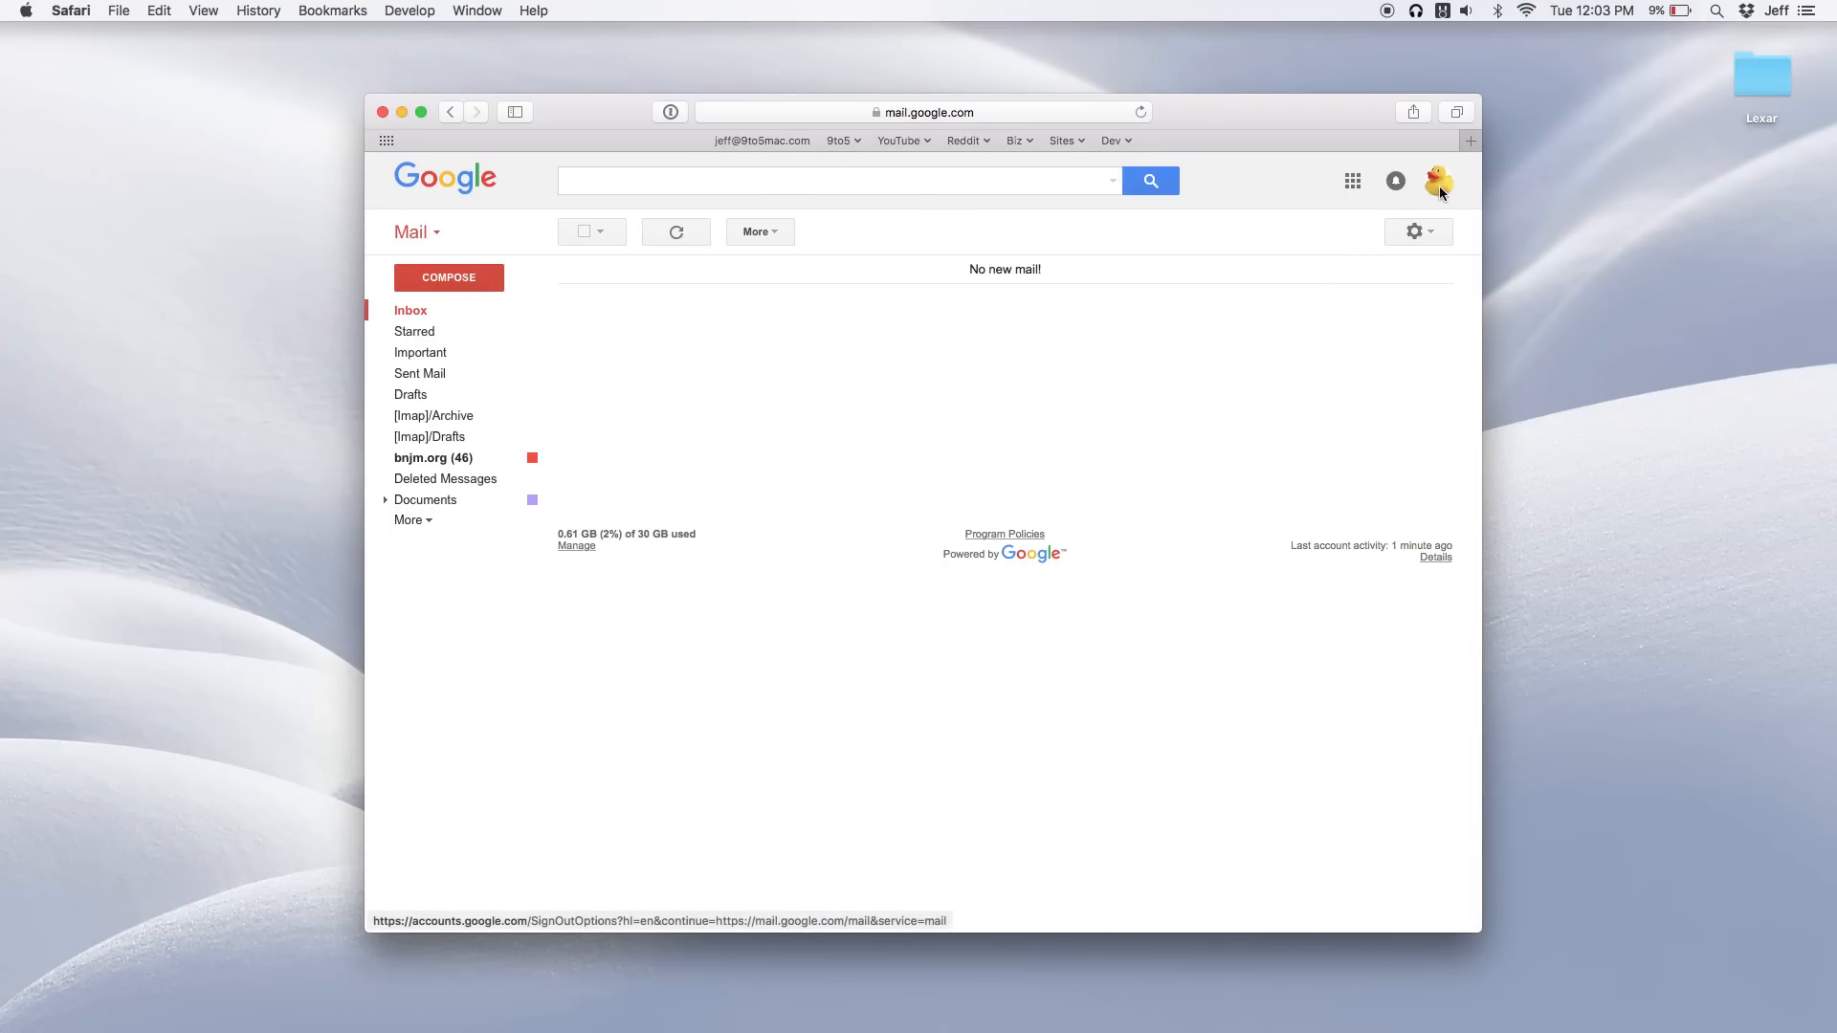
click(1442, 180)
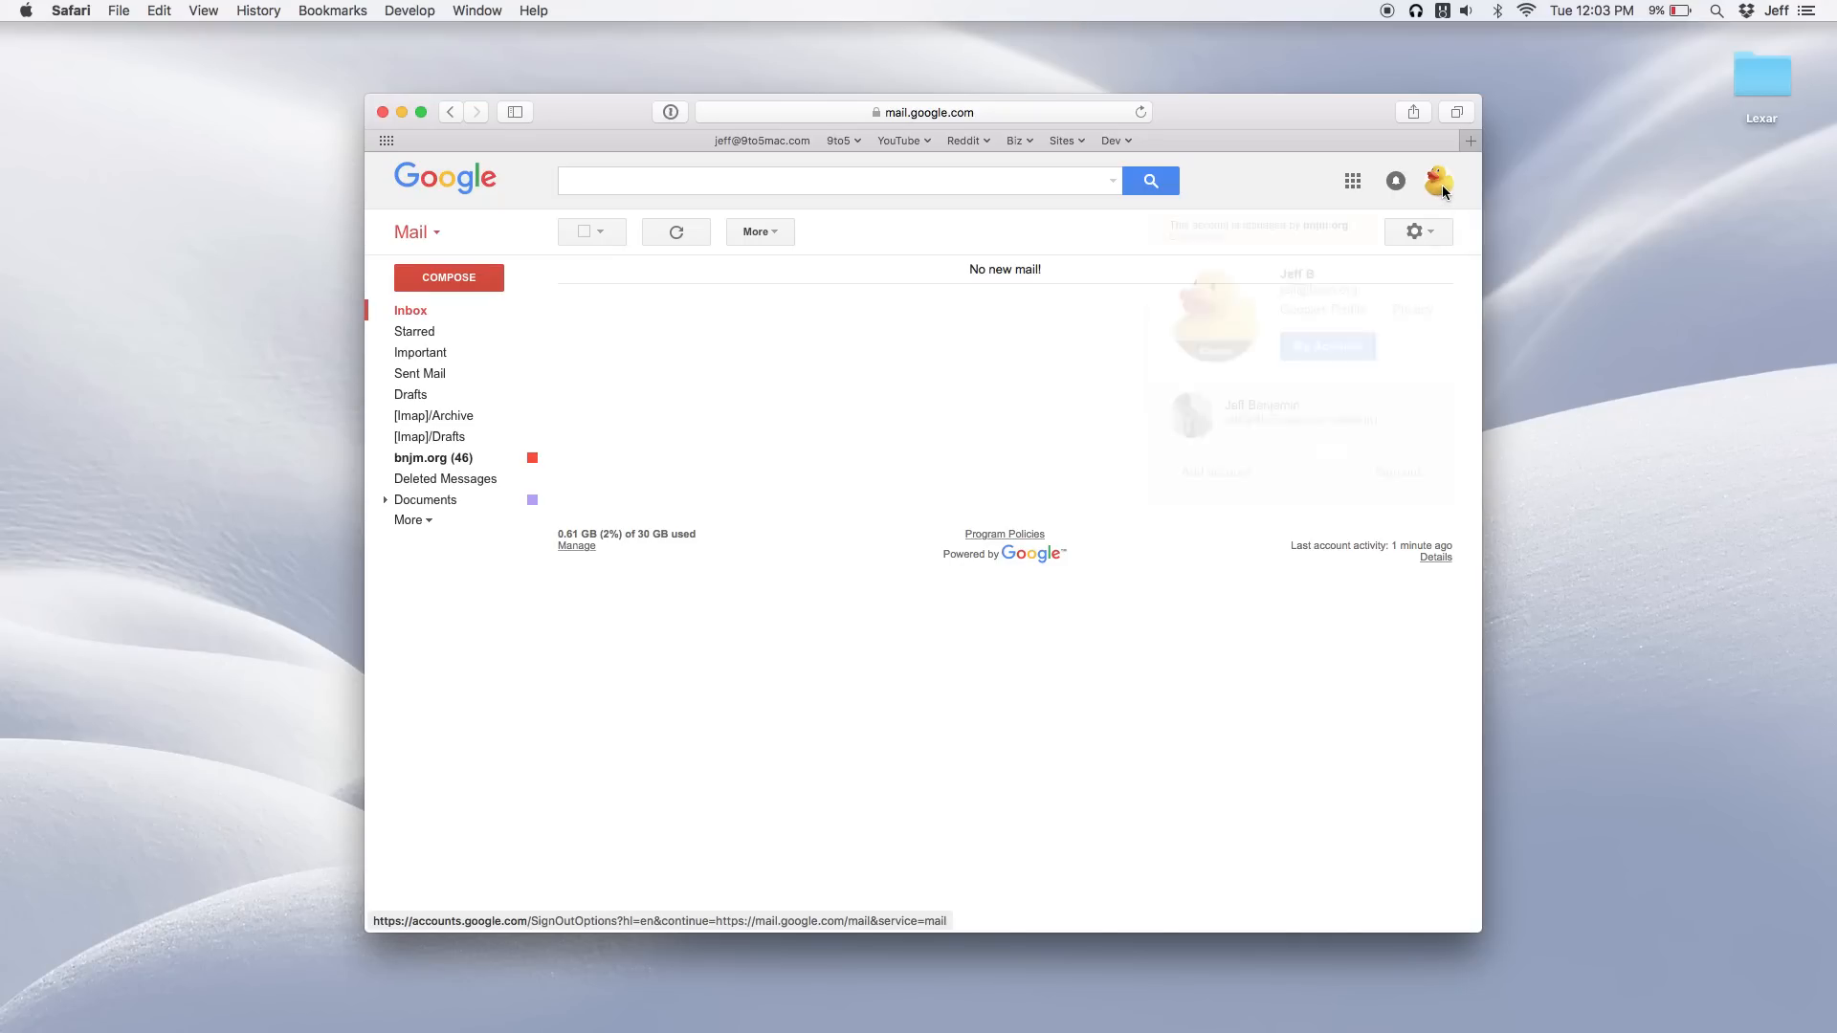
click(1439, 180)
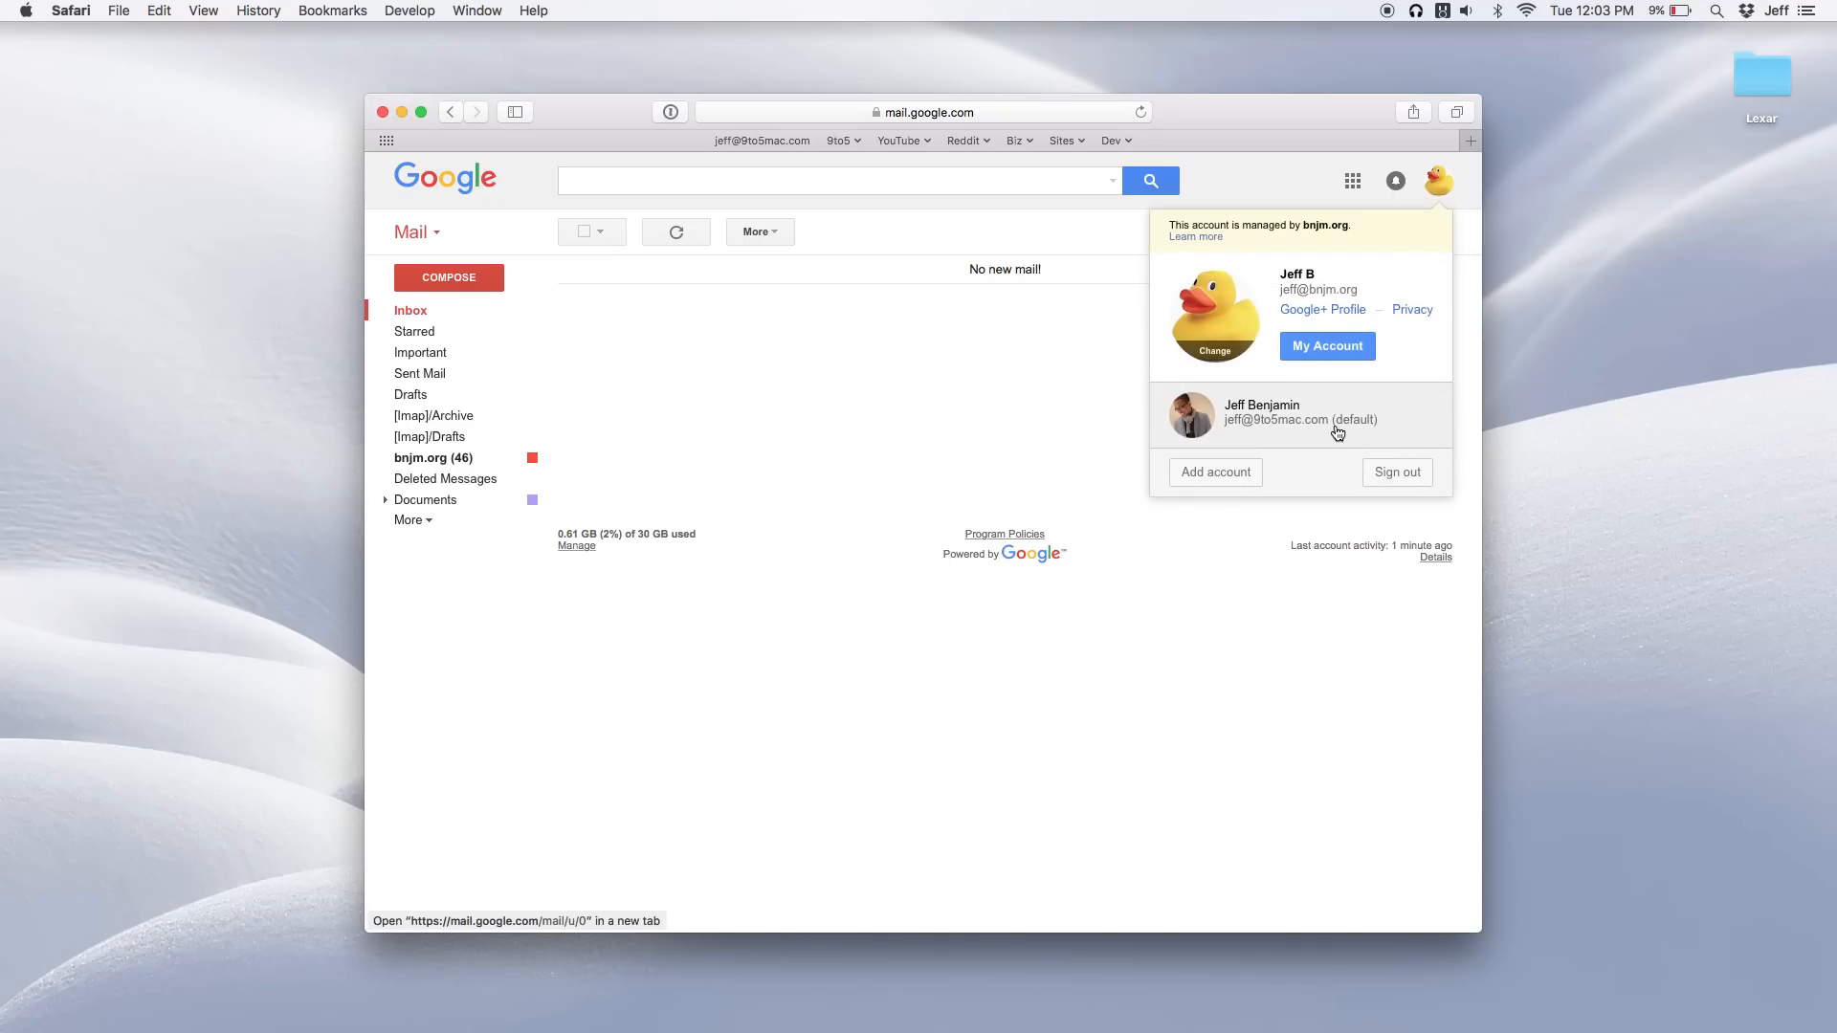
mouse_move(1373, 436)
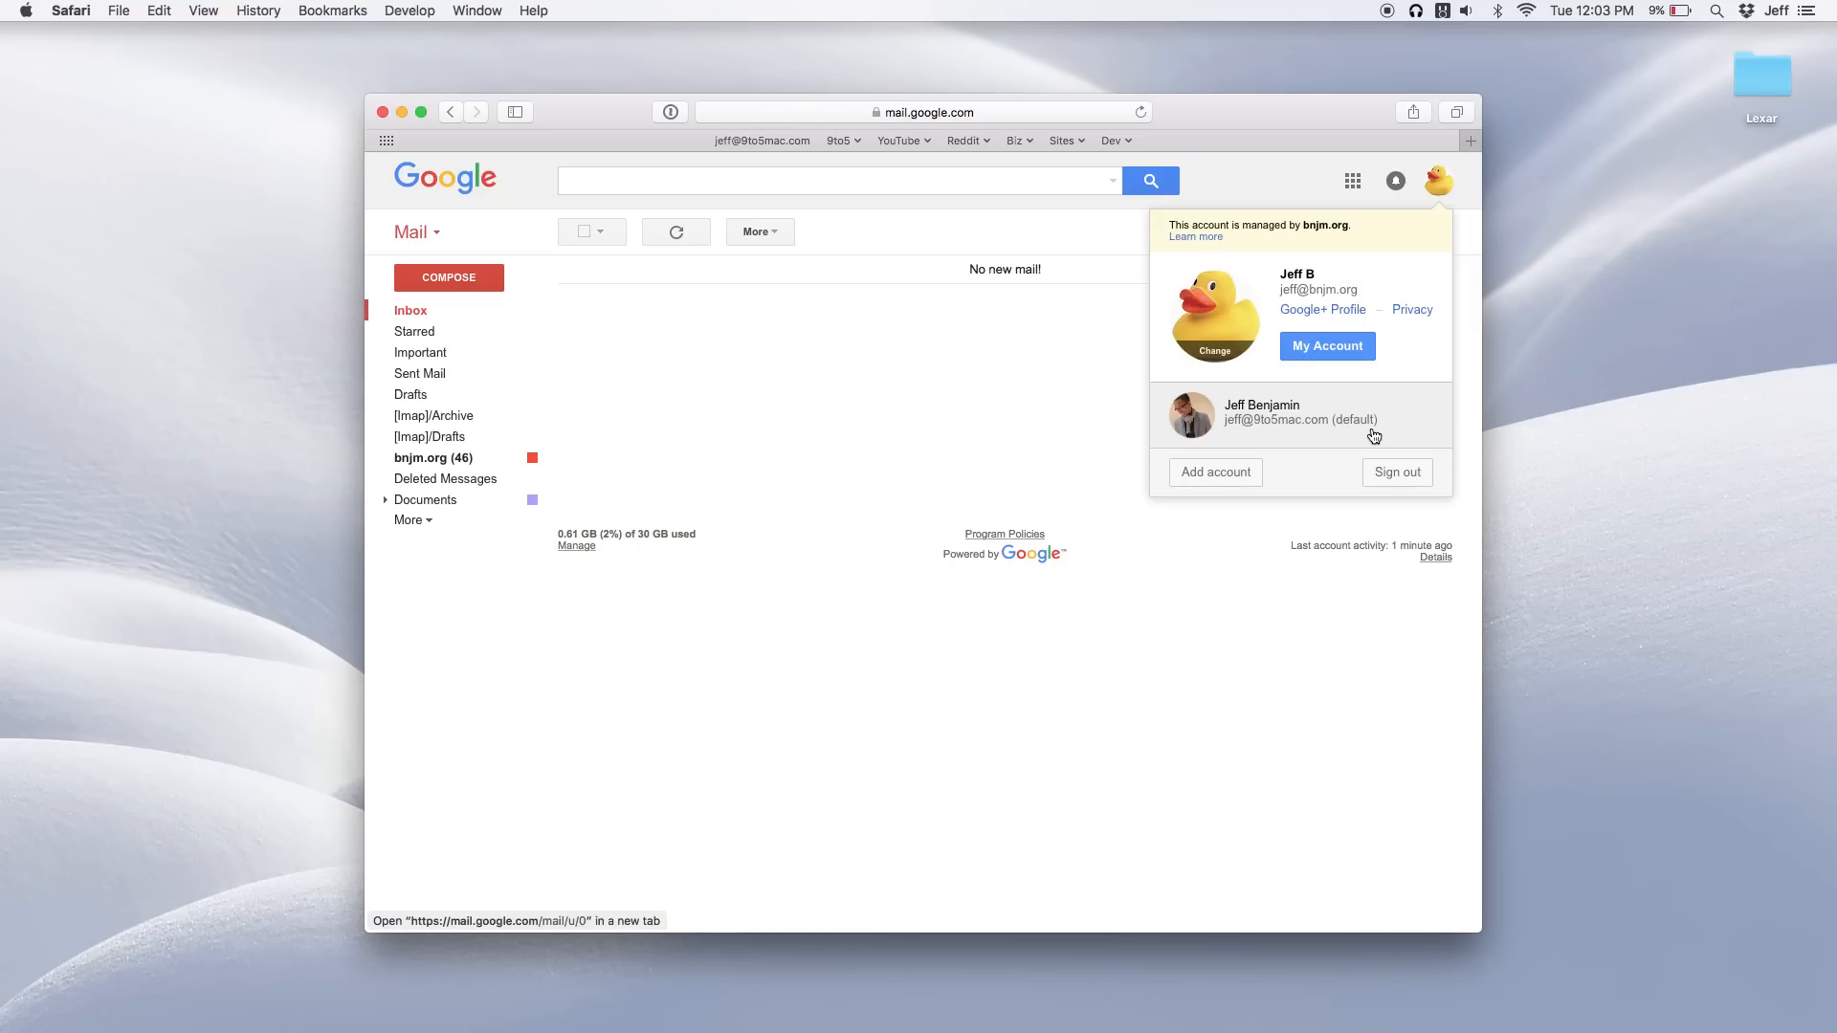
mouse_move(1036, 417)
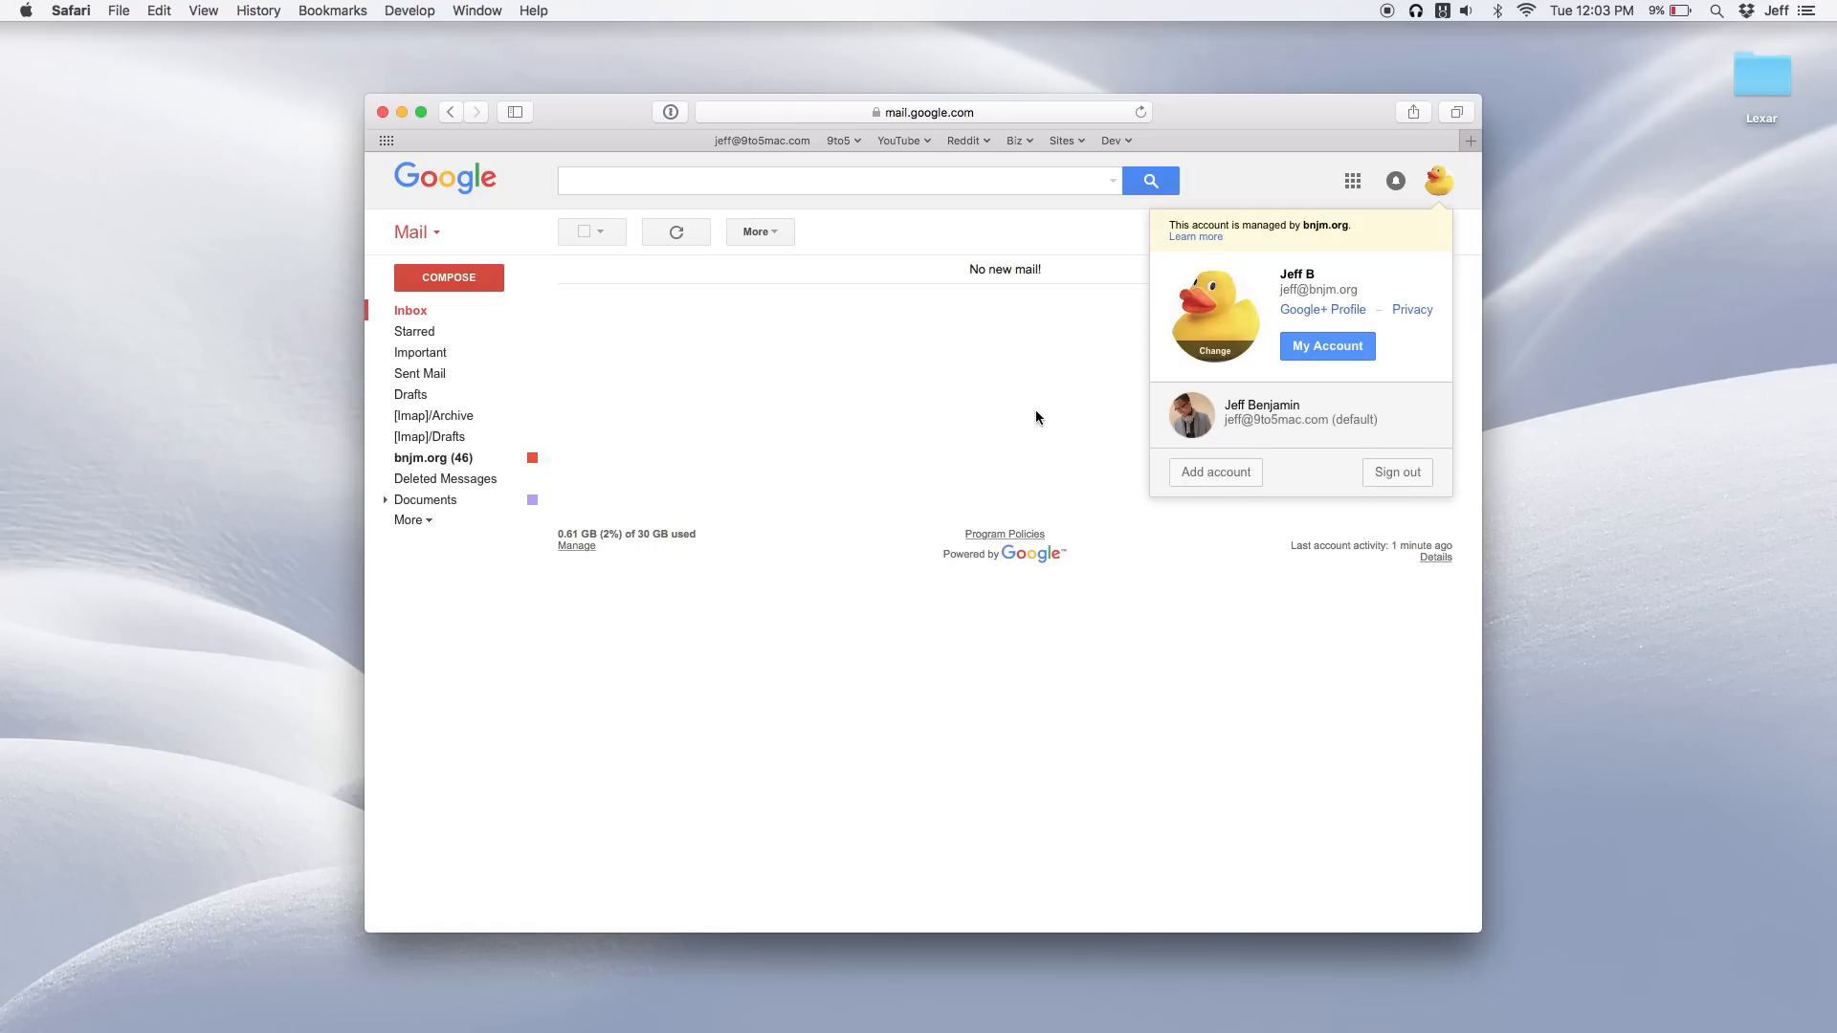
click(760, 140)
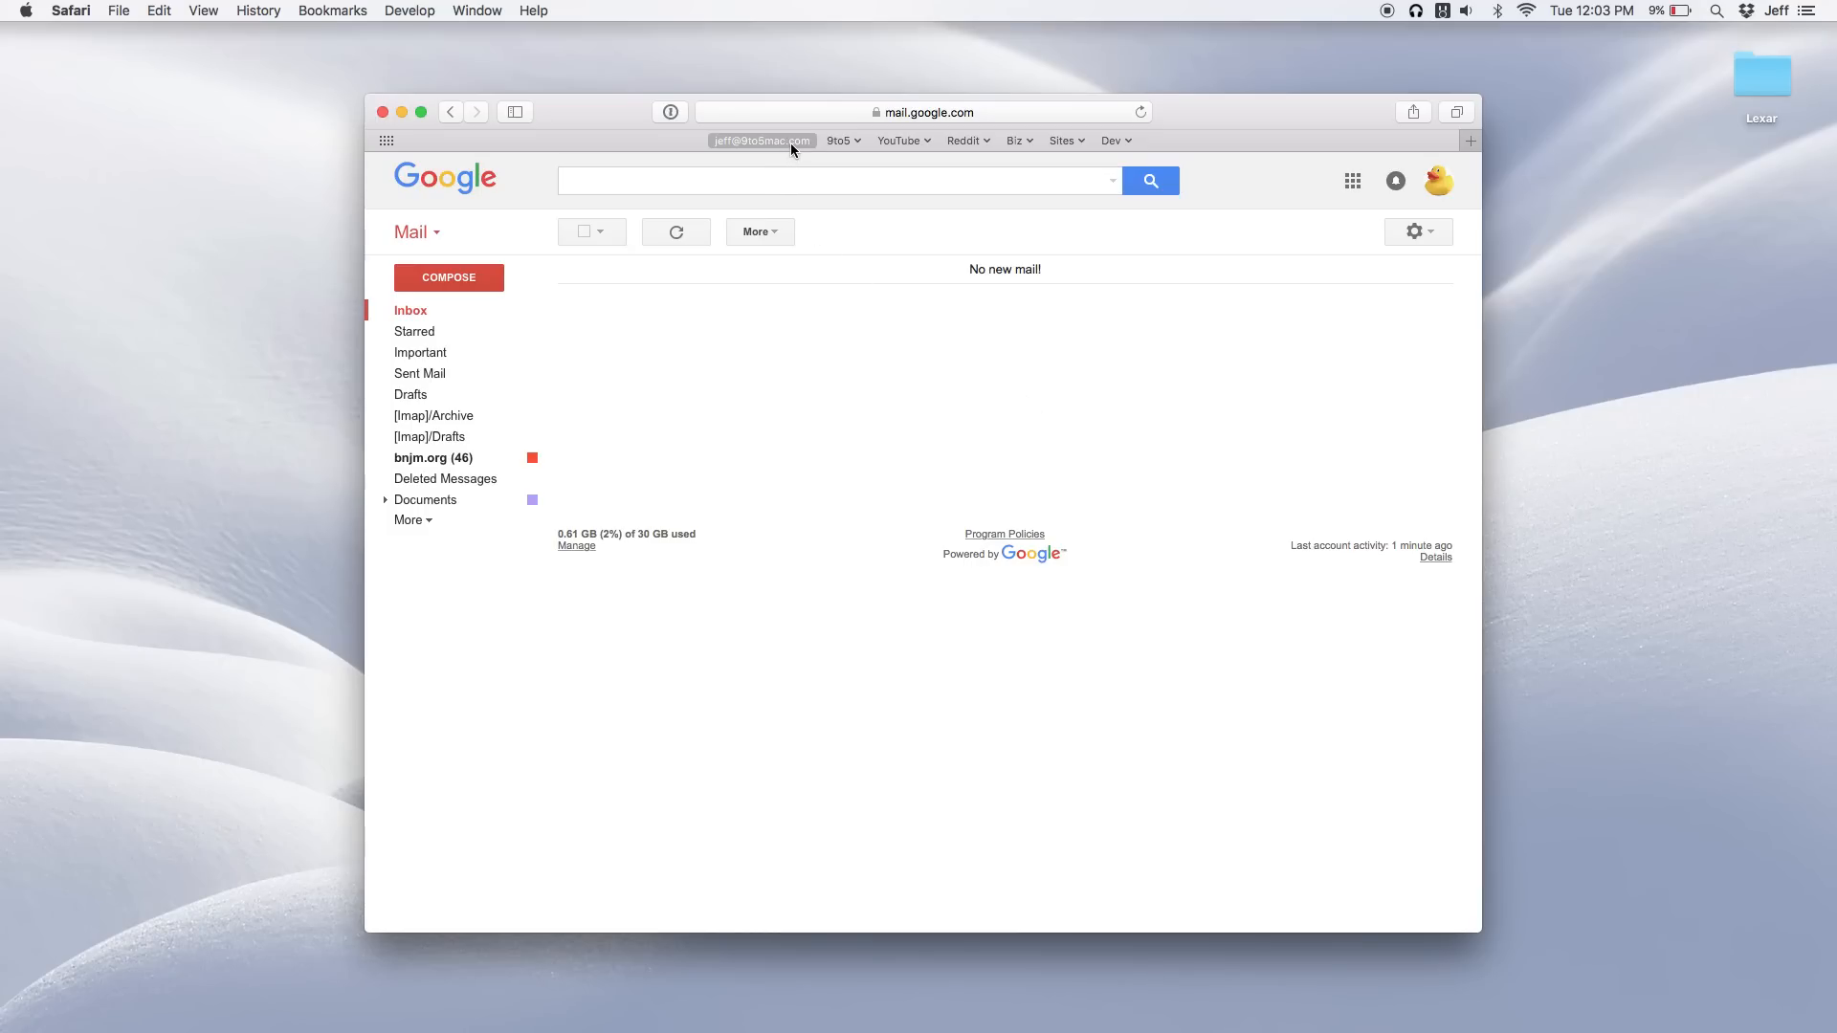
right_click(759, 139)
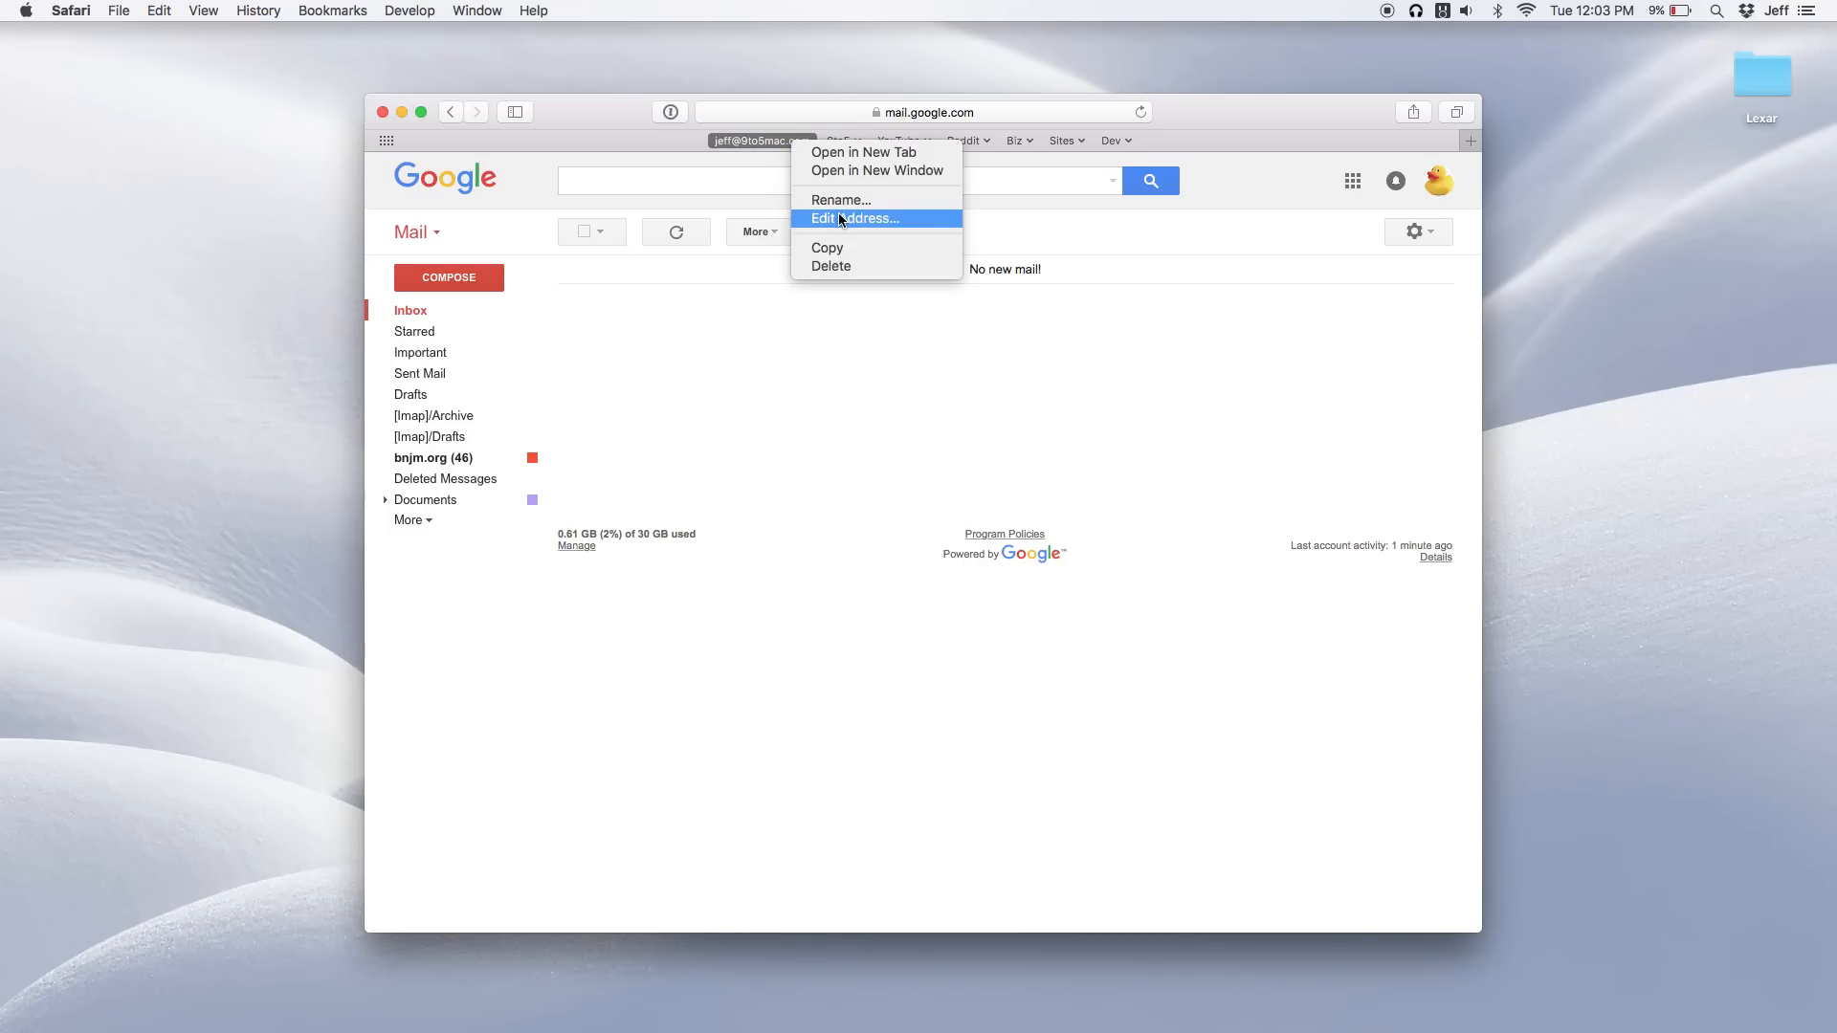
click(855, 218)
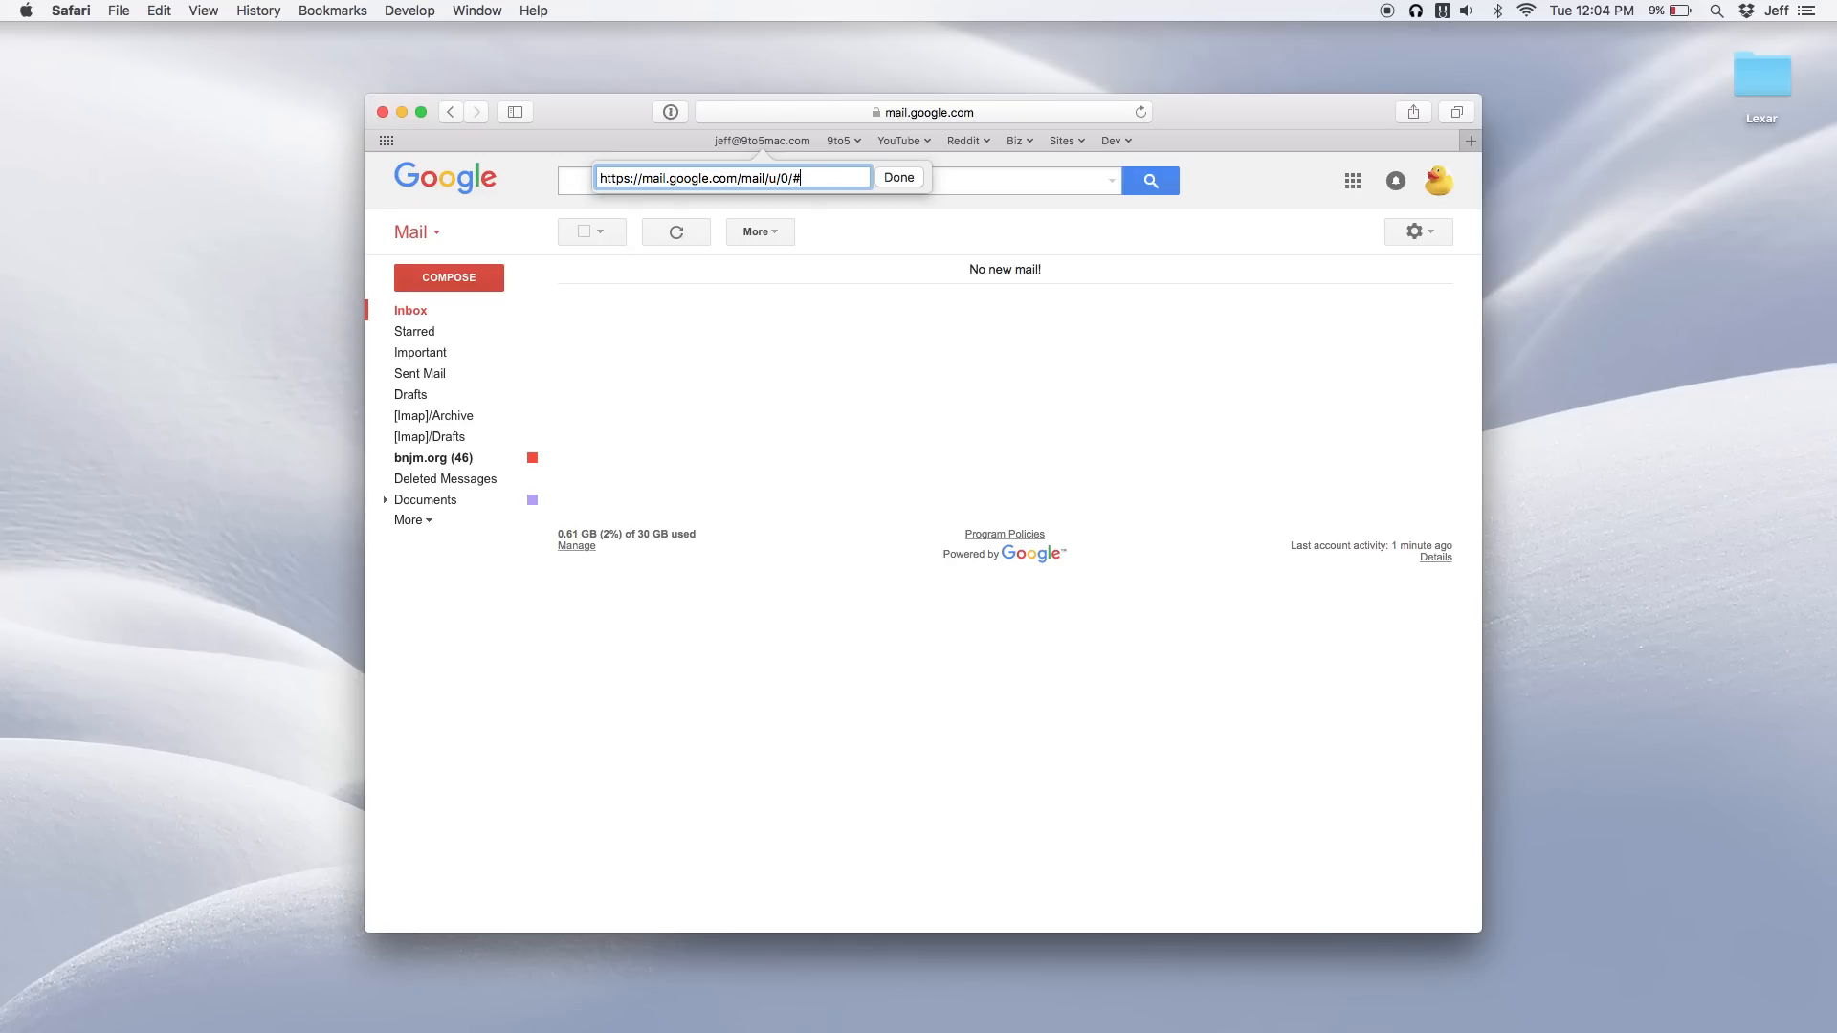
key(Backspace)
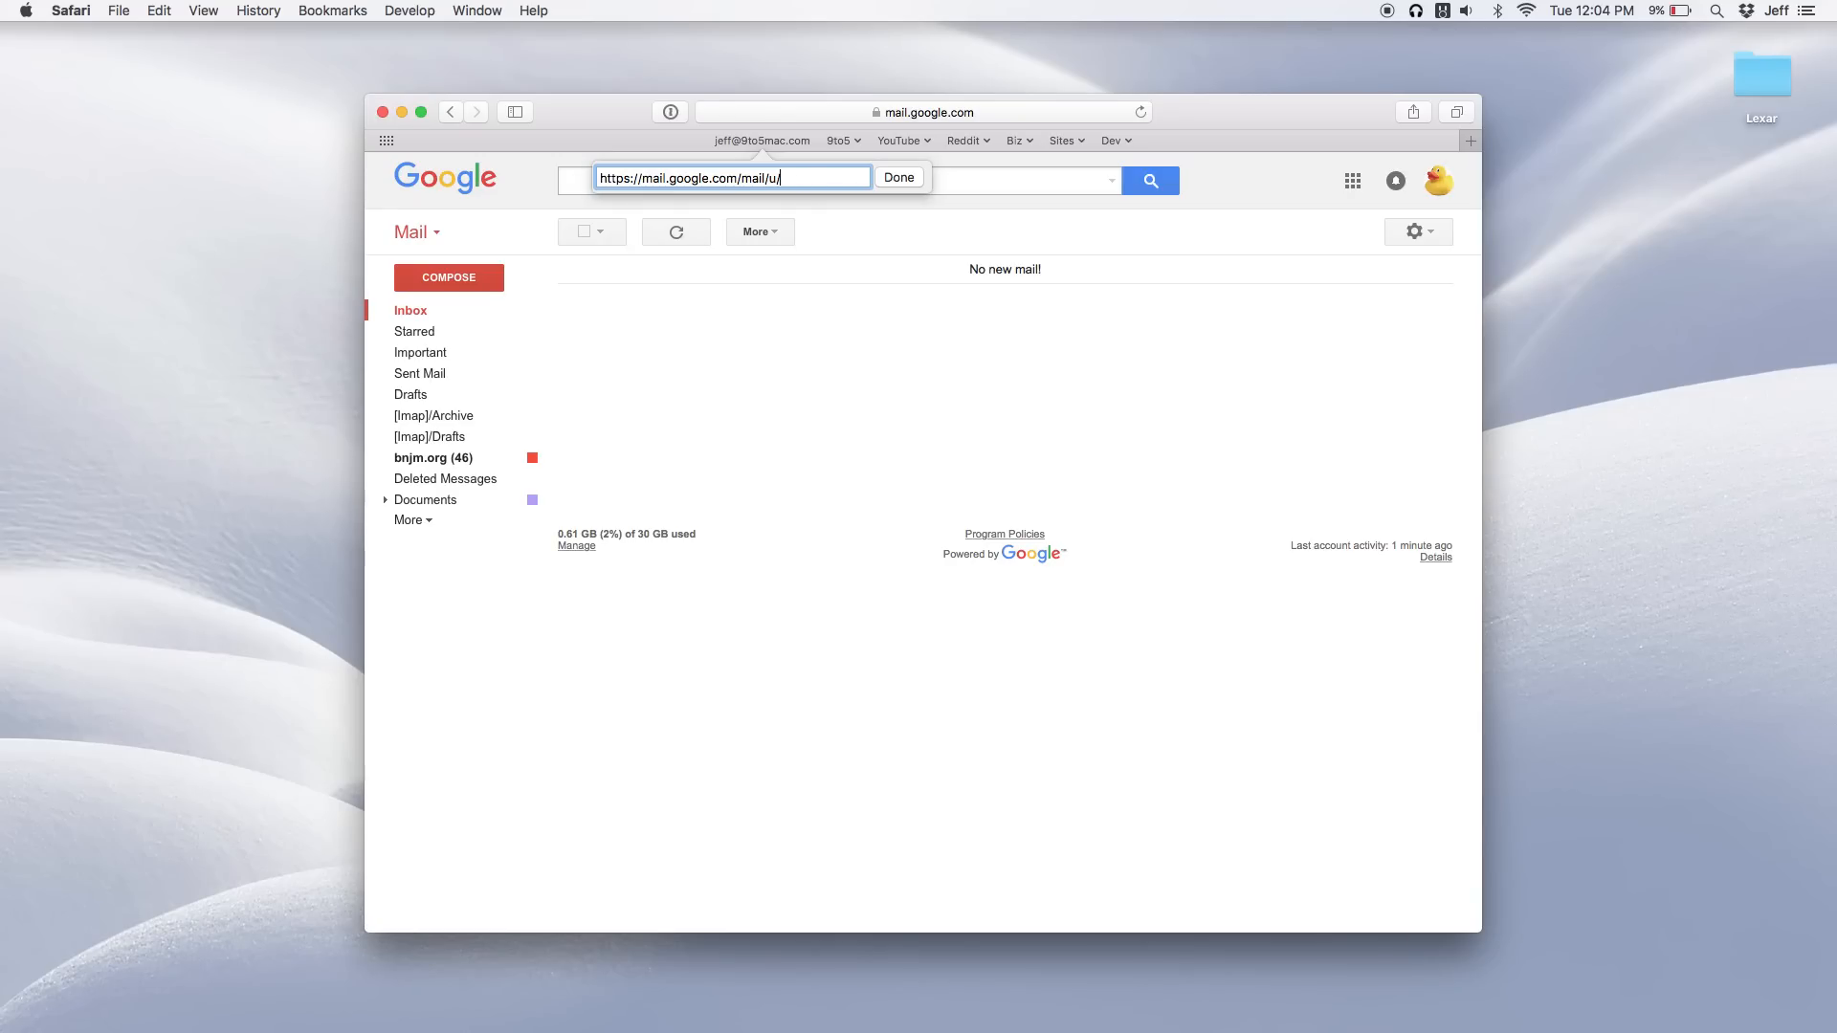
text(?)
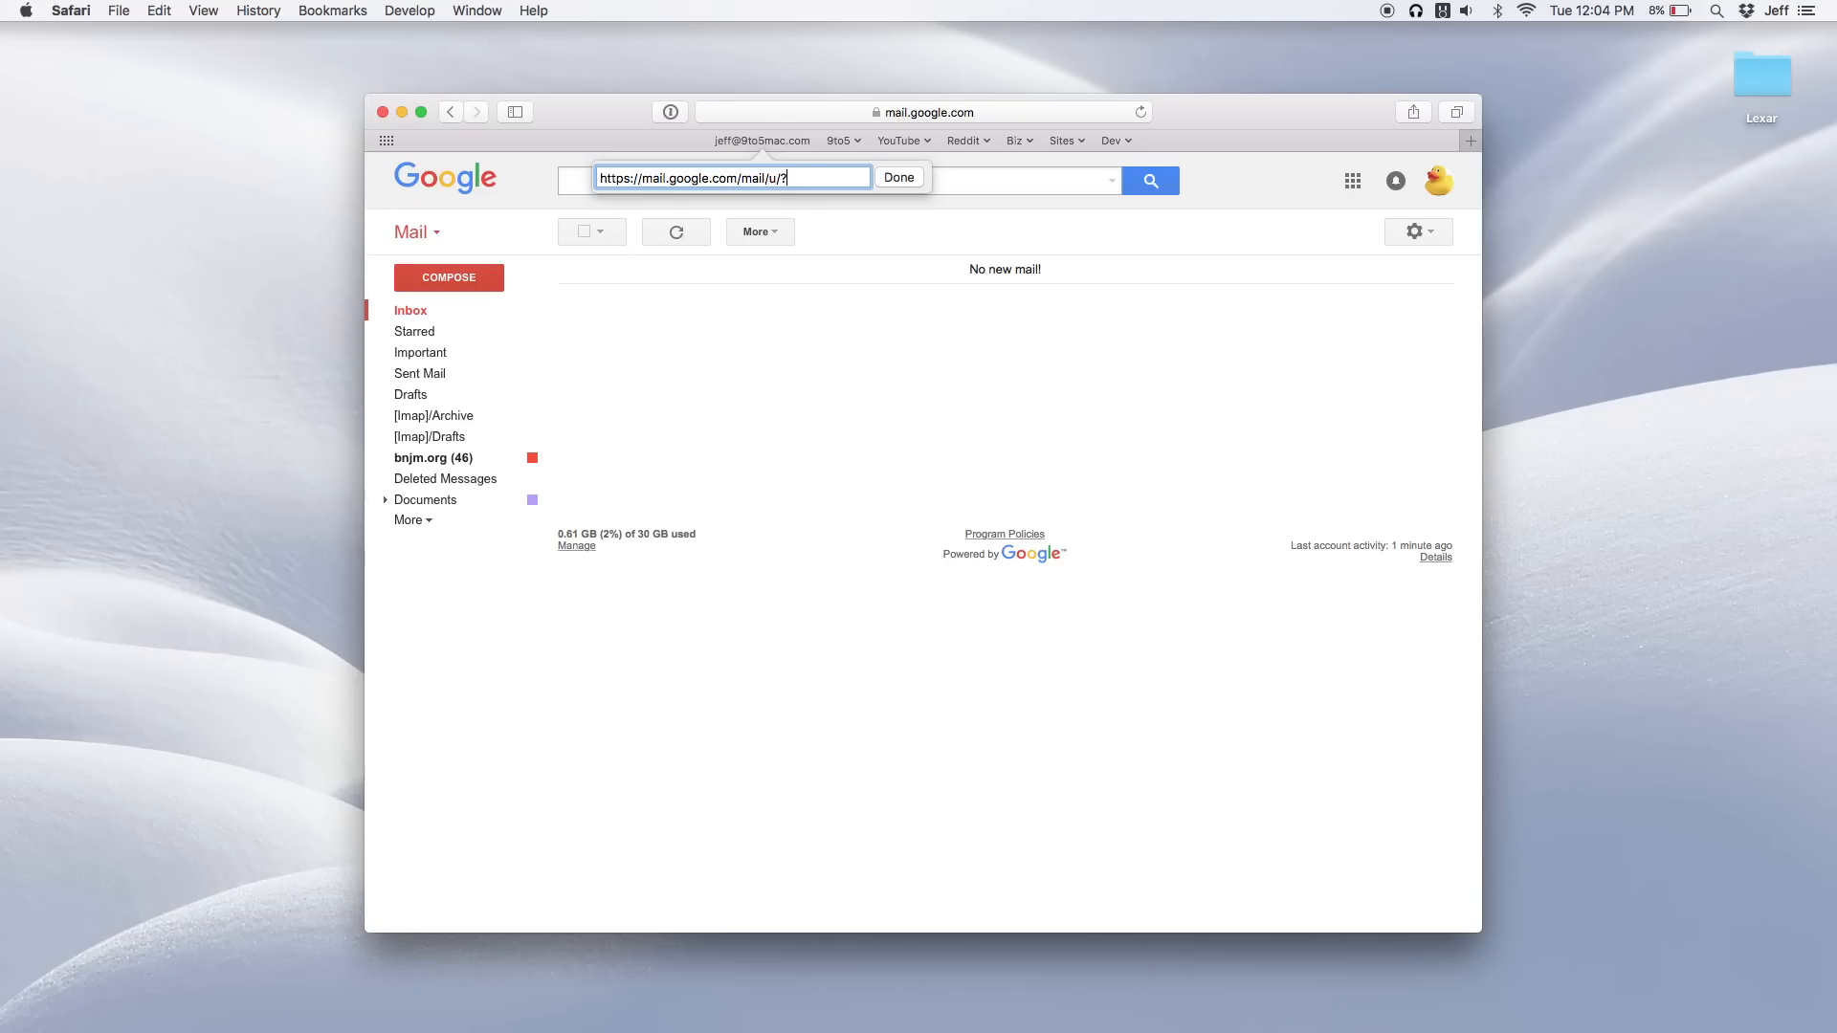
text(authuser)
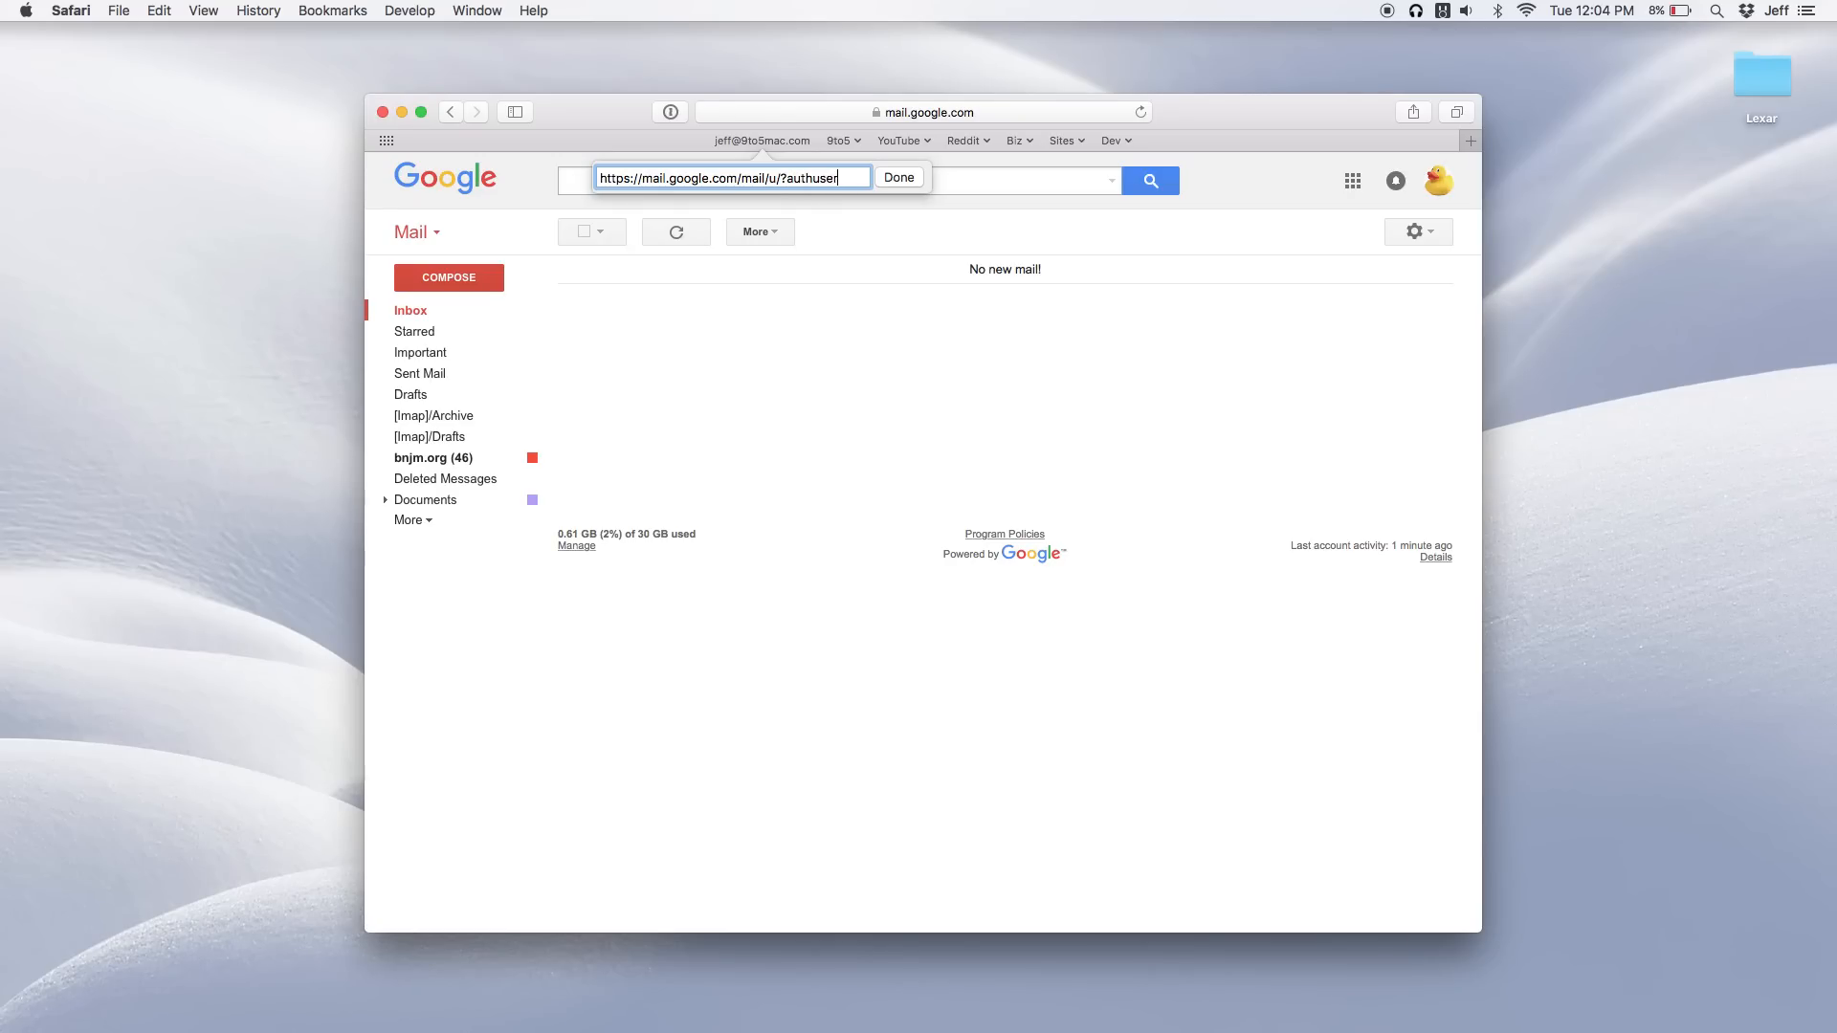
text(=)
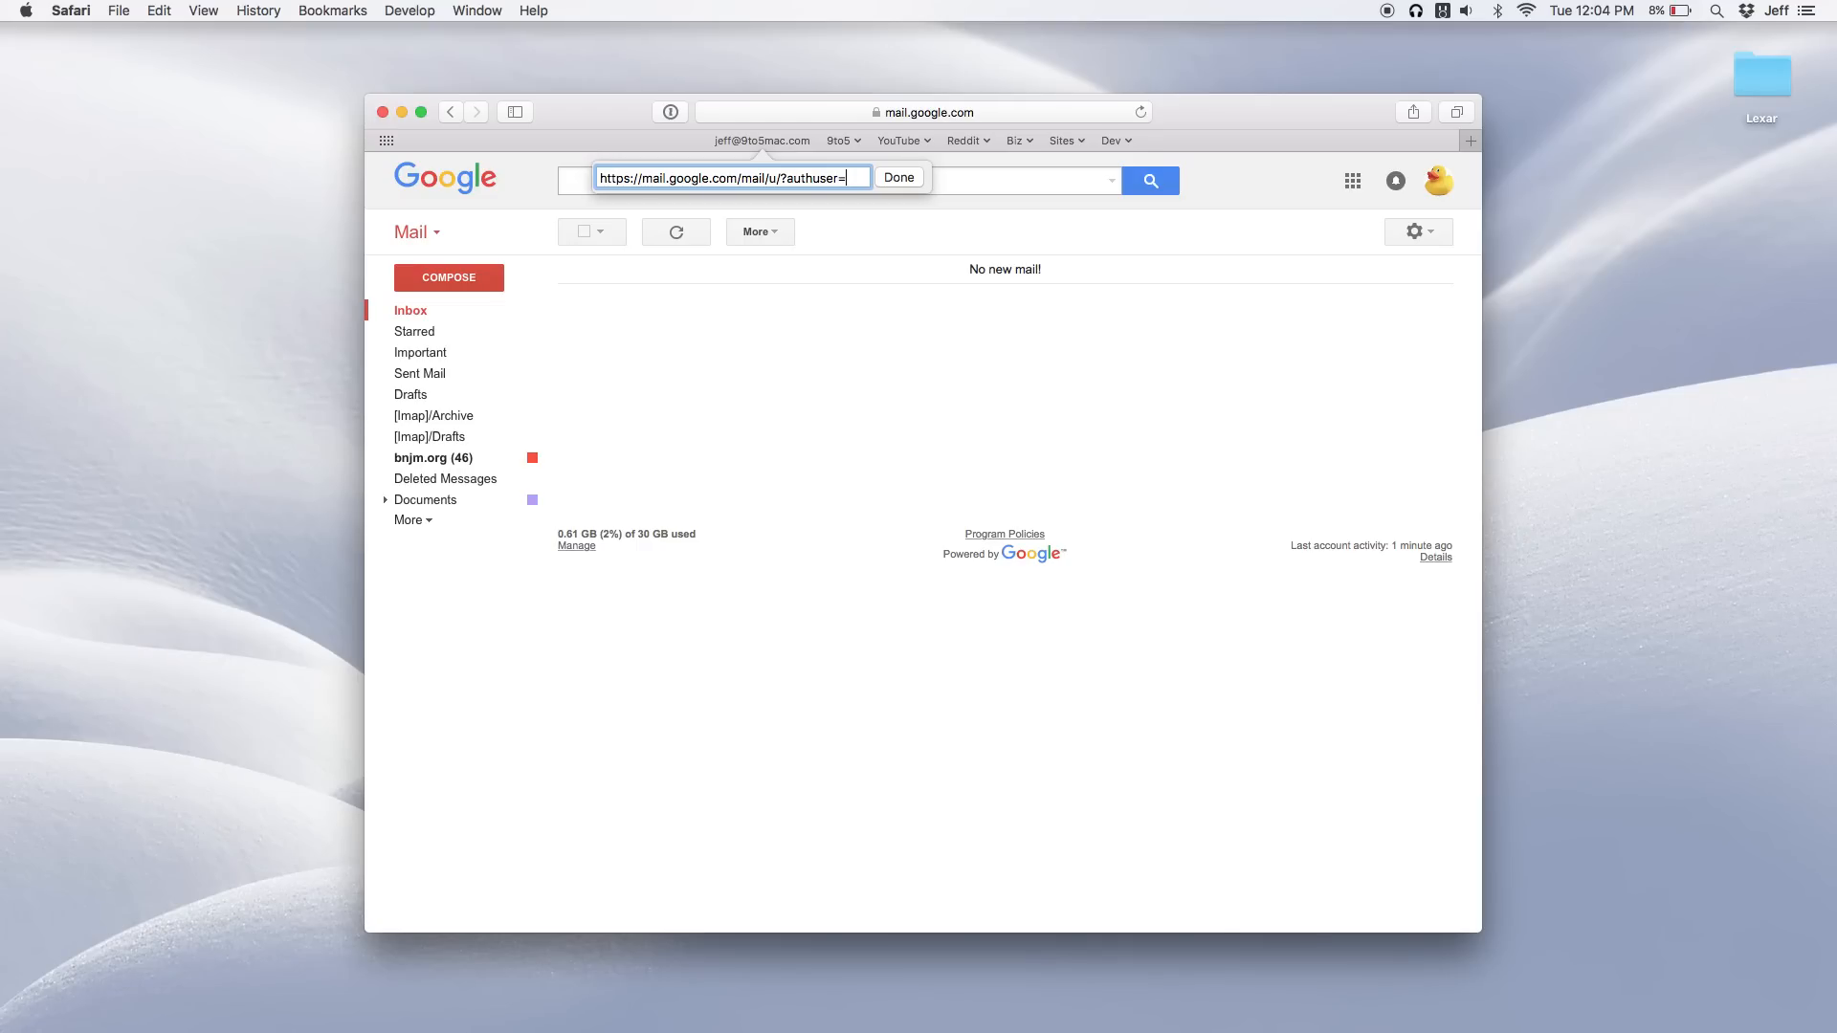
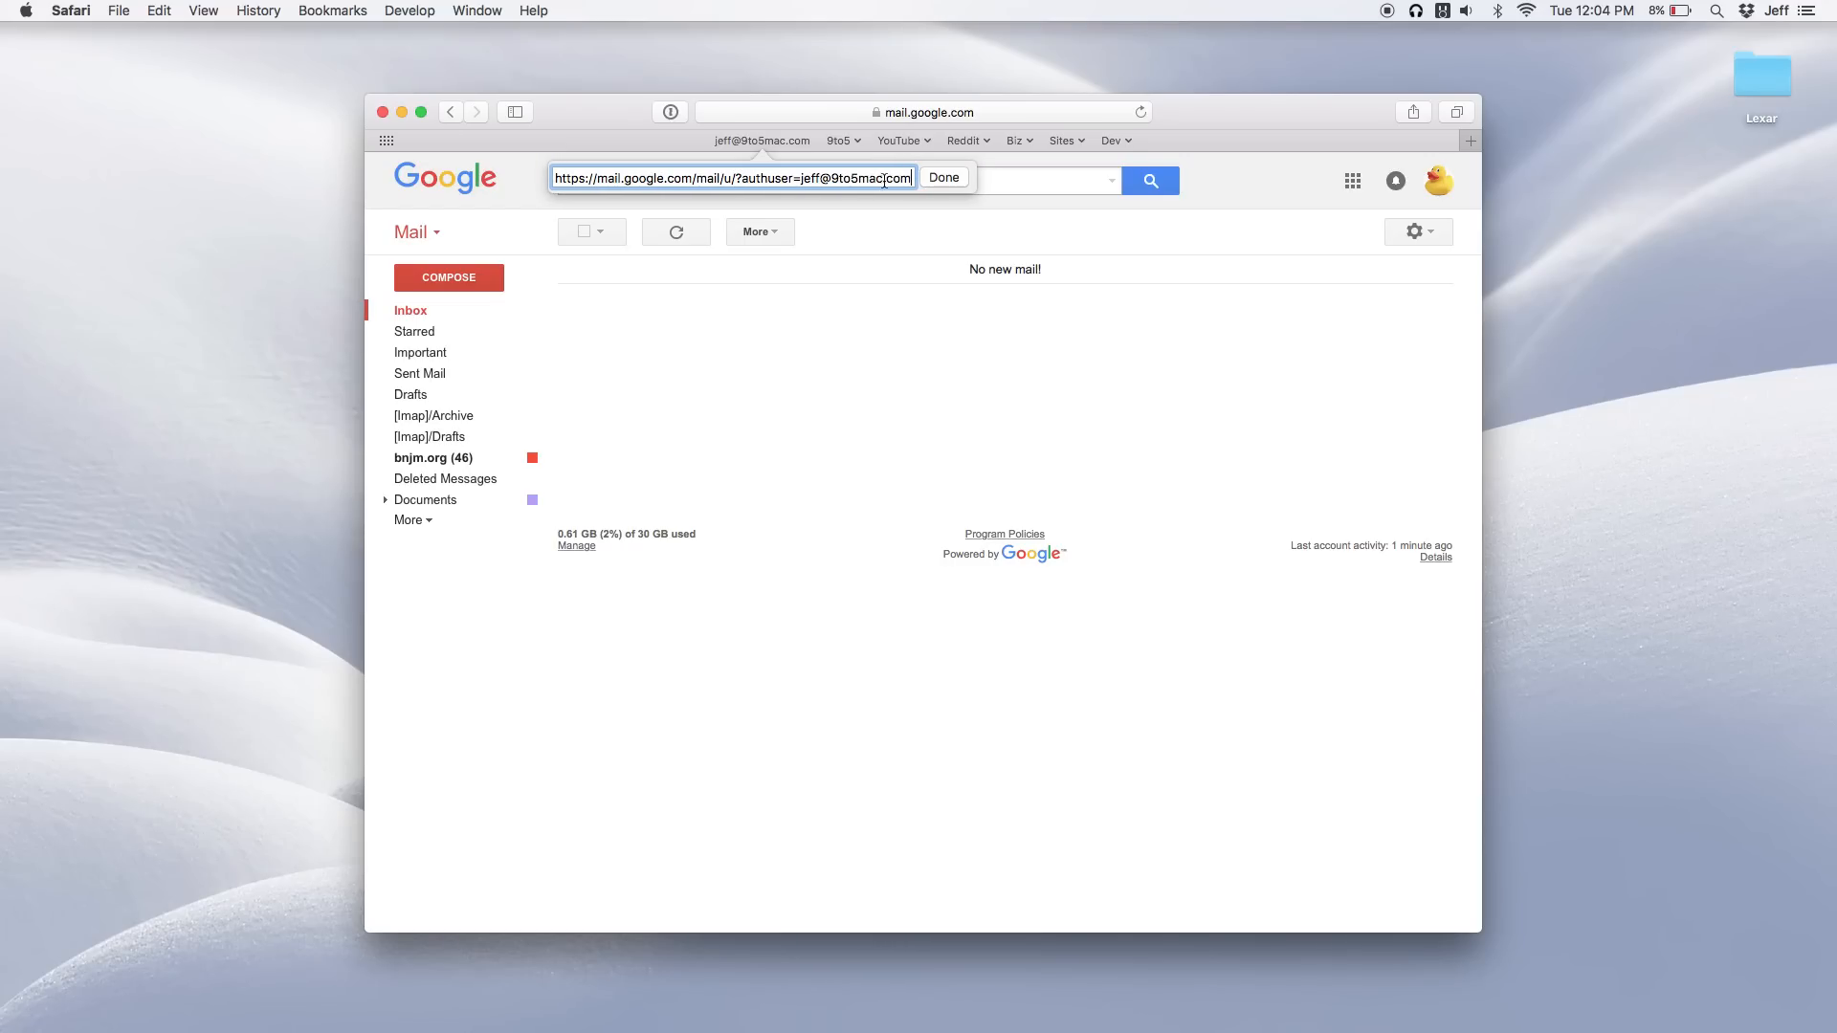
click(943, 176)
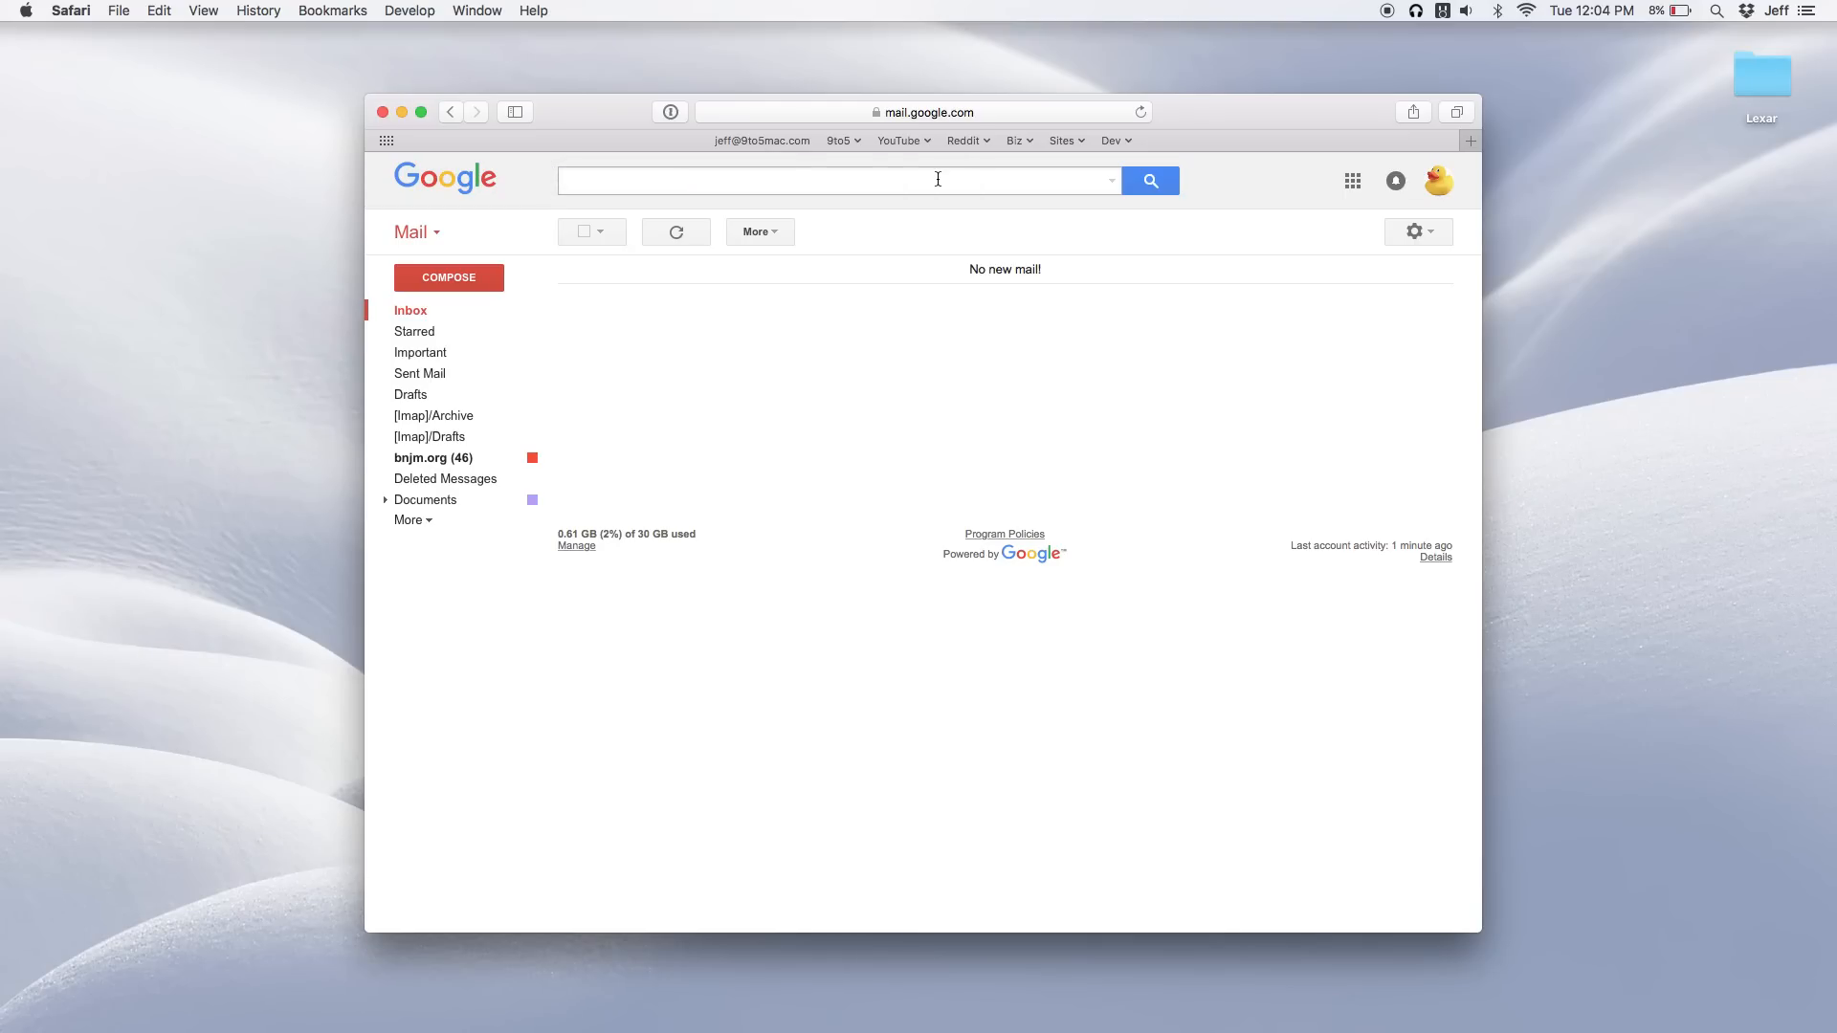
mouse_move(762, 140)
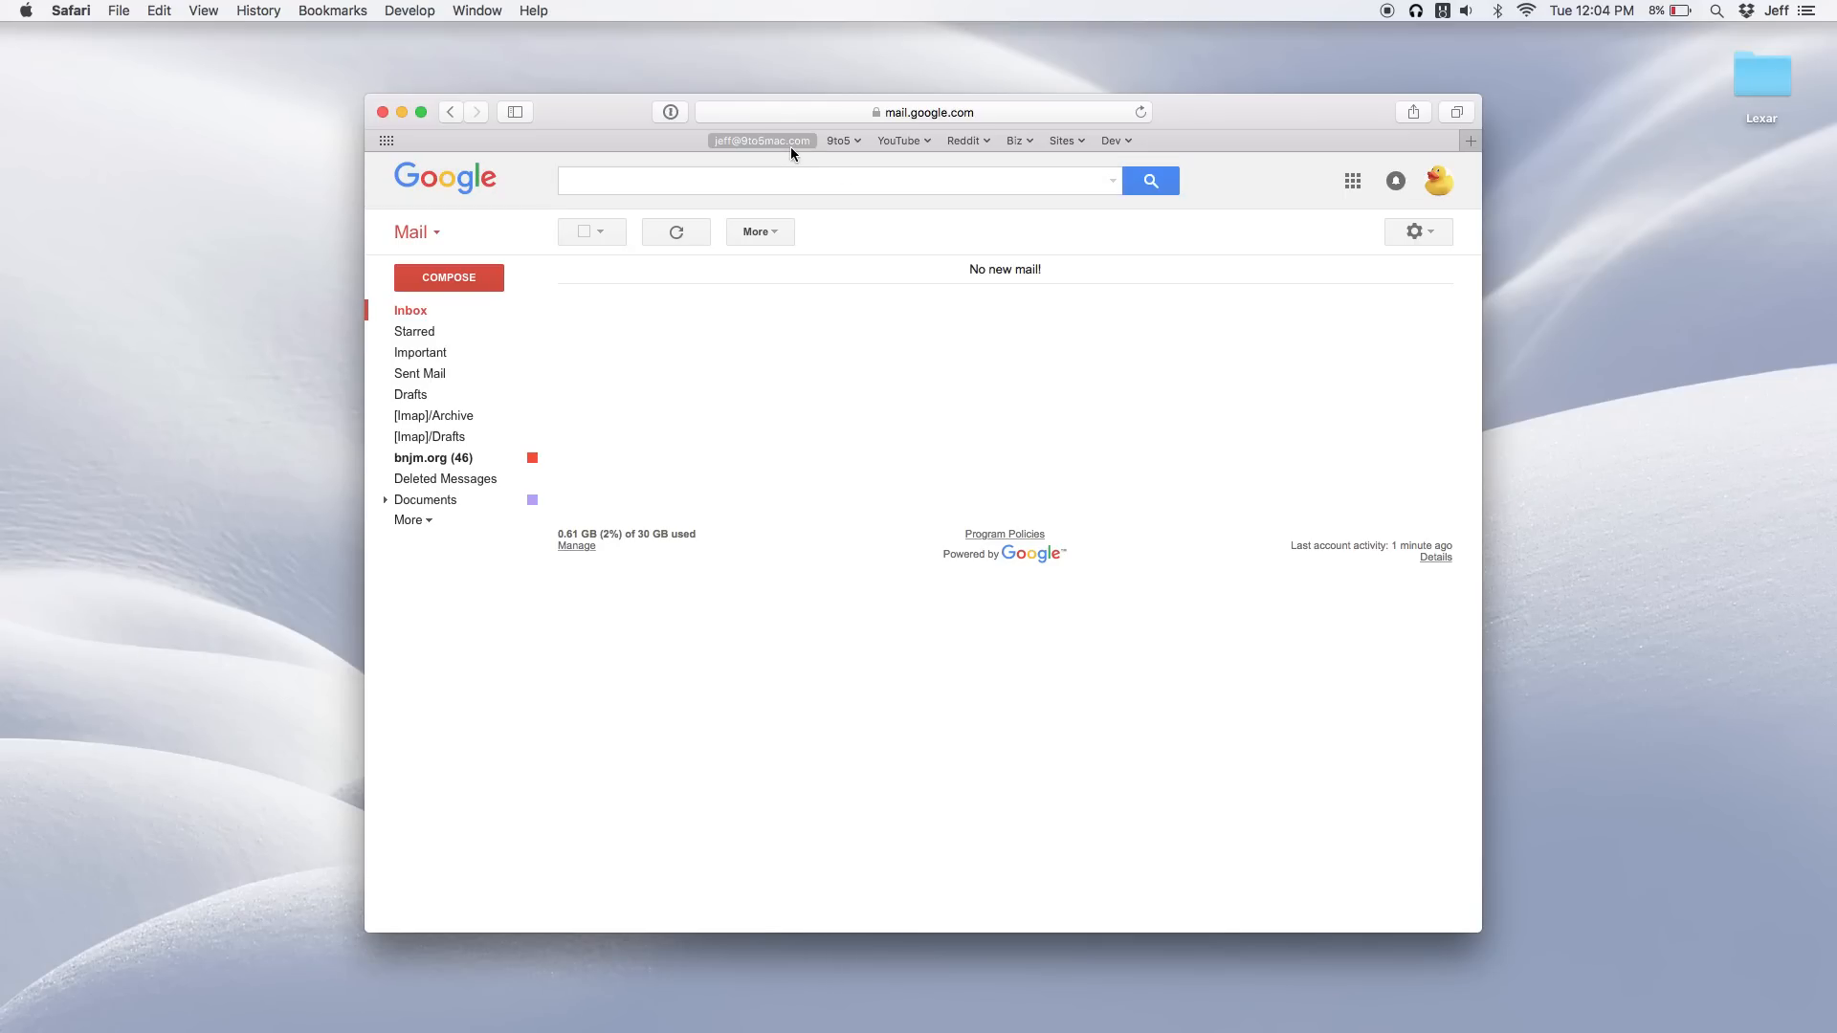
mouse_move(760, 140)
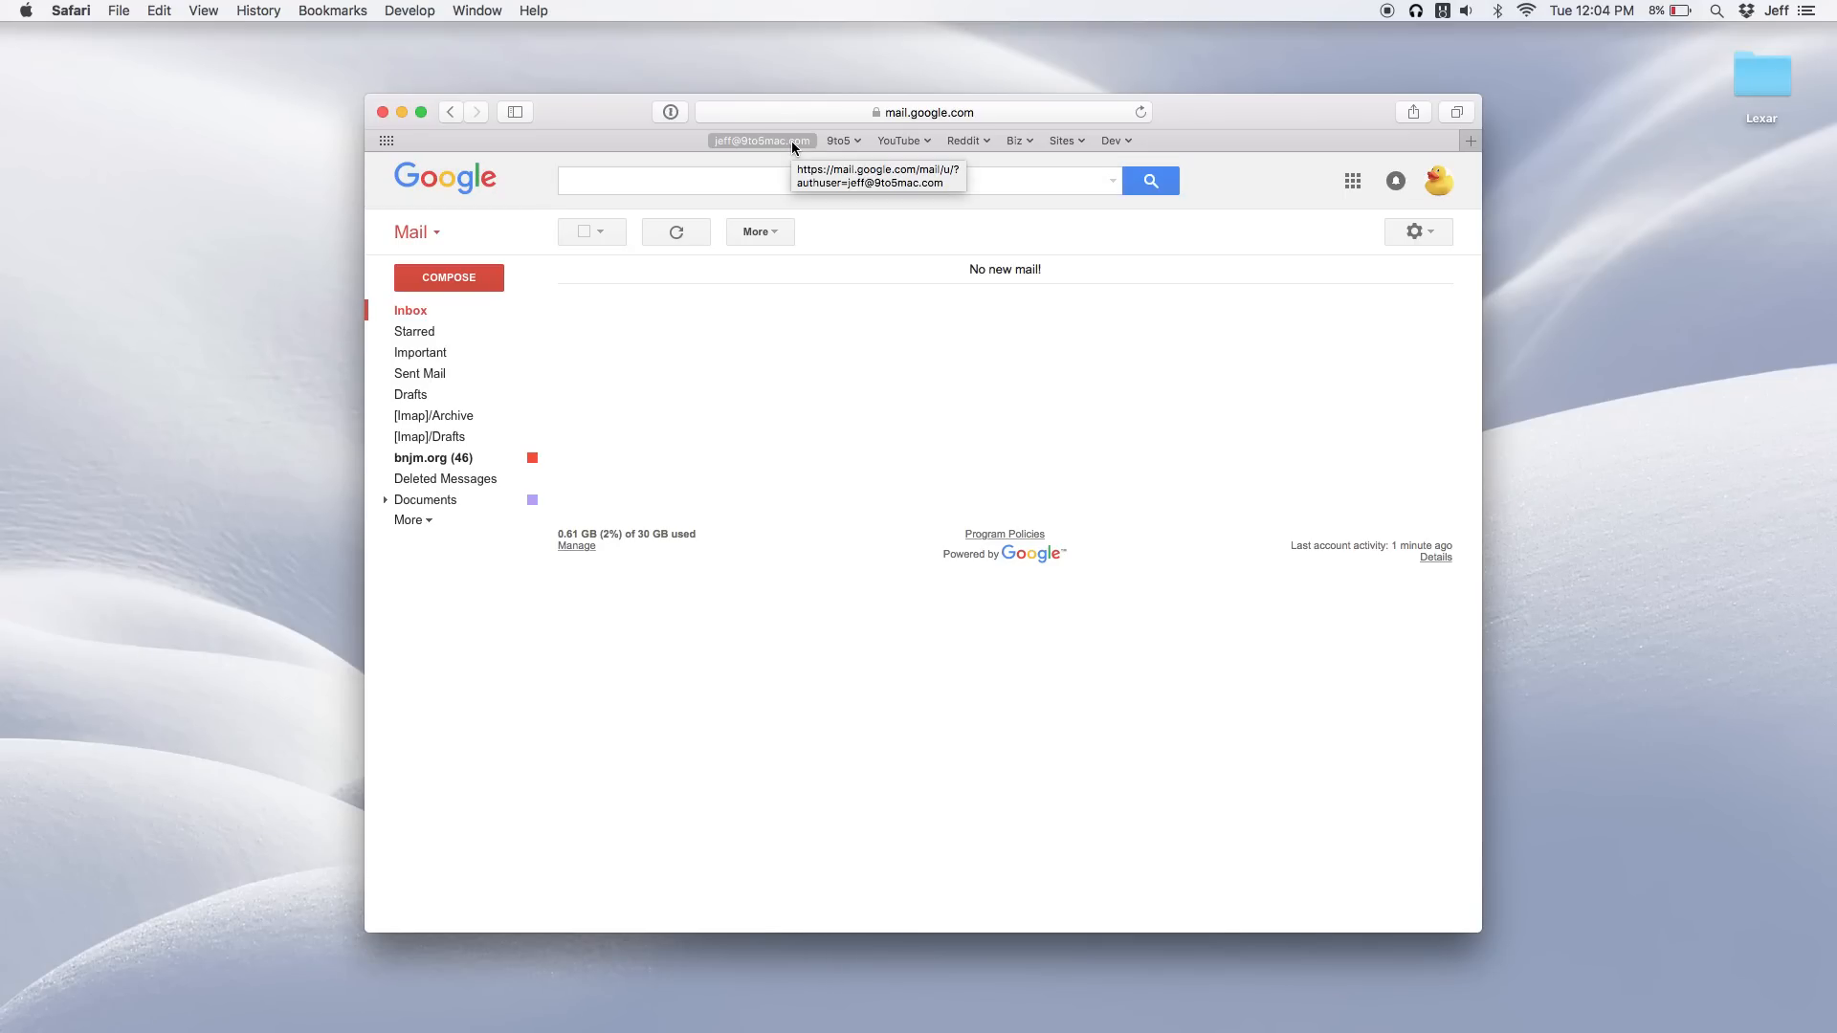
mouse_move(761, 142)
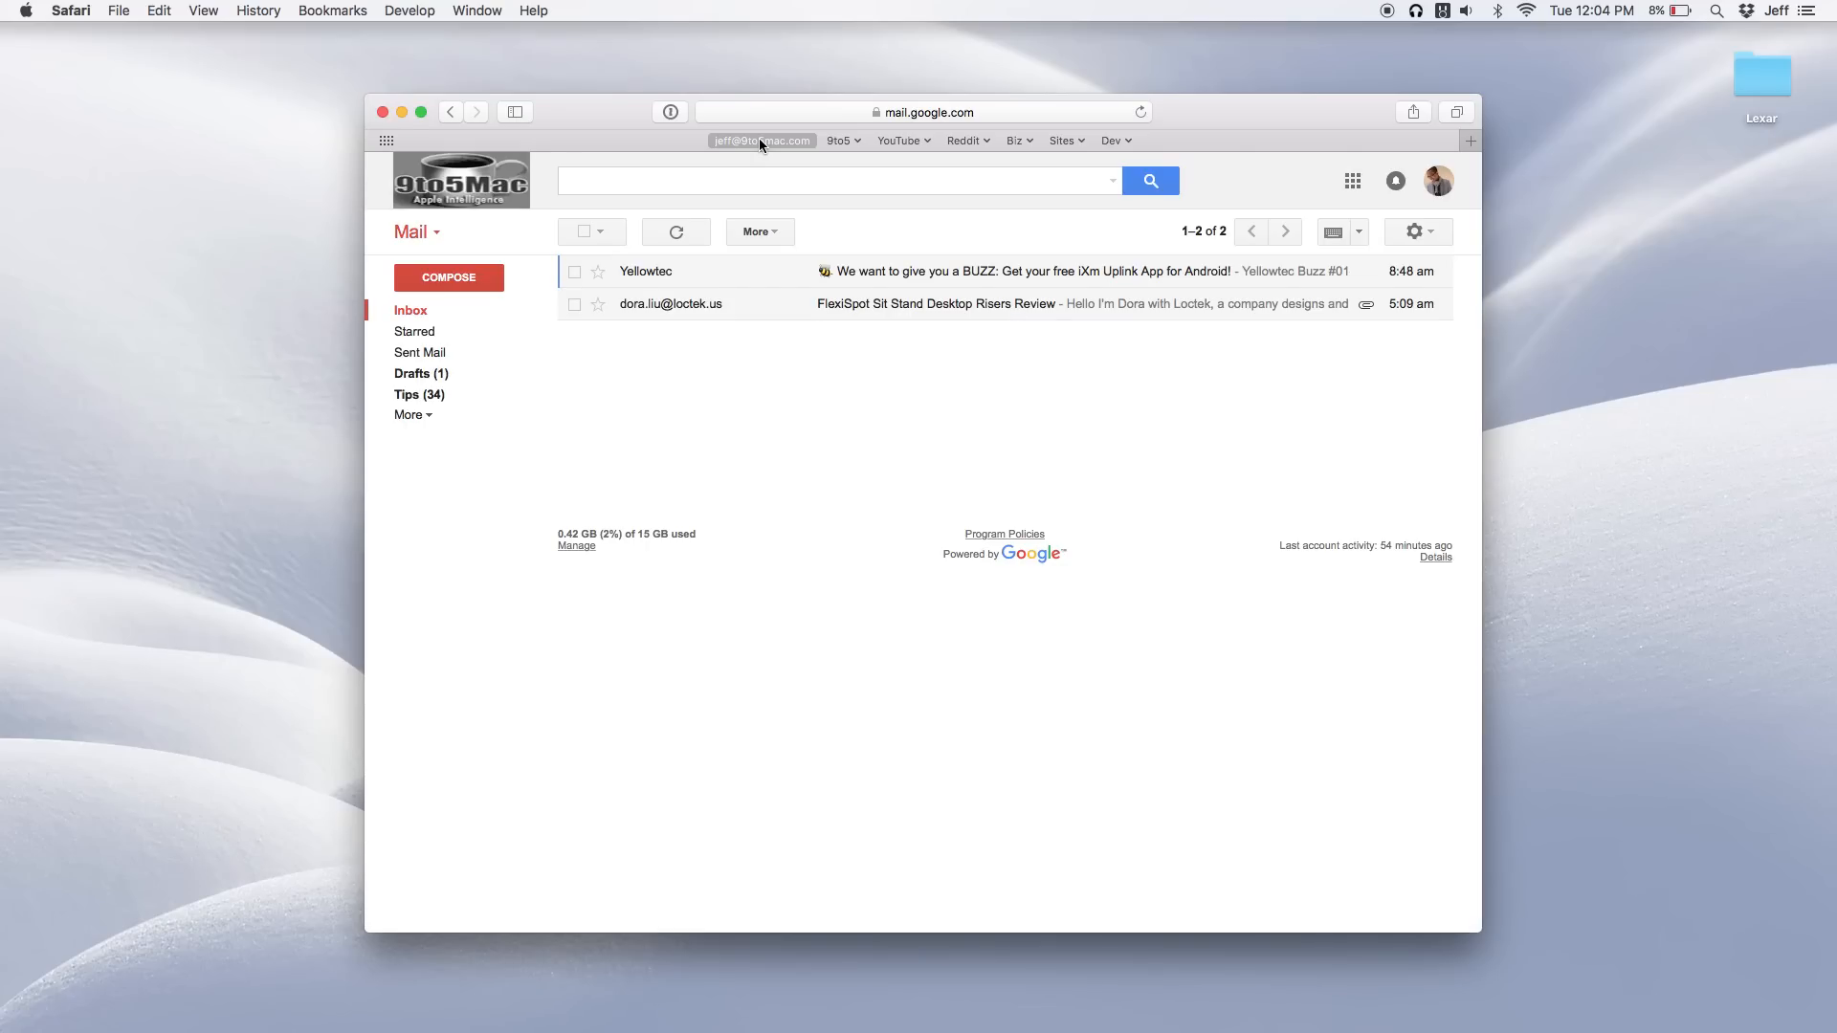
mouse_move(728, 144)
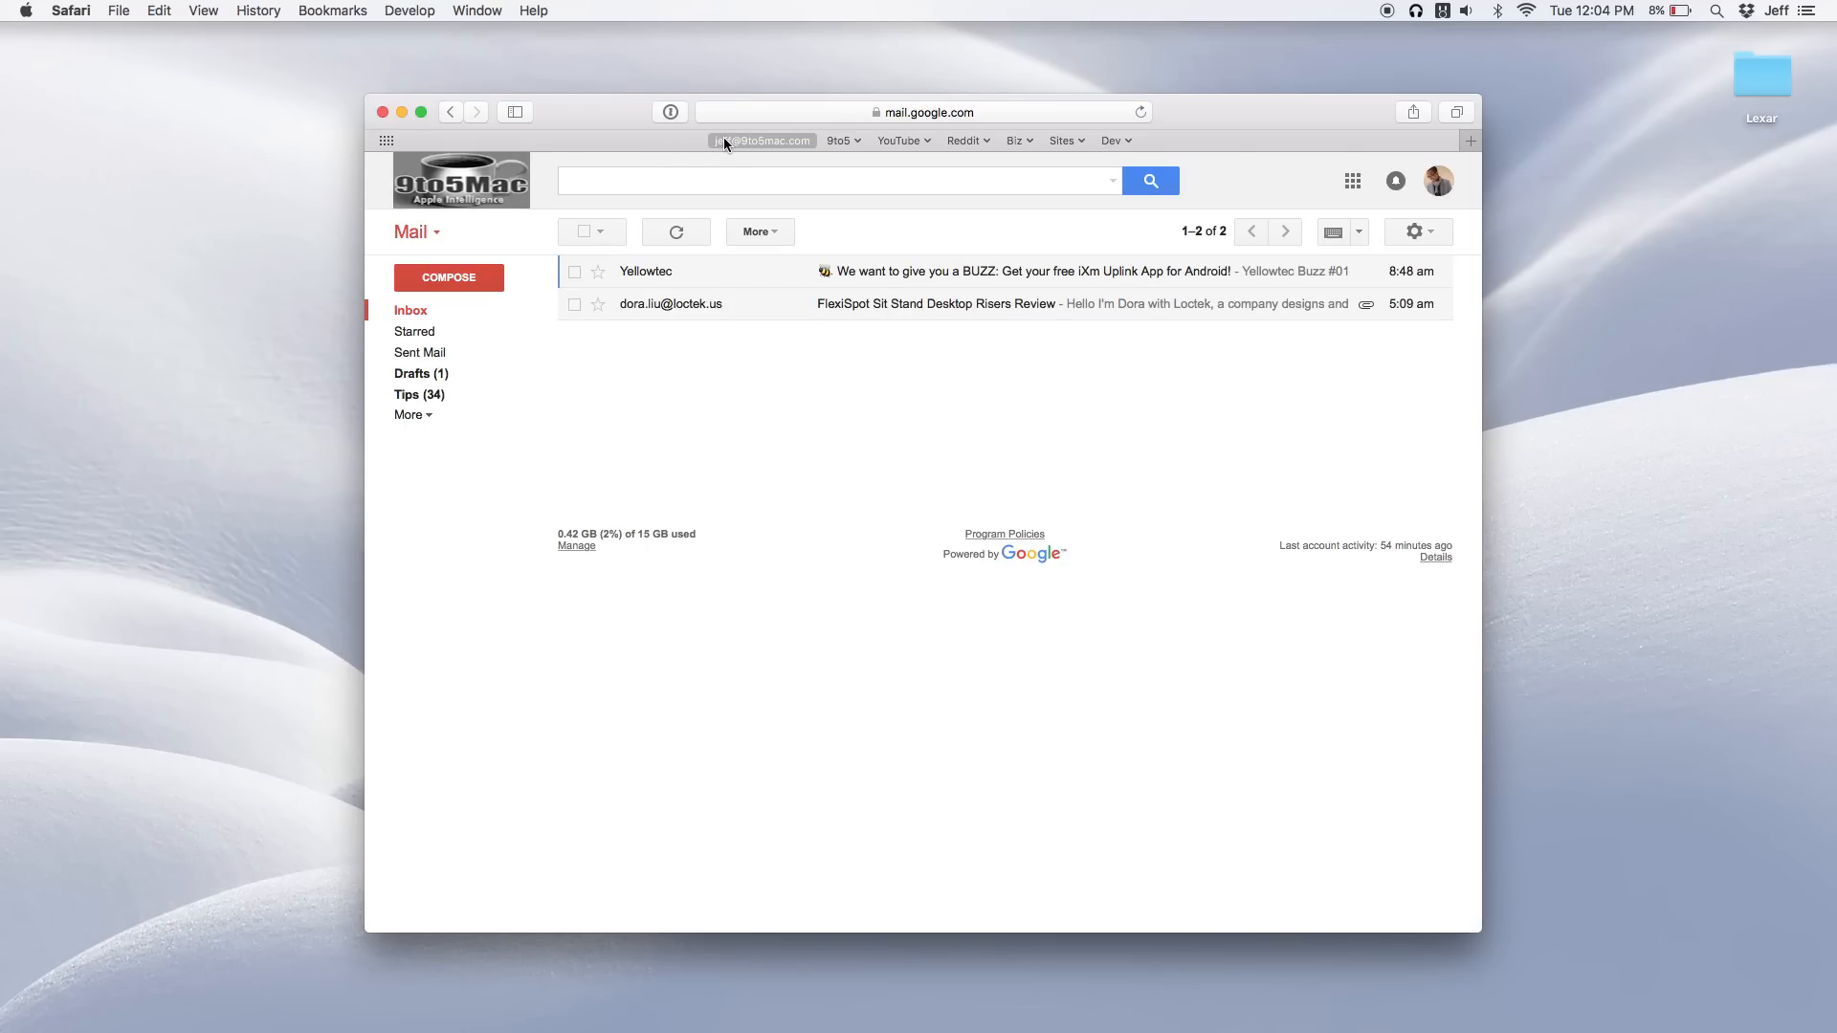
mouse_move(636, 108)
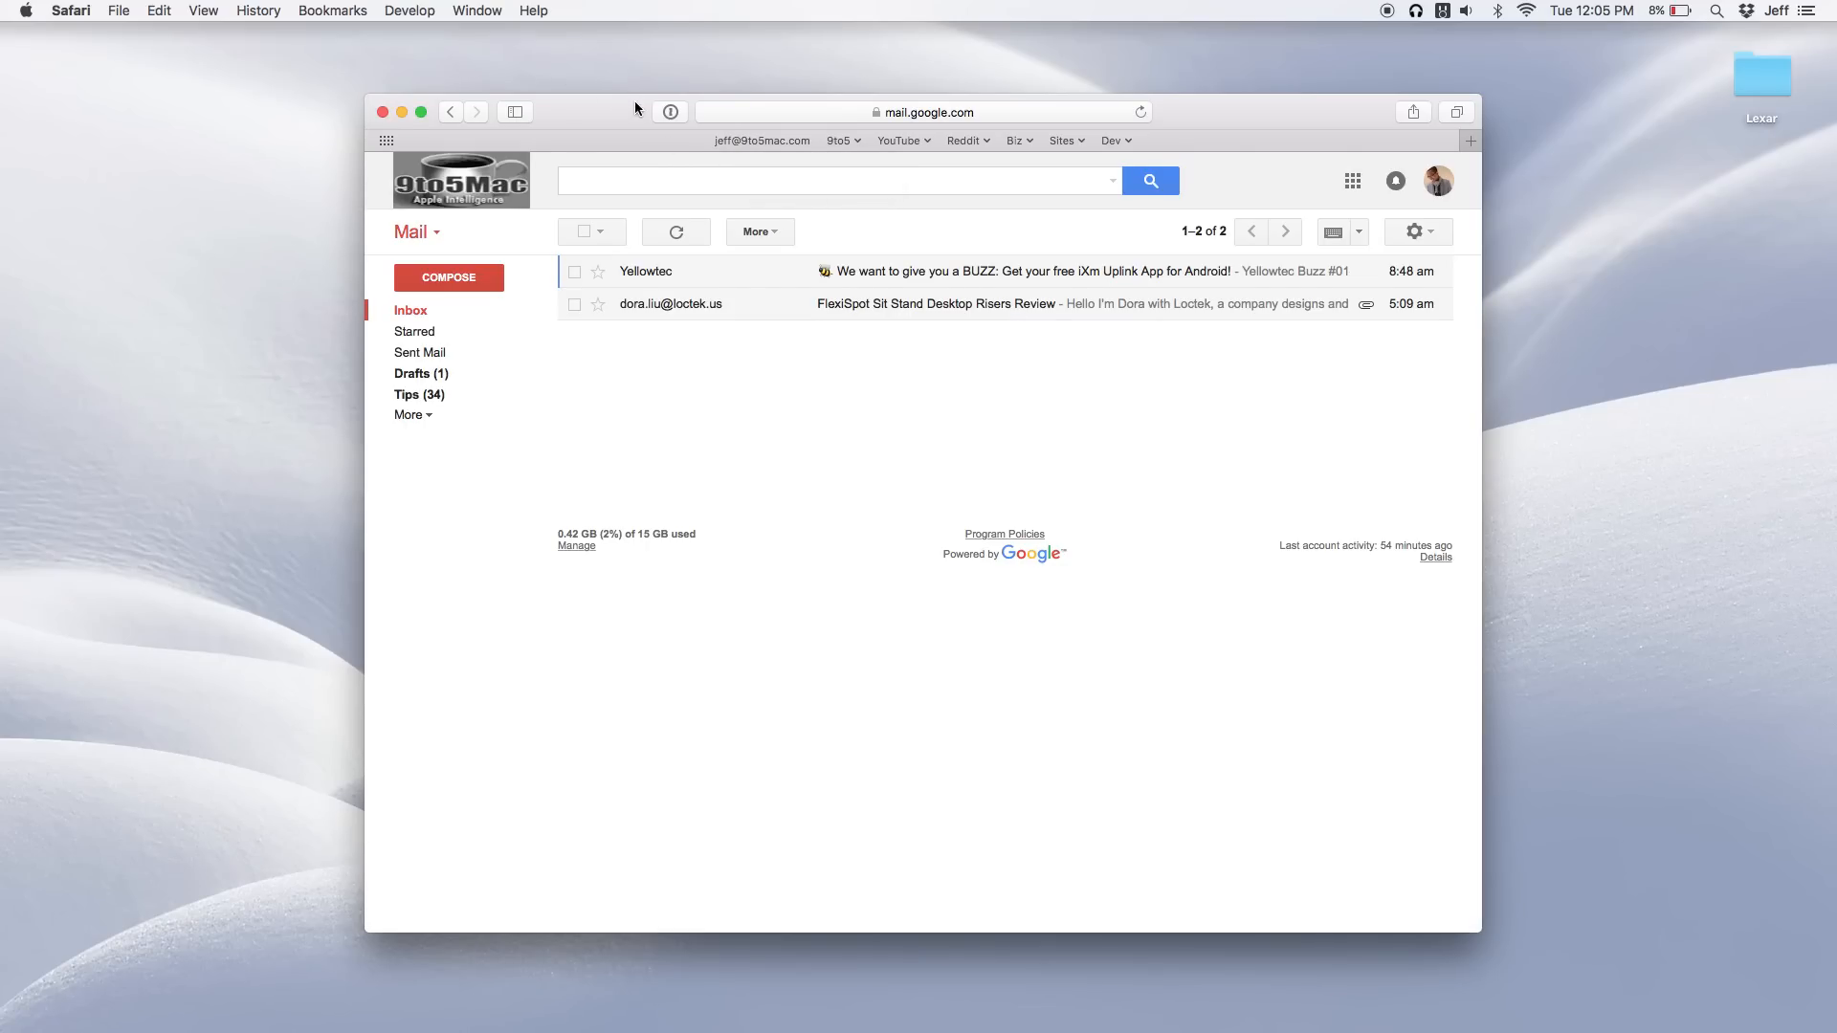
mouse_move(346, 13)
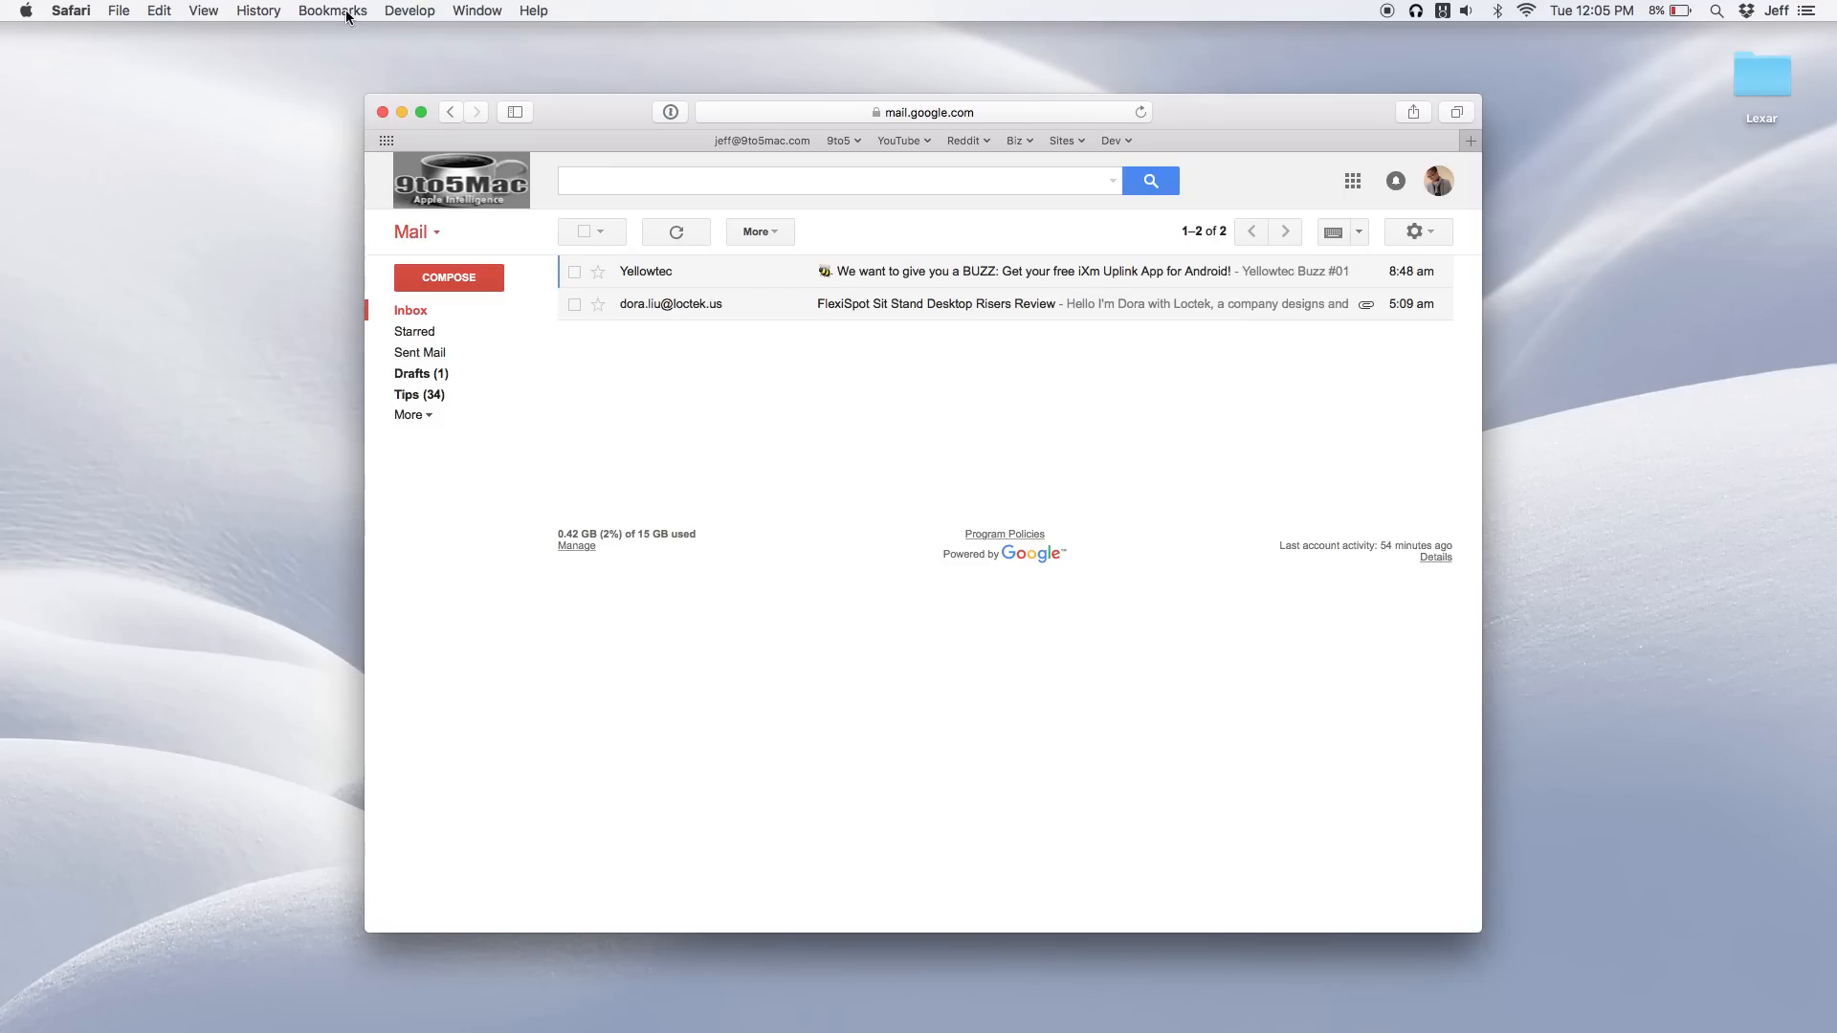
click(333, 12)
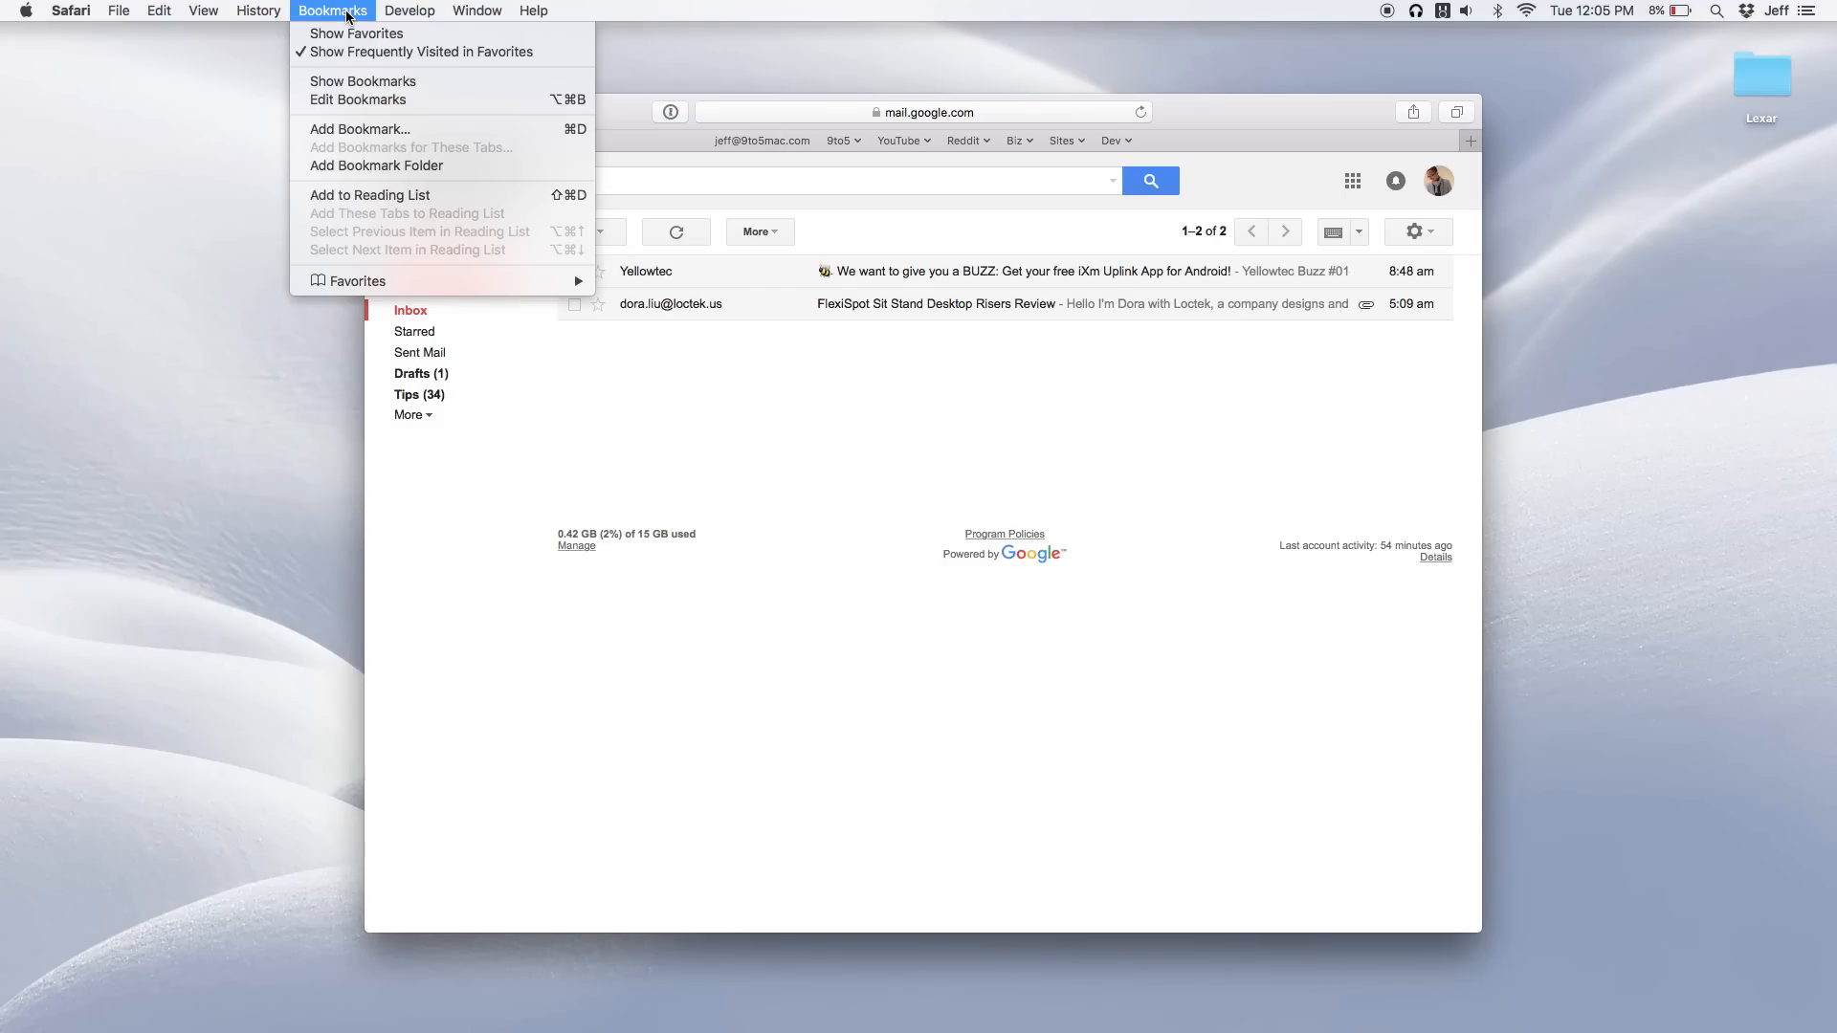
click(360, 129)
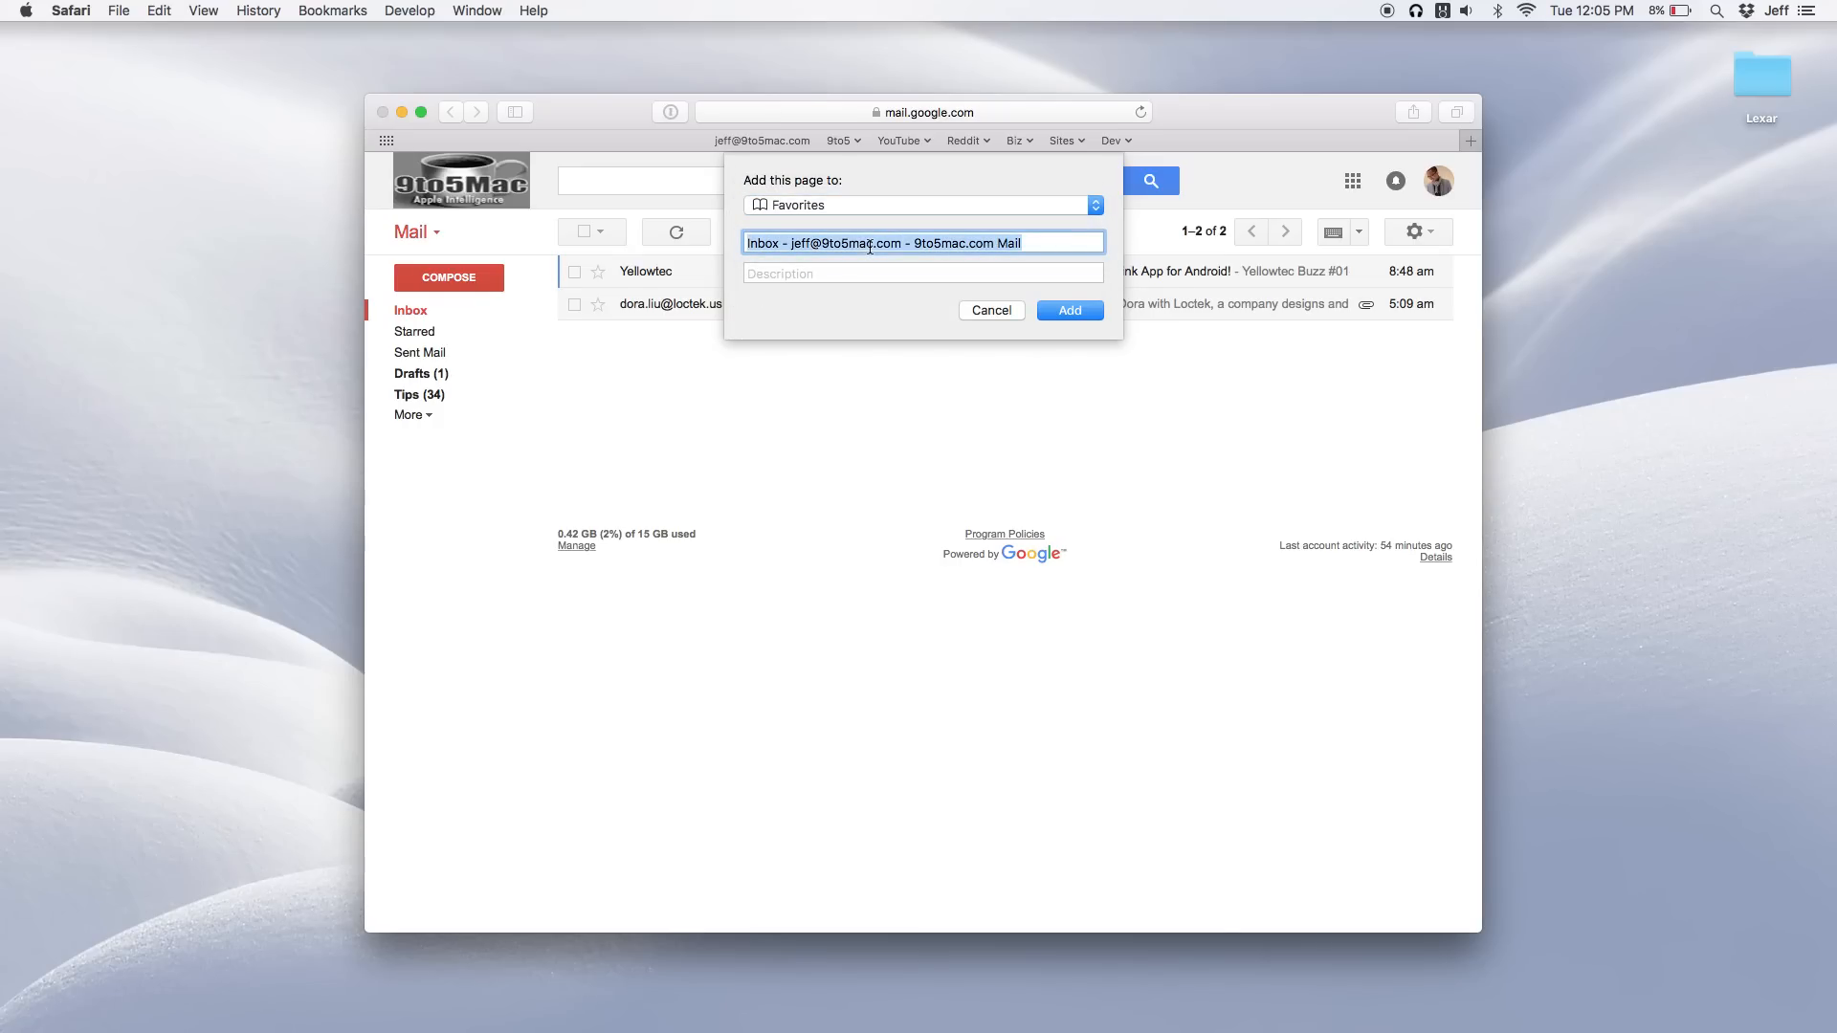
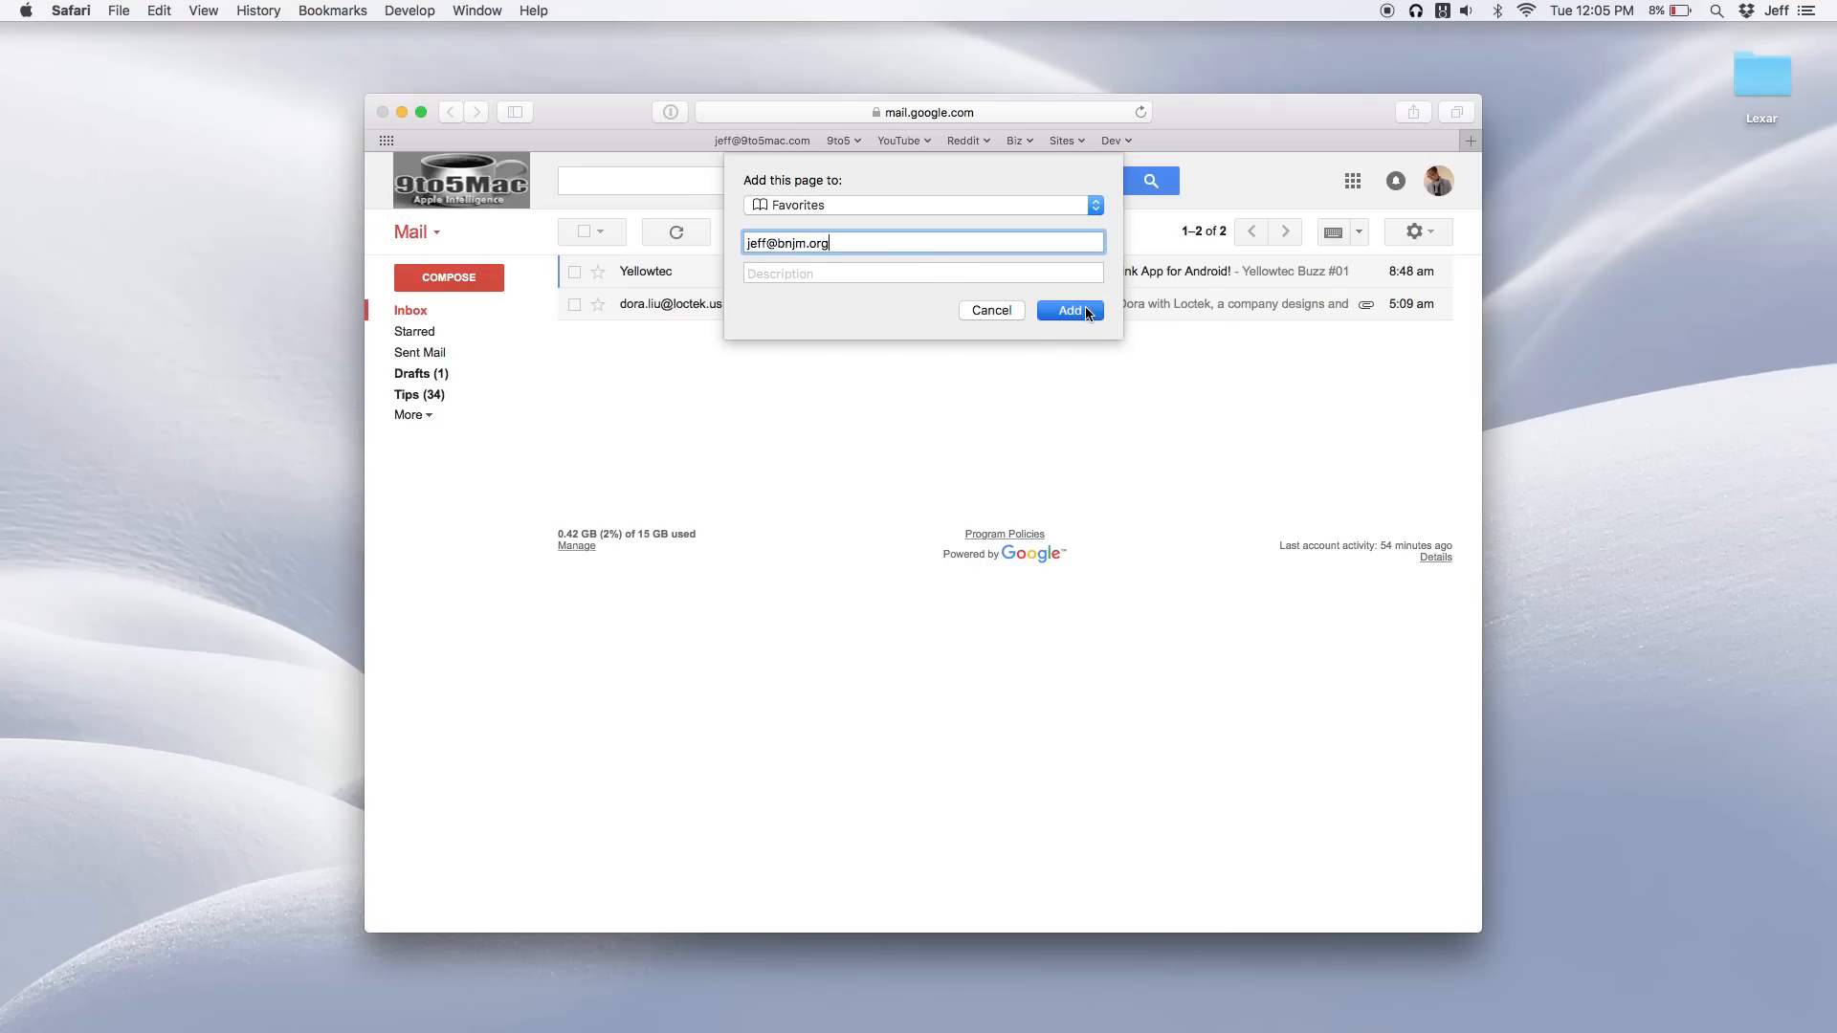
click(1068, 310)
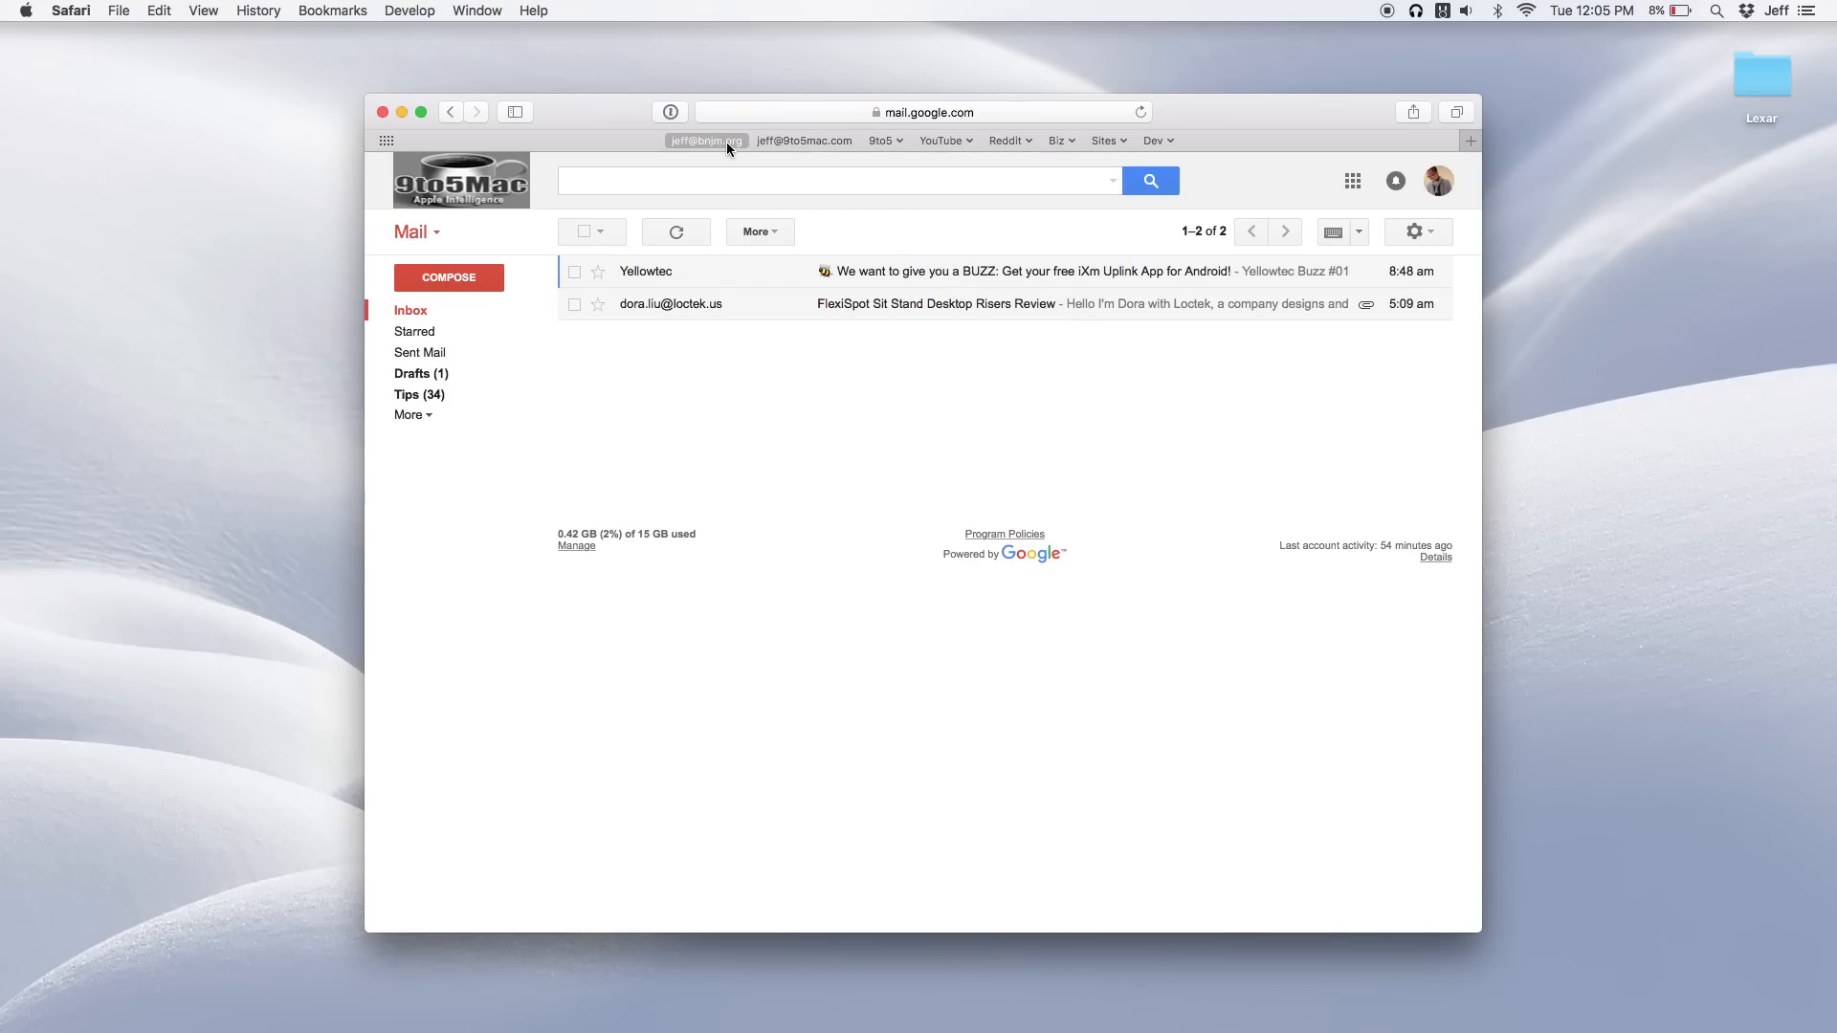
right_click(704, 140)
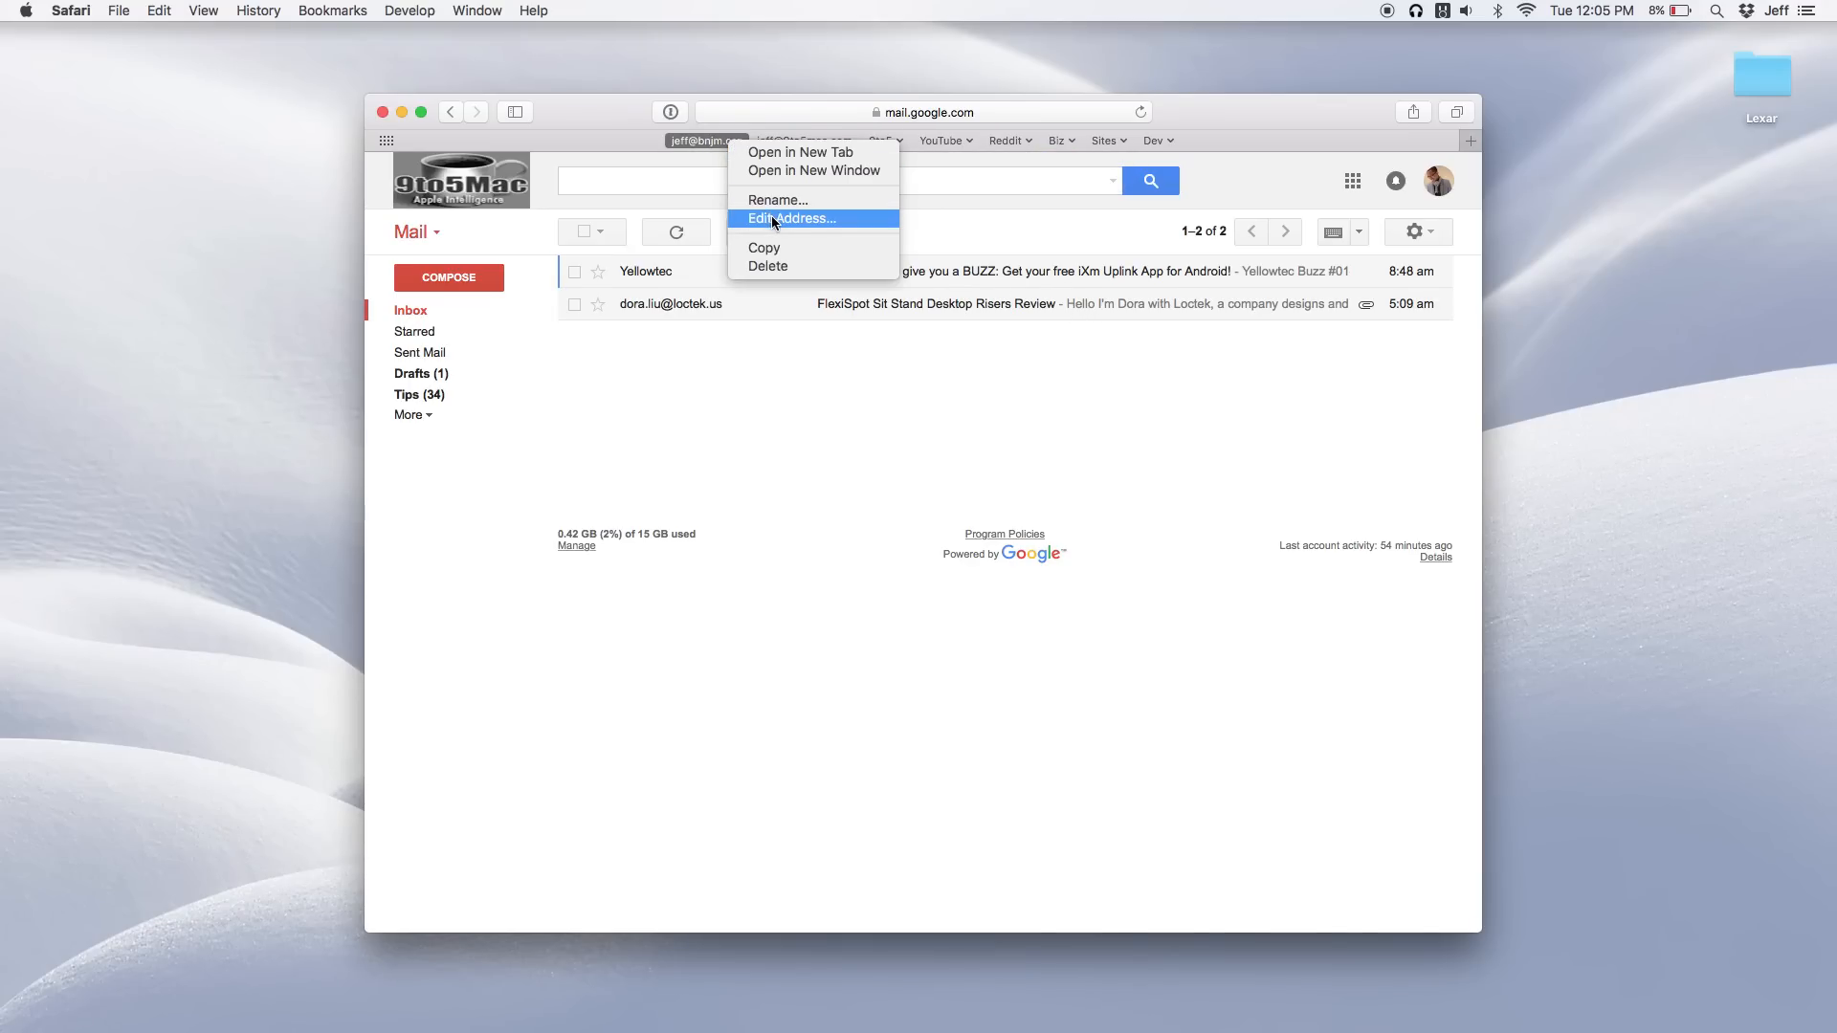
click(792, 218)
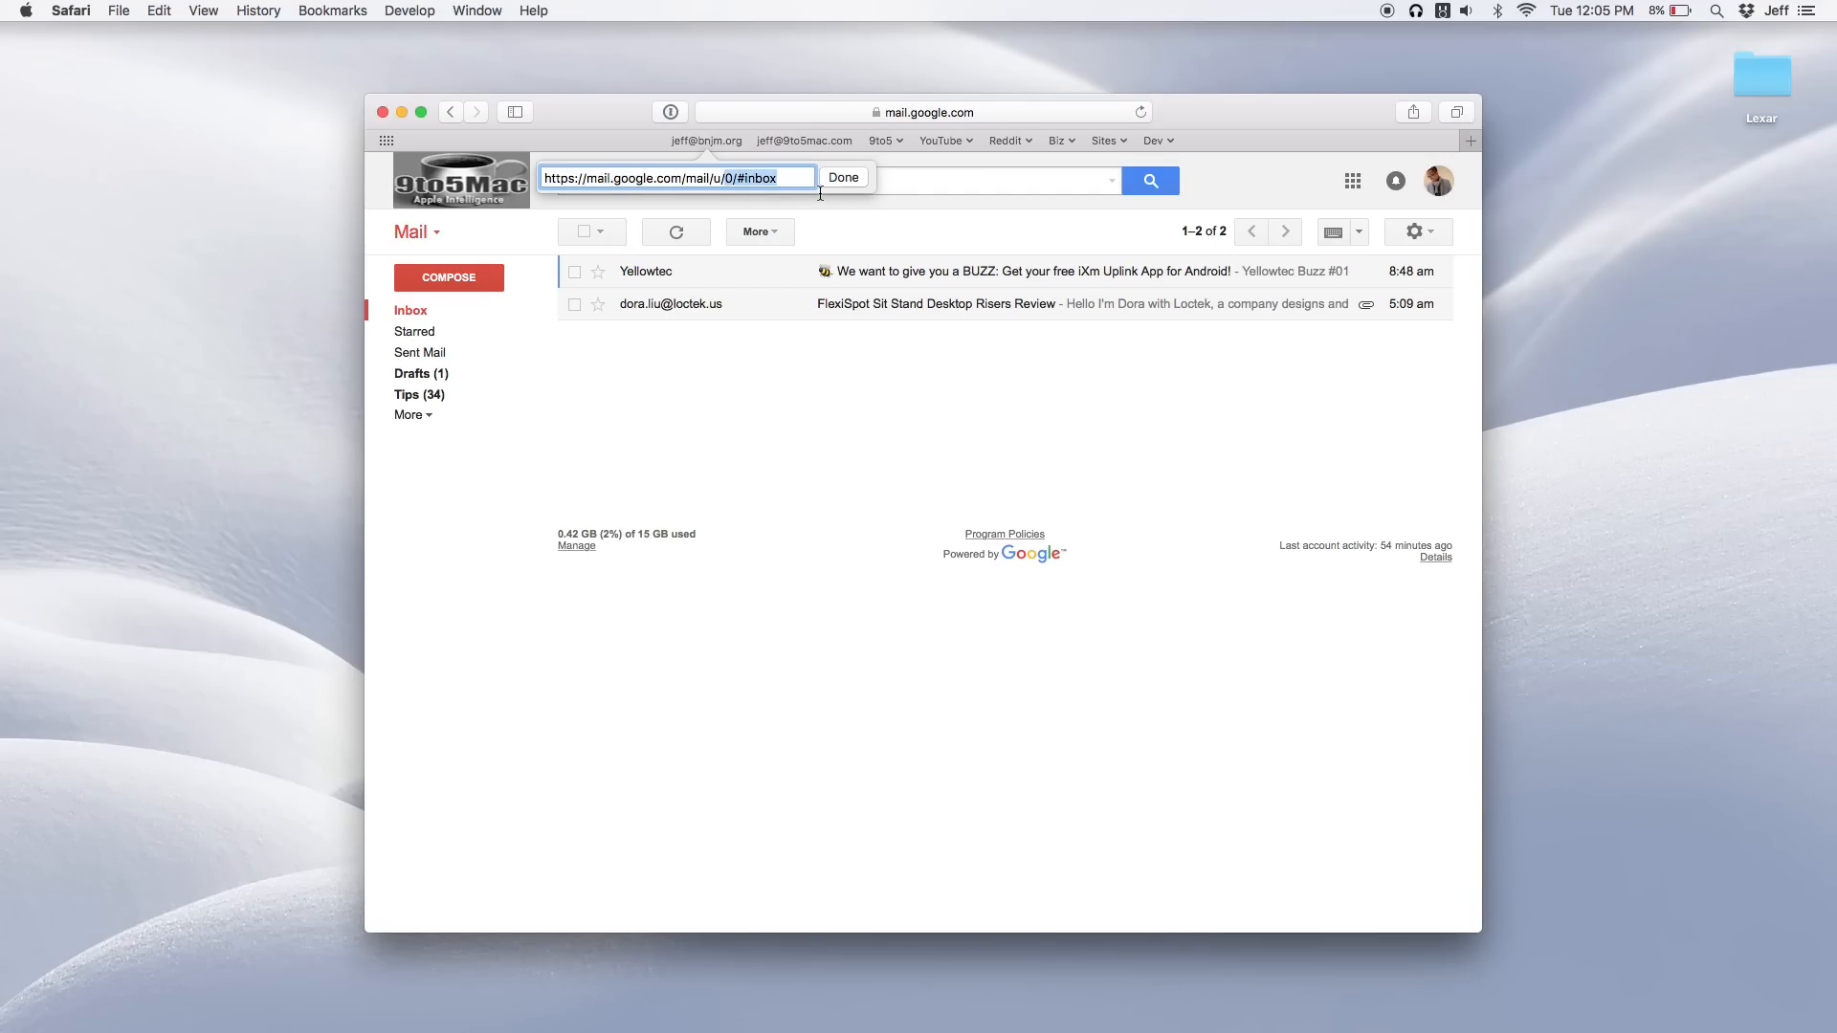
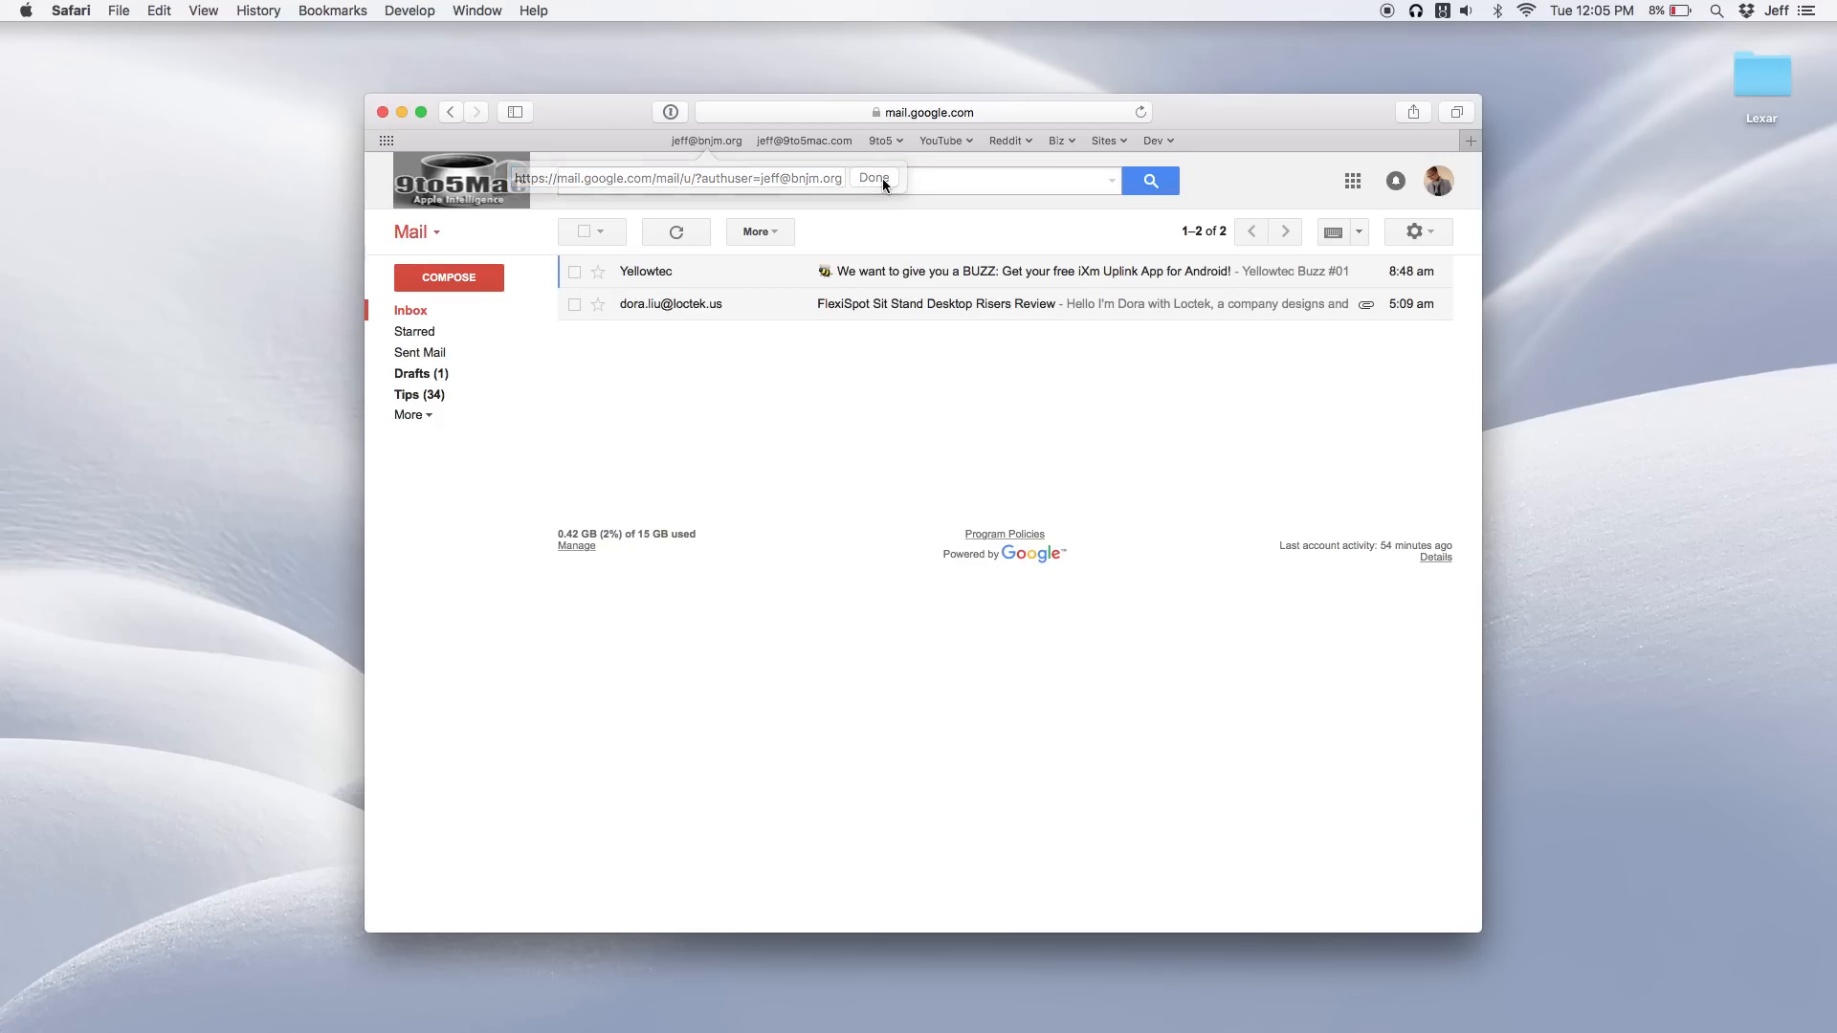
click(873, 176)
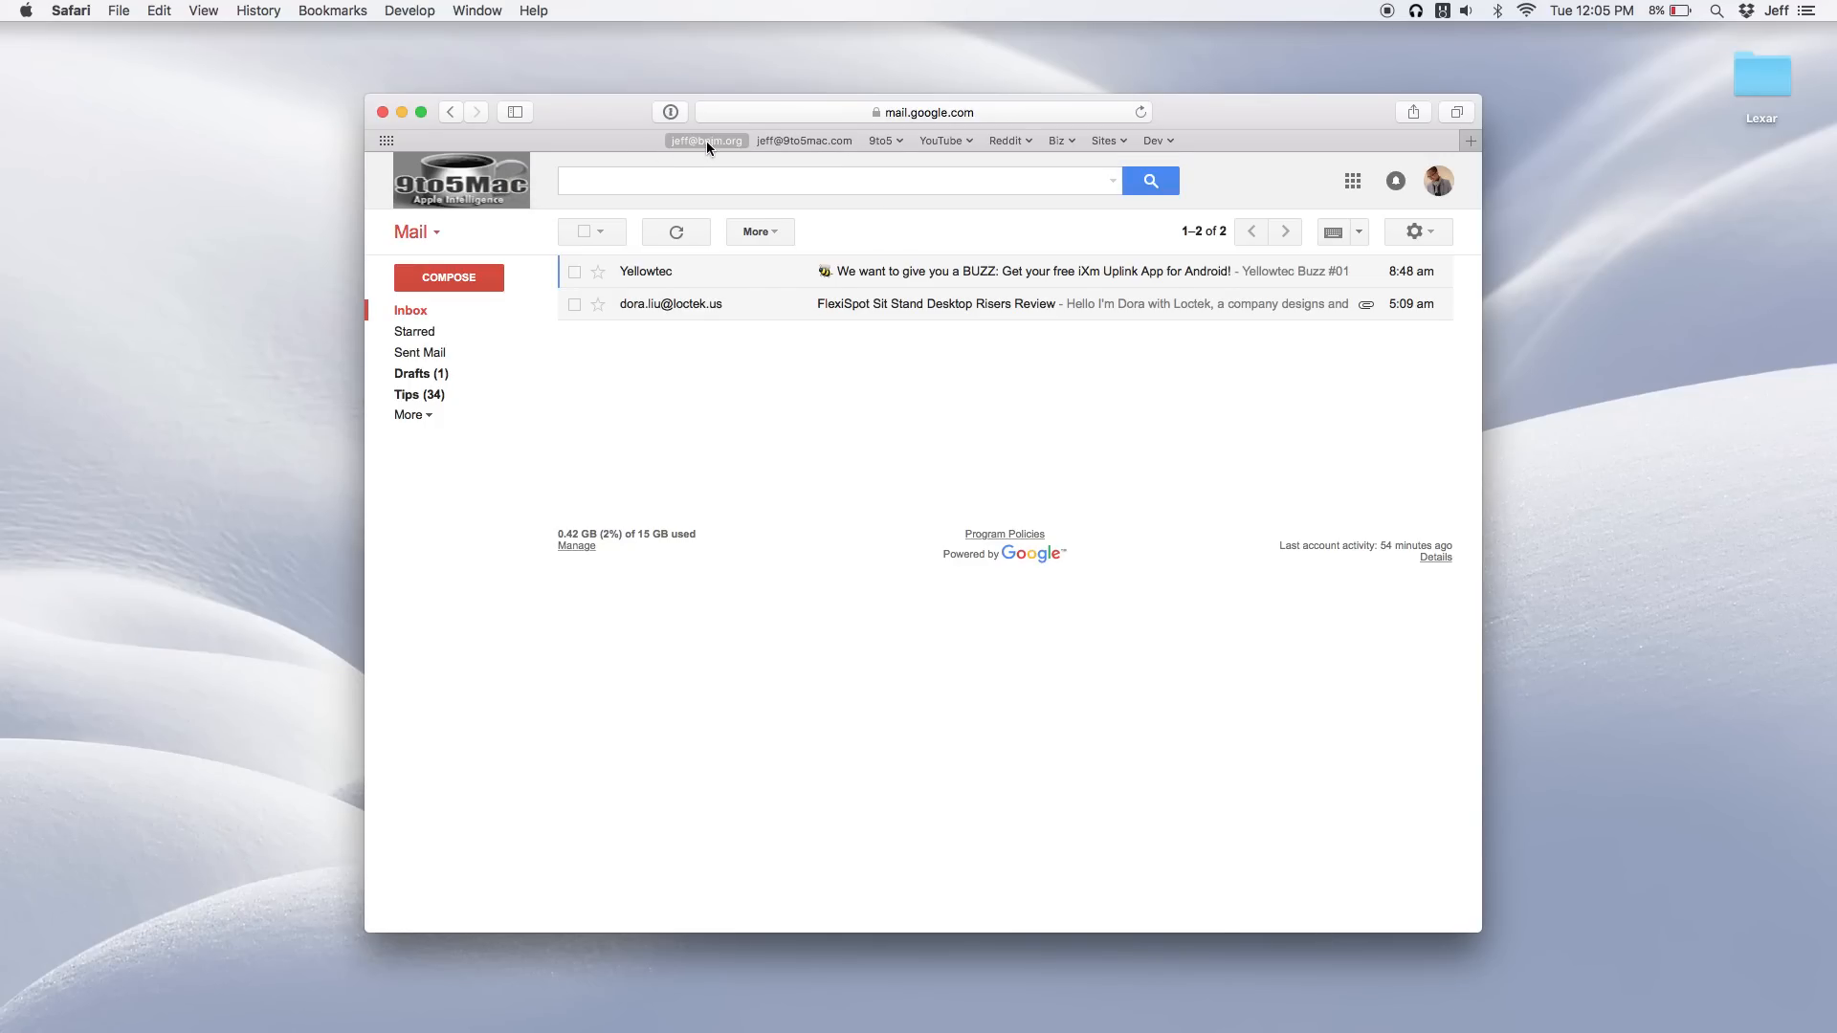
mouse_move(704, 140)
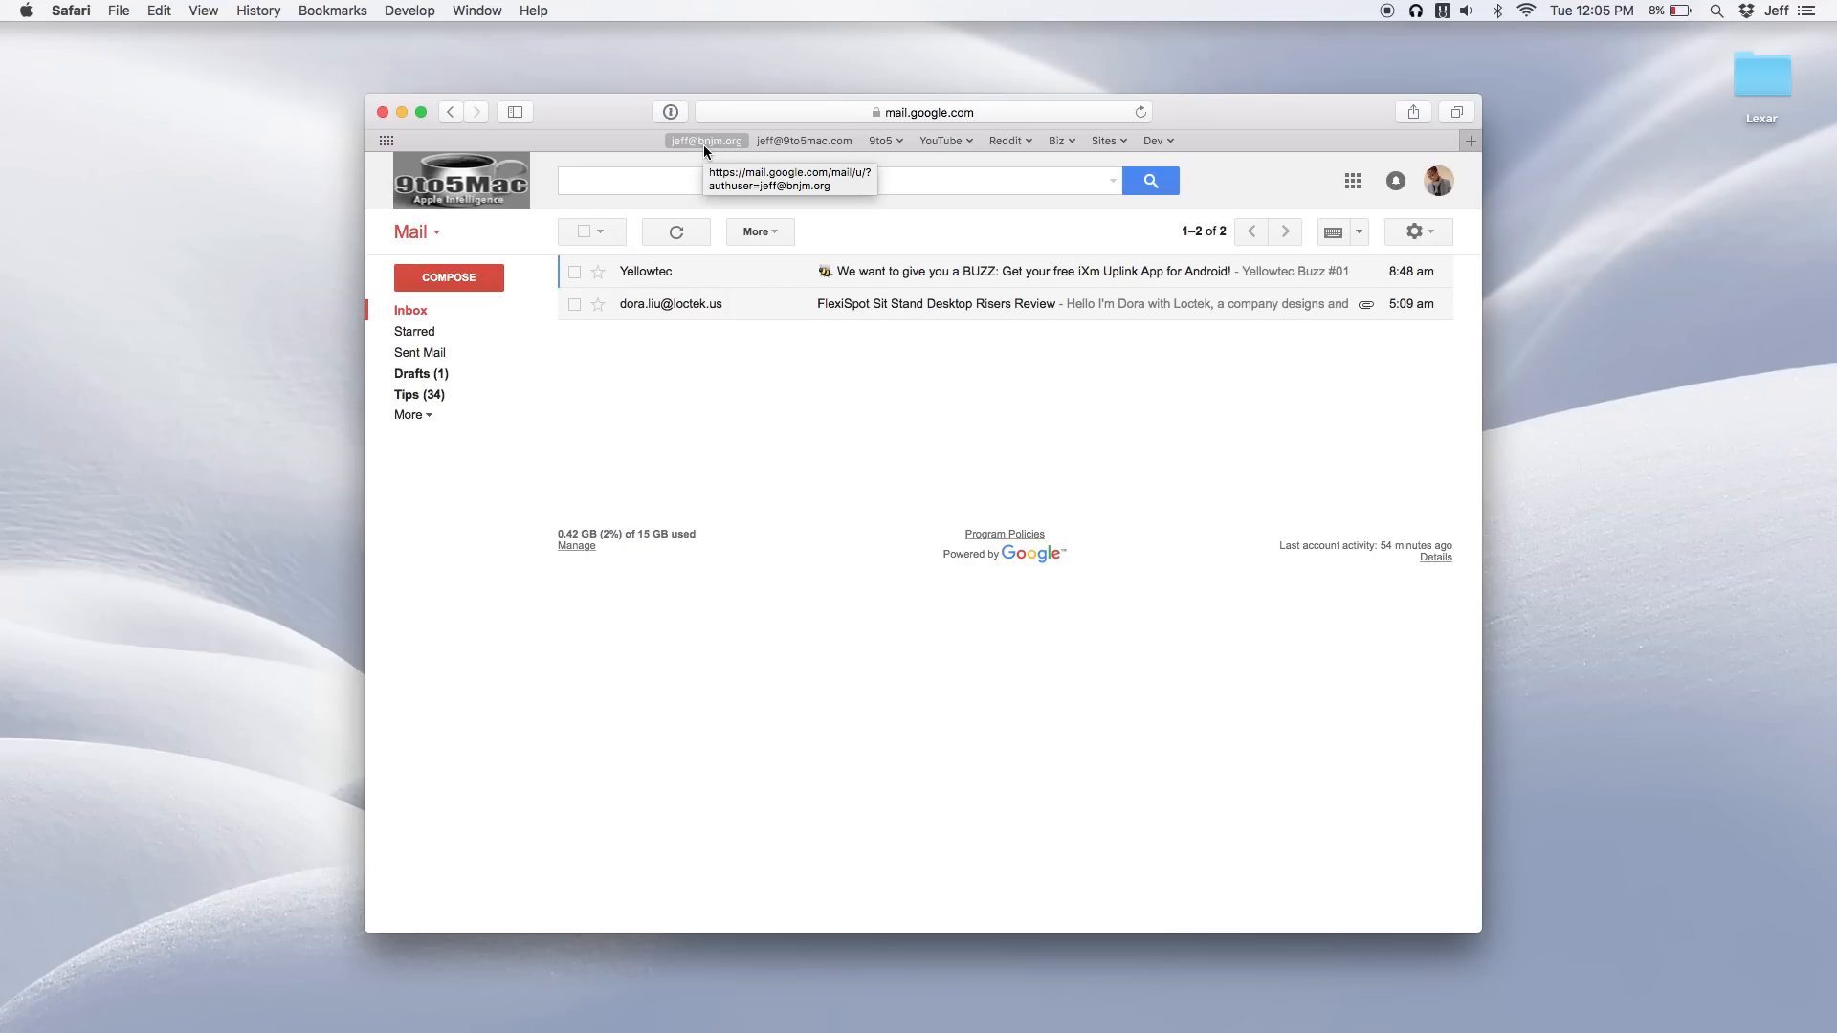
mouse_move(706, 149)
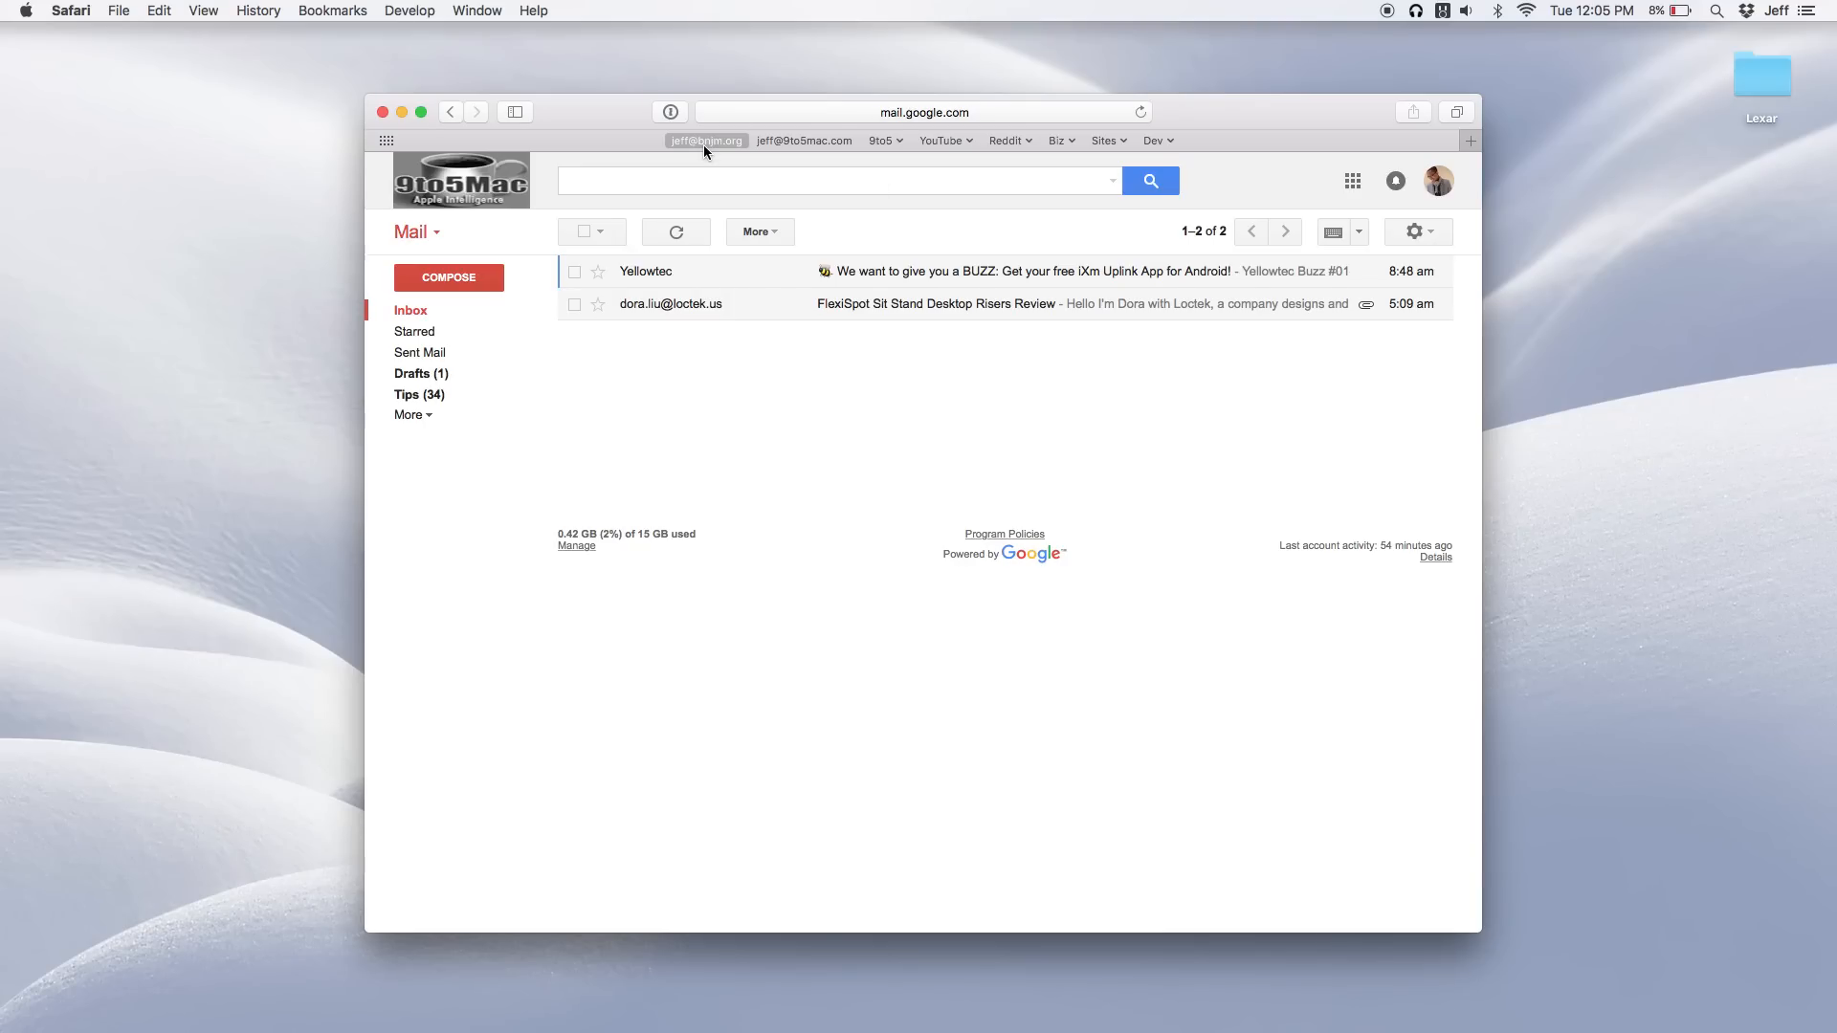
click(922, 111)
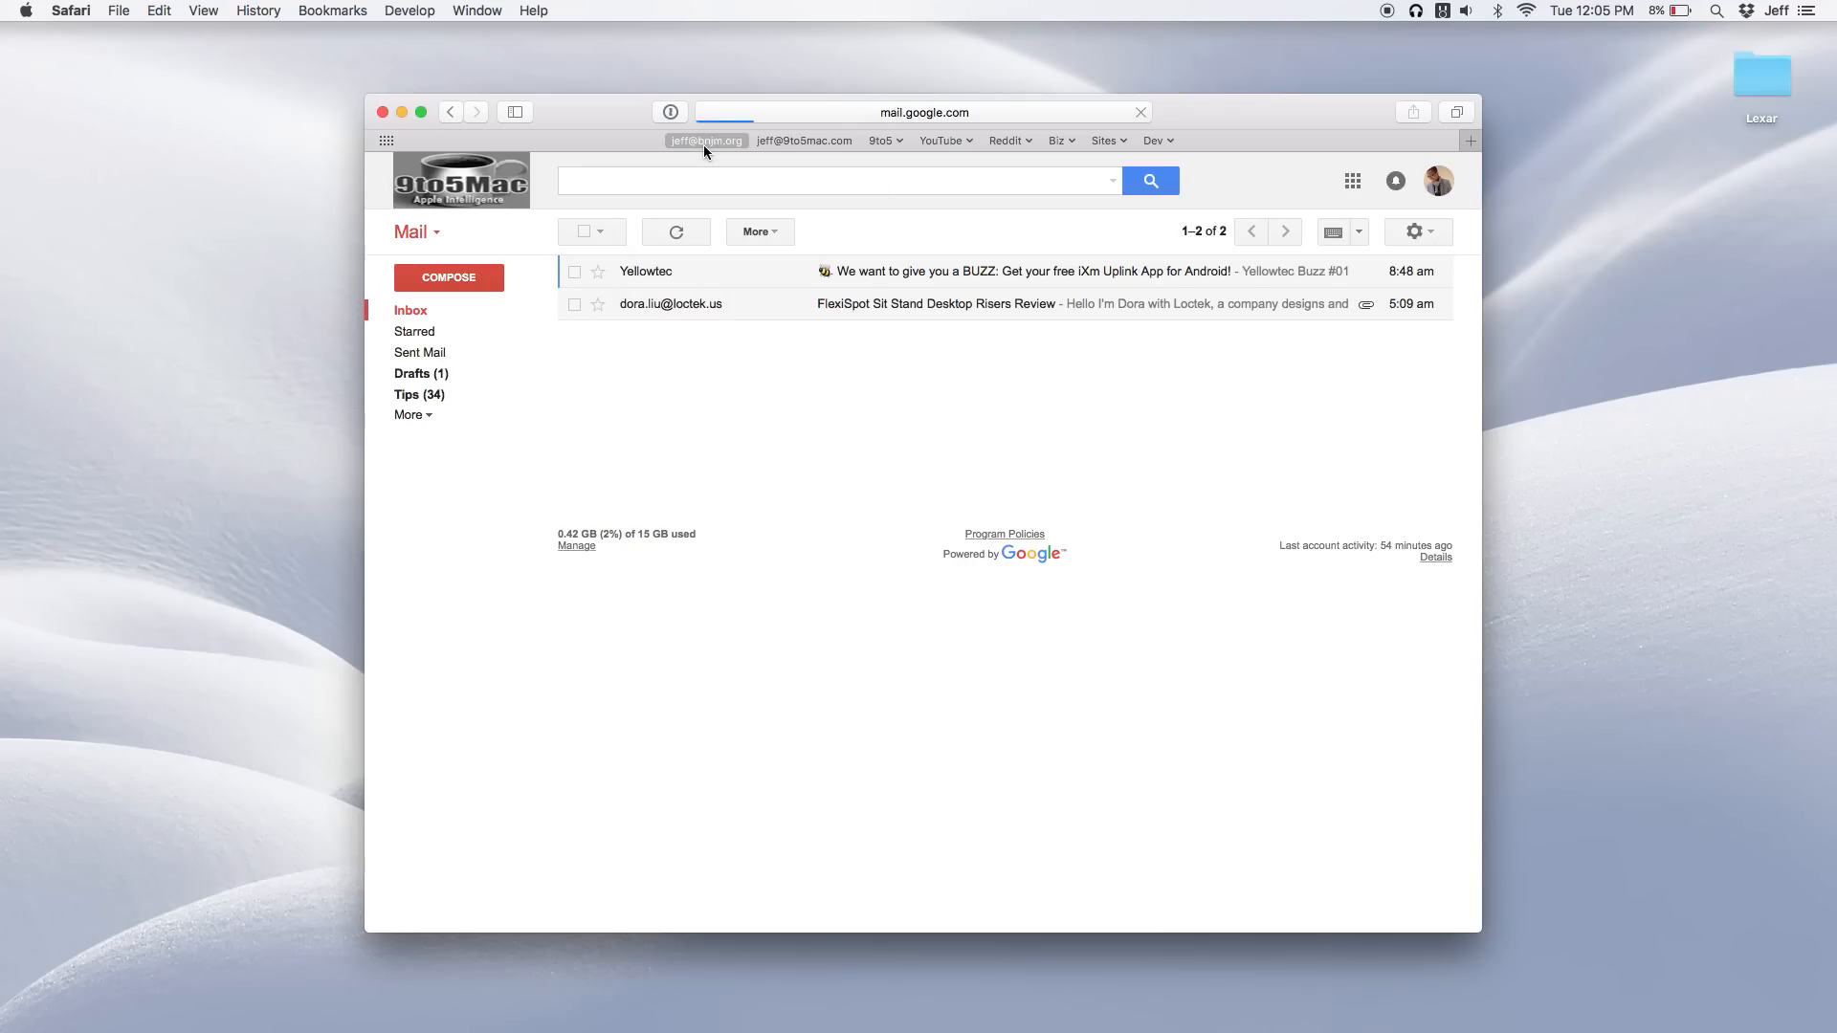